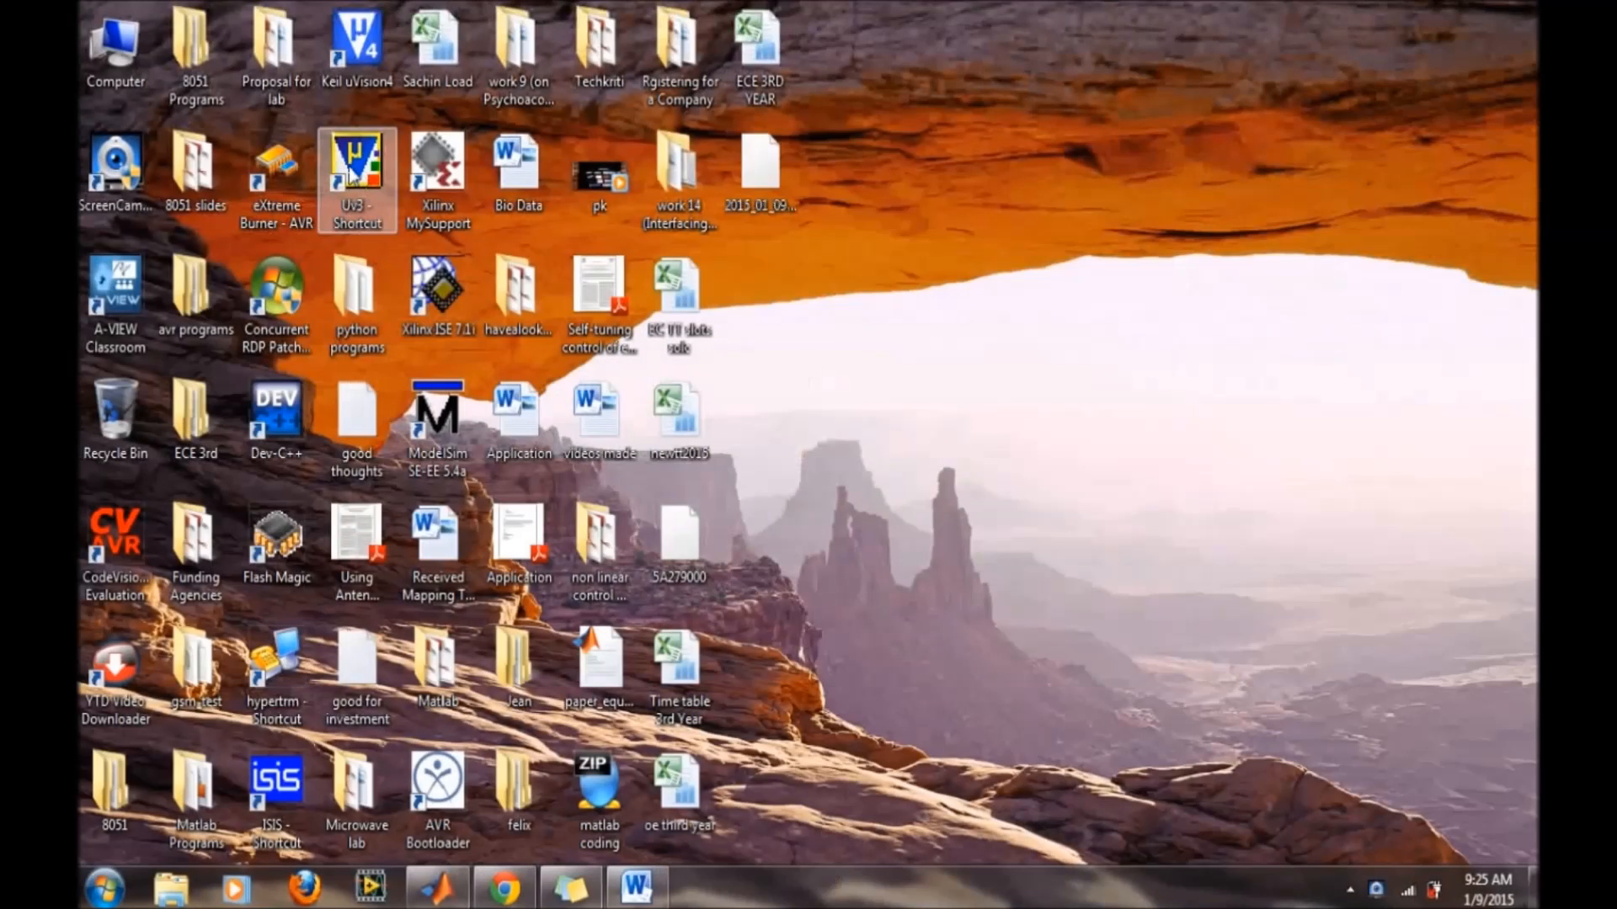
- Launch Keil µVision3 from the desktop shortcut and dismiss the Tip of the Day
double_click(355, 165)
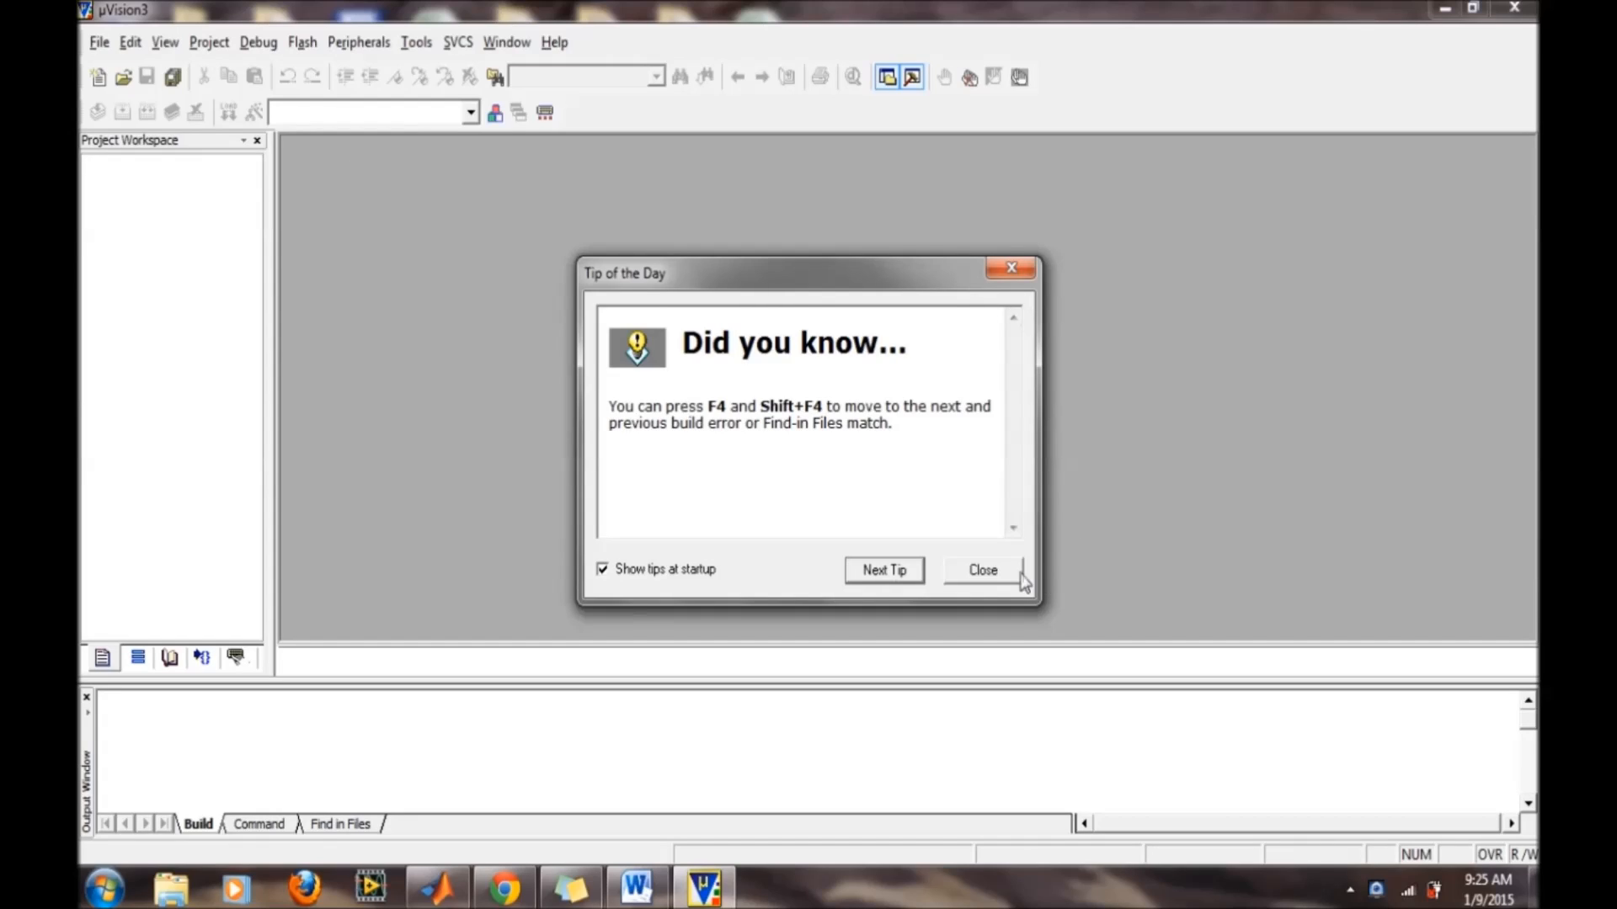
click(981, 570)
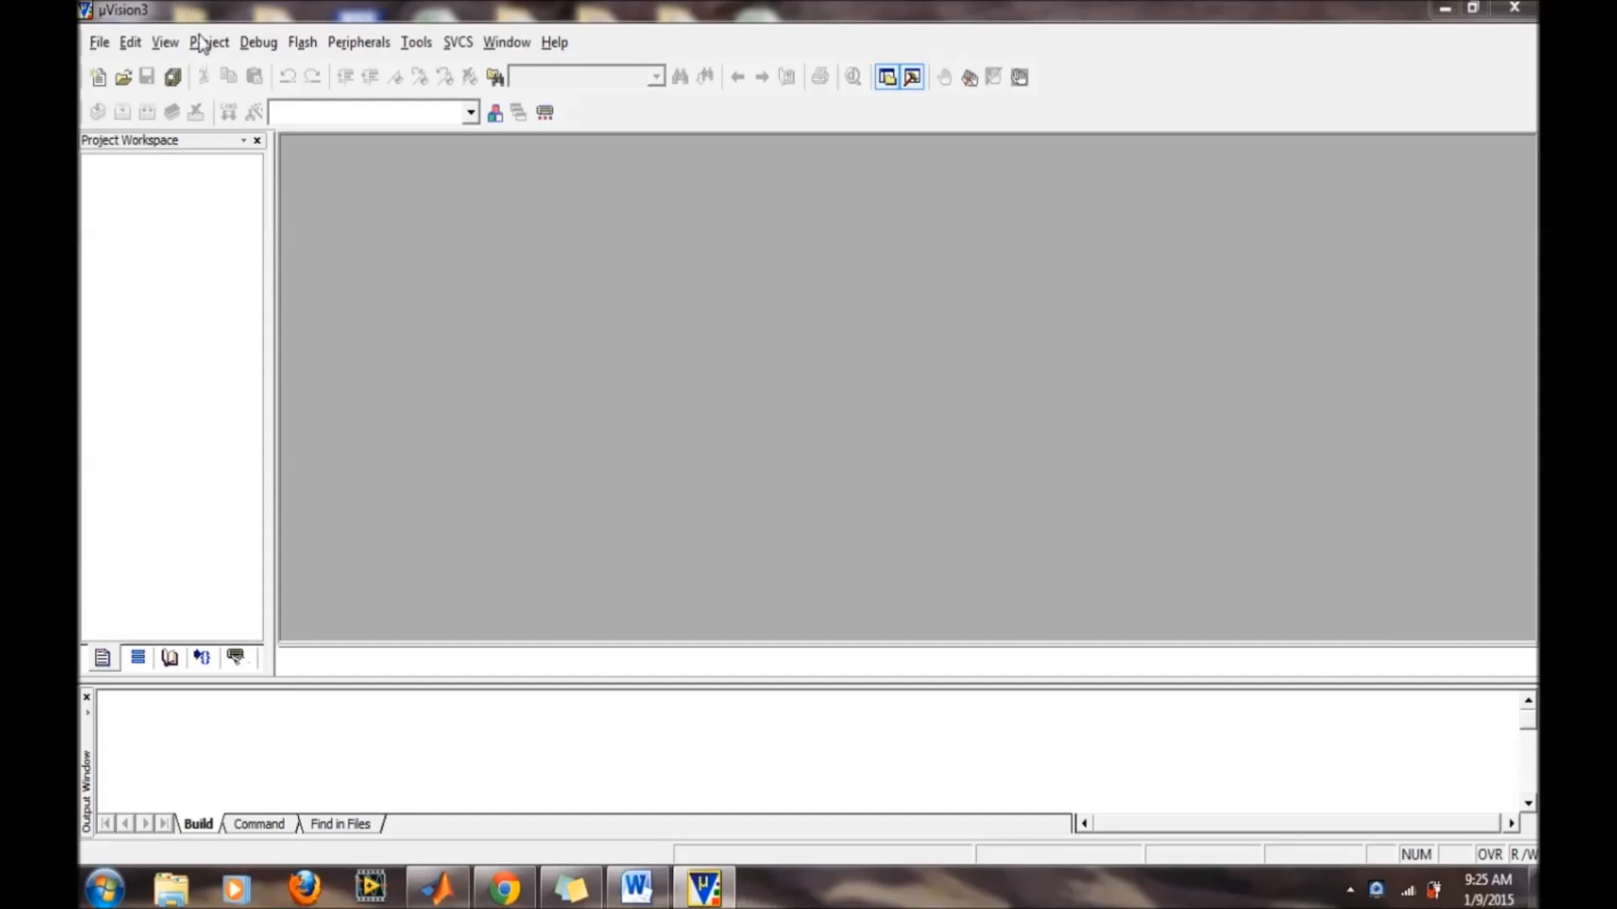
click(209, 42)
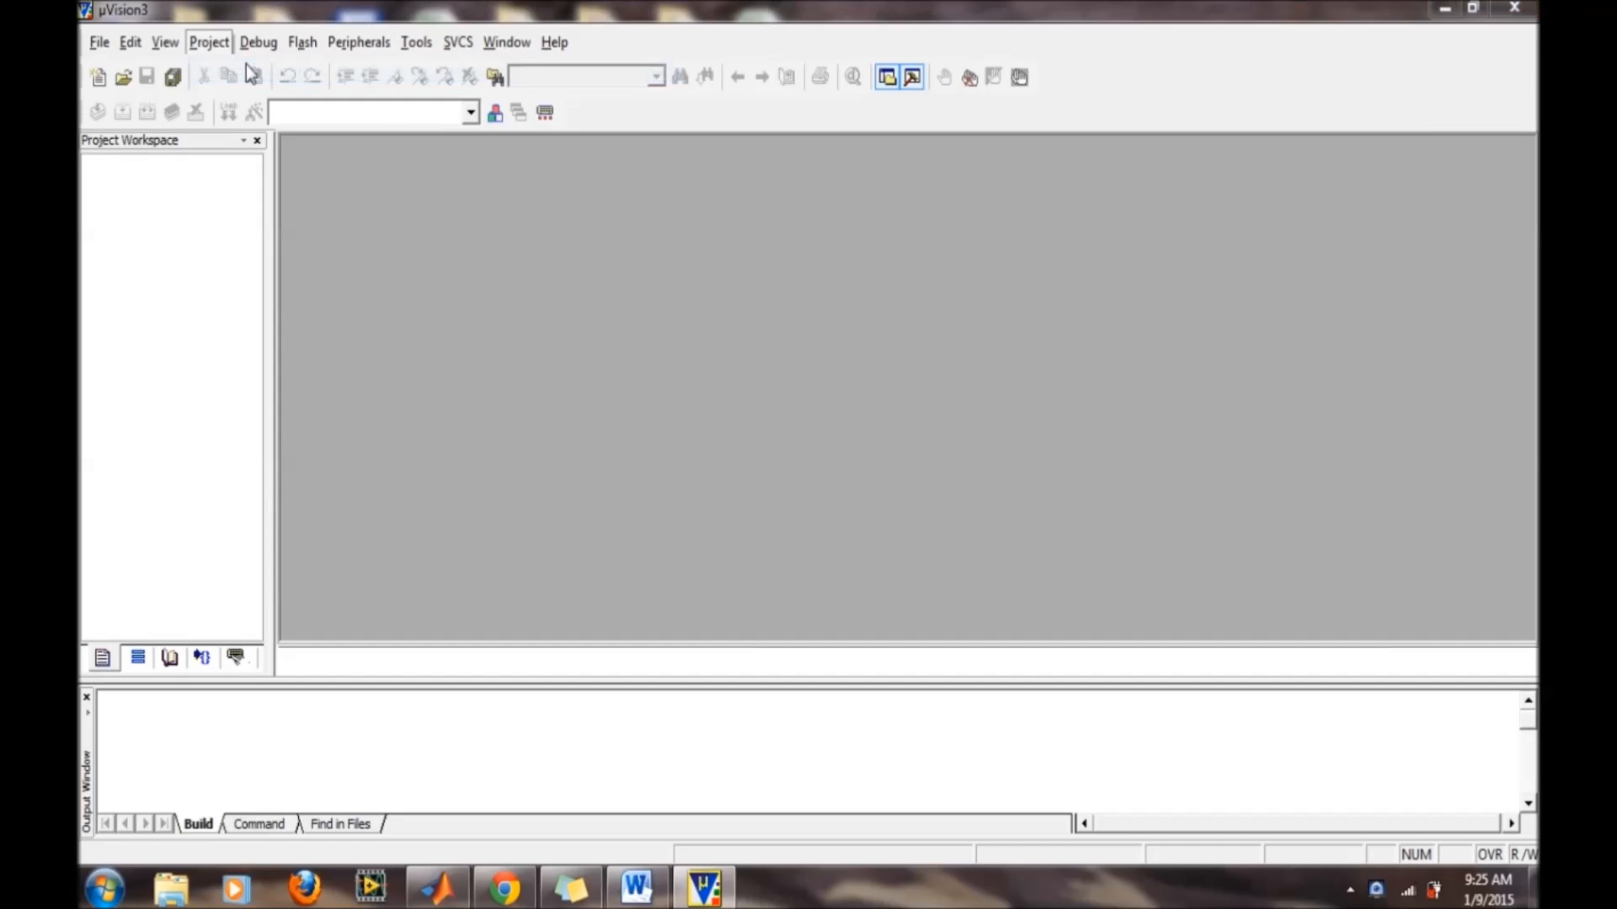
- Start a new µVision project and create a Desktop folder named 'test' as its location
click(209, 42)
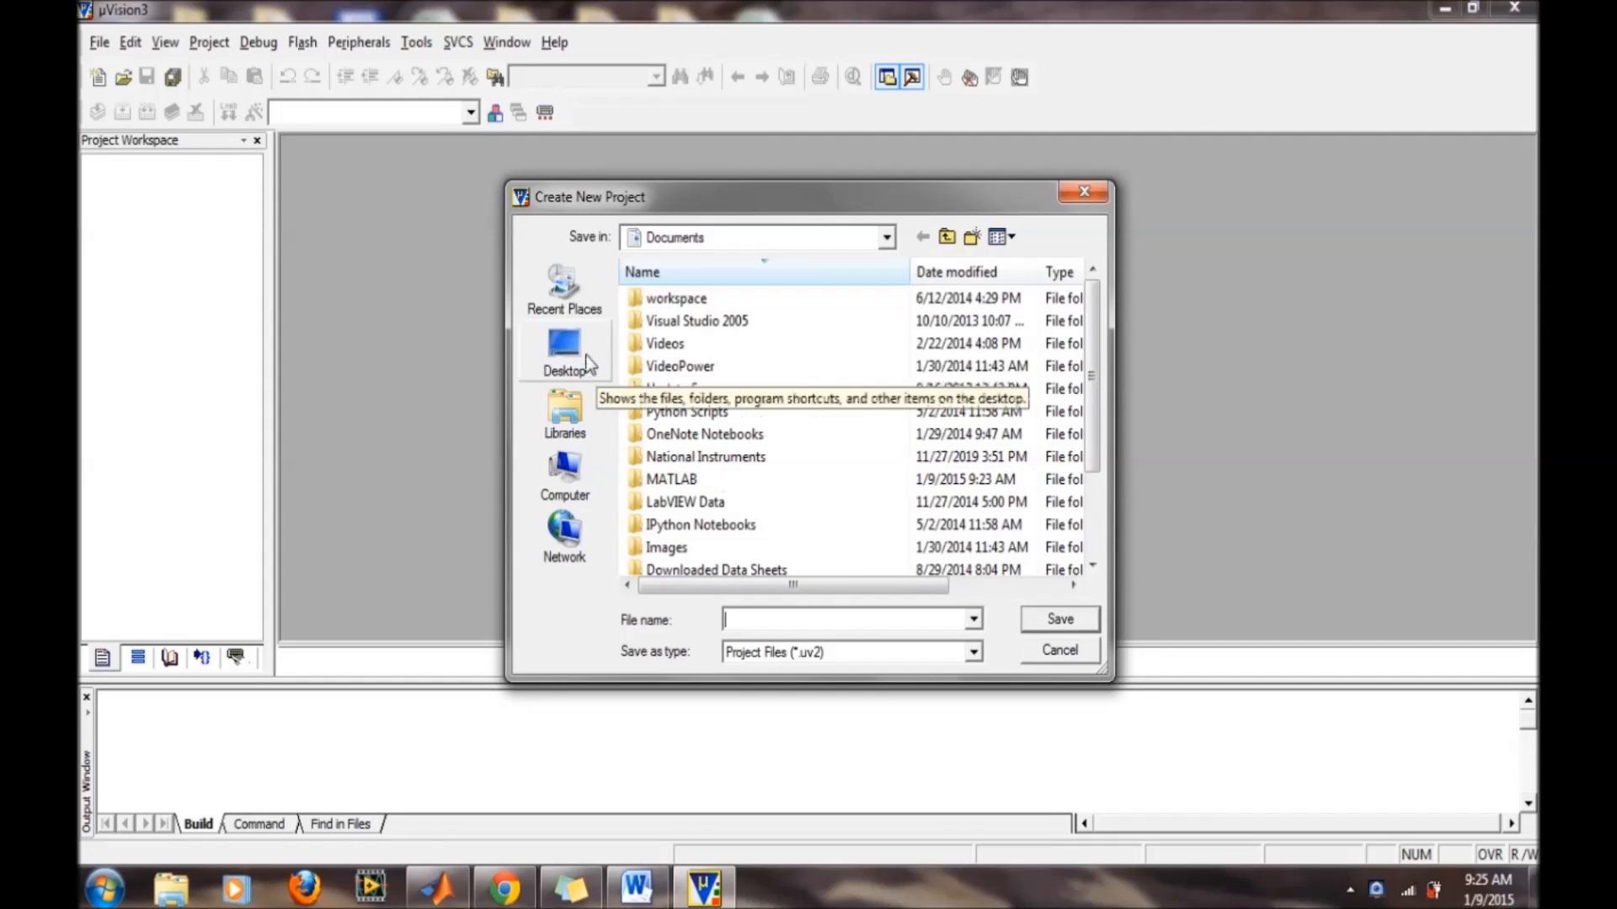
click(564, 350)
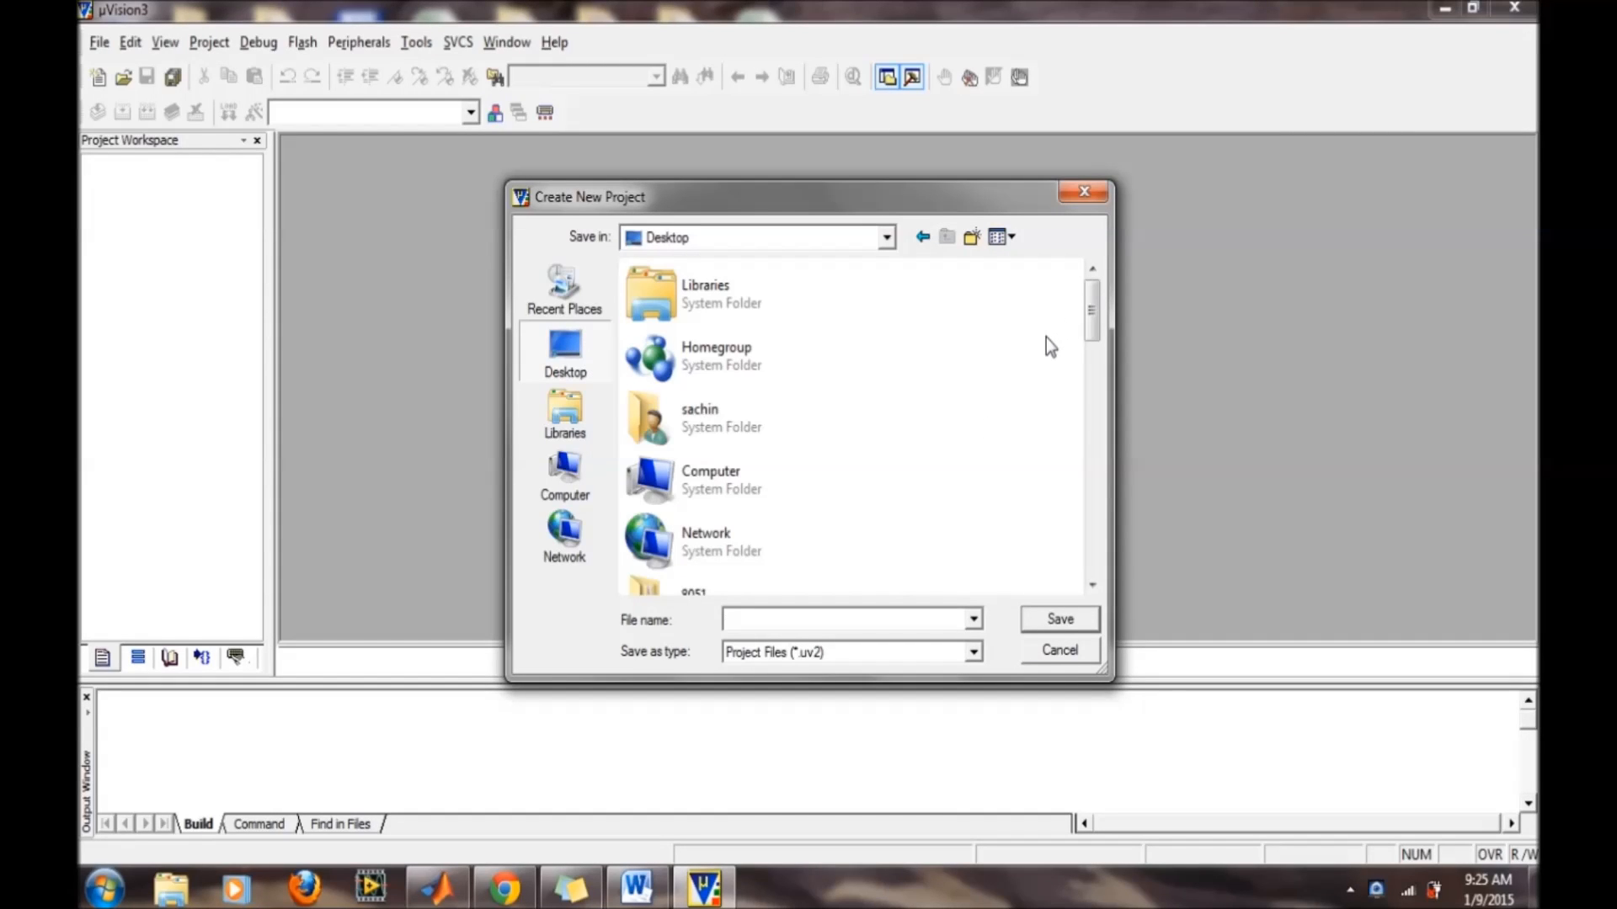
click(845, 618)
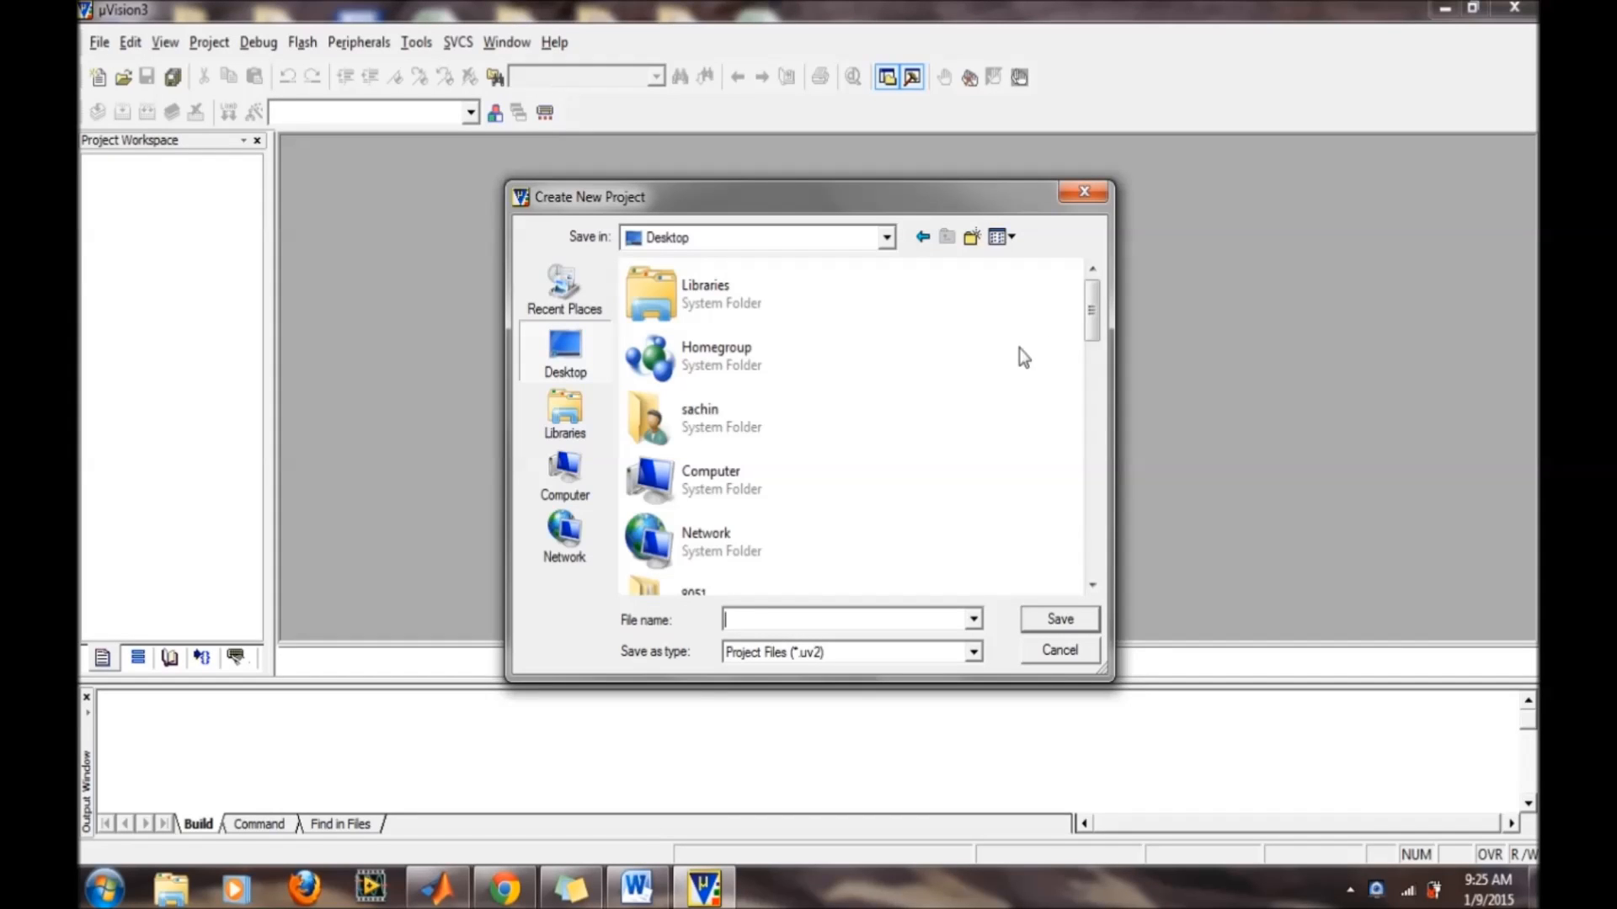
mouse_move(1009, 440)
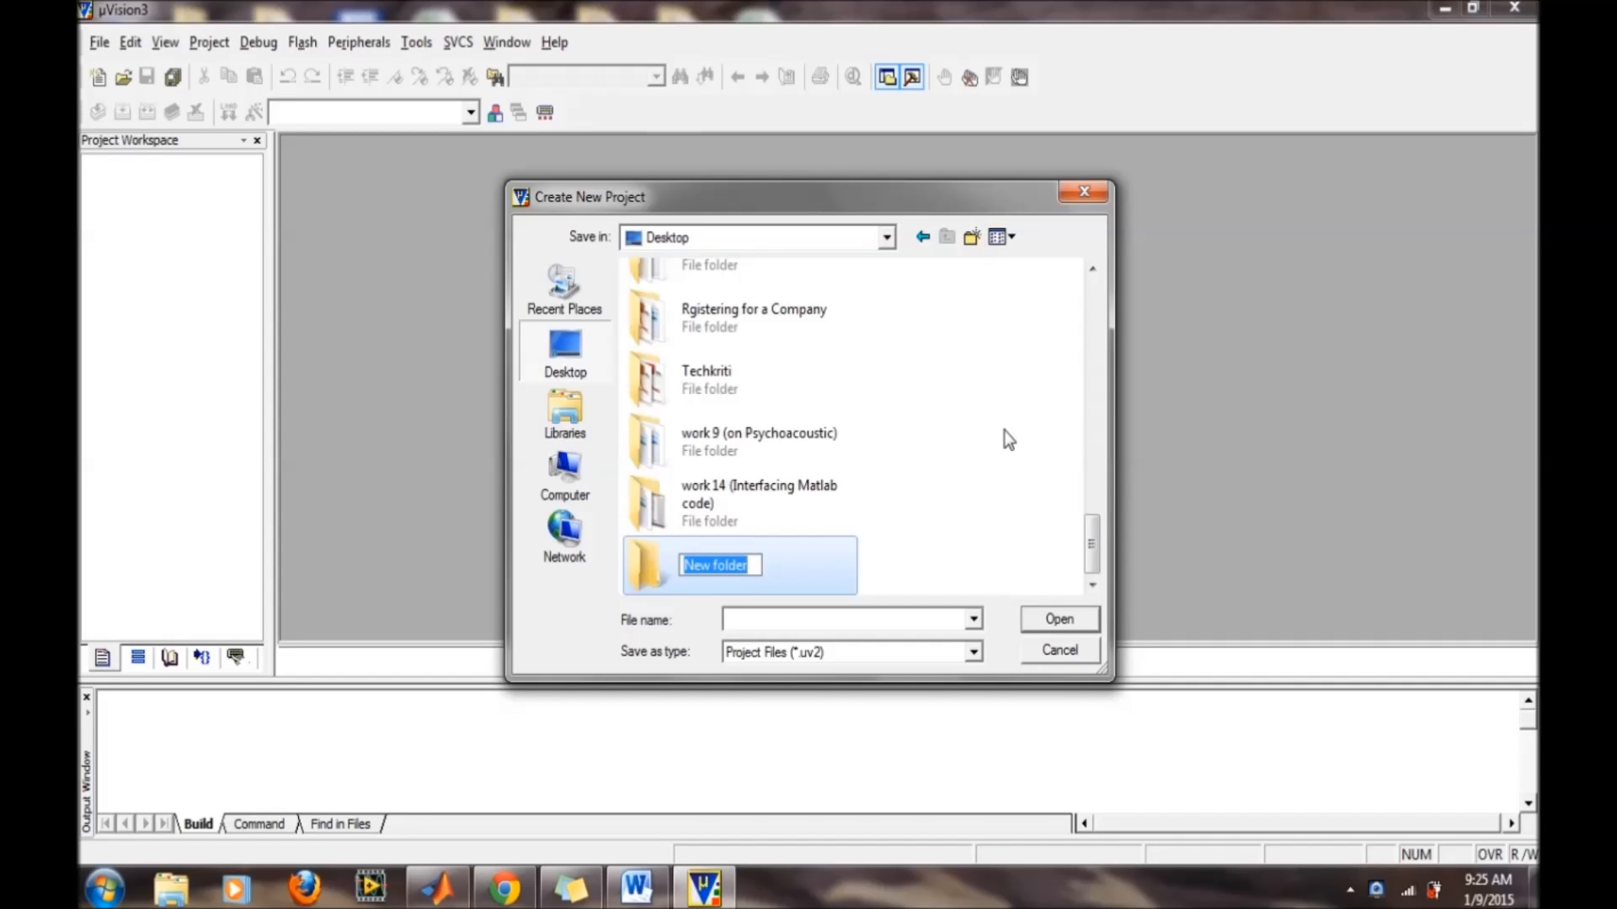
text(t)
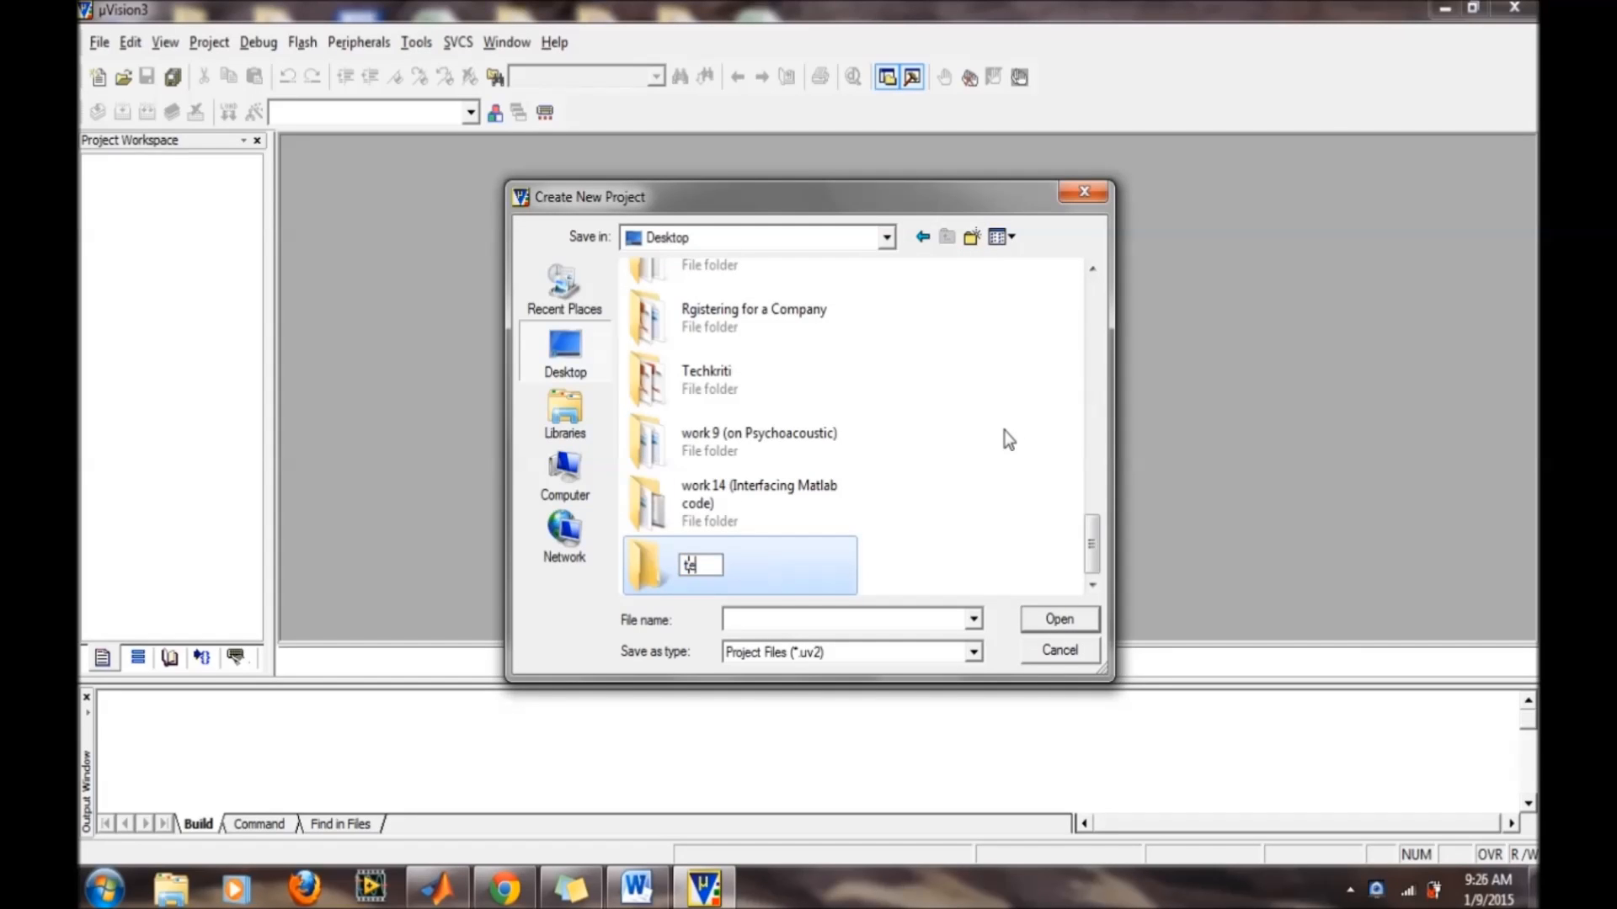
text(est)
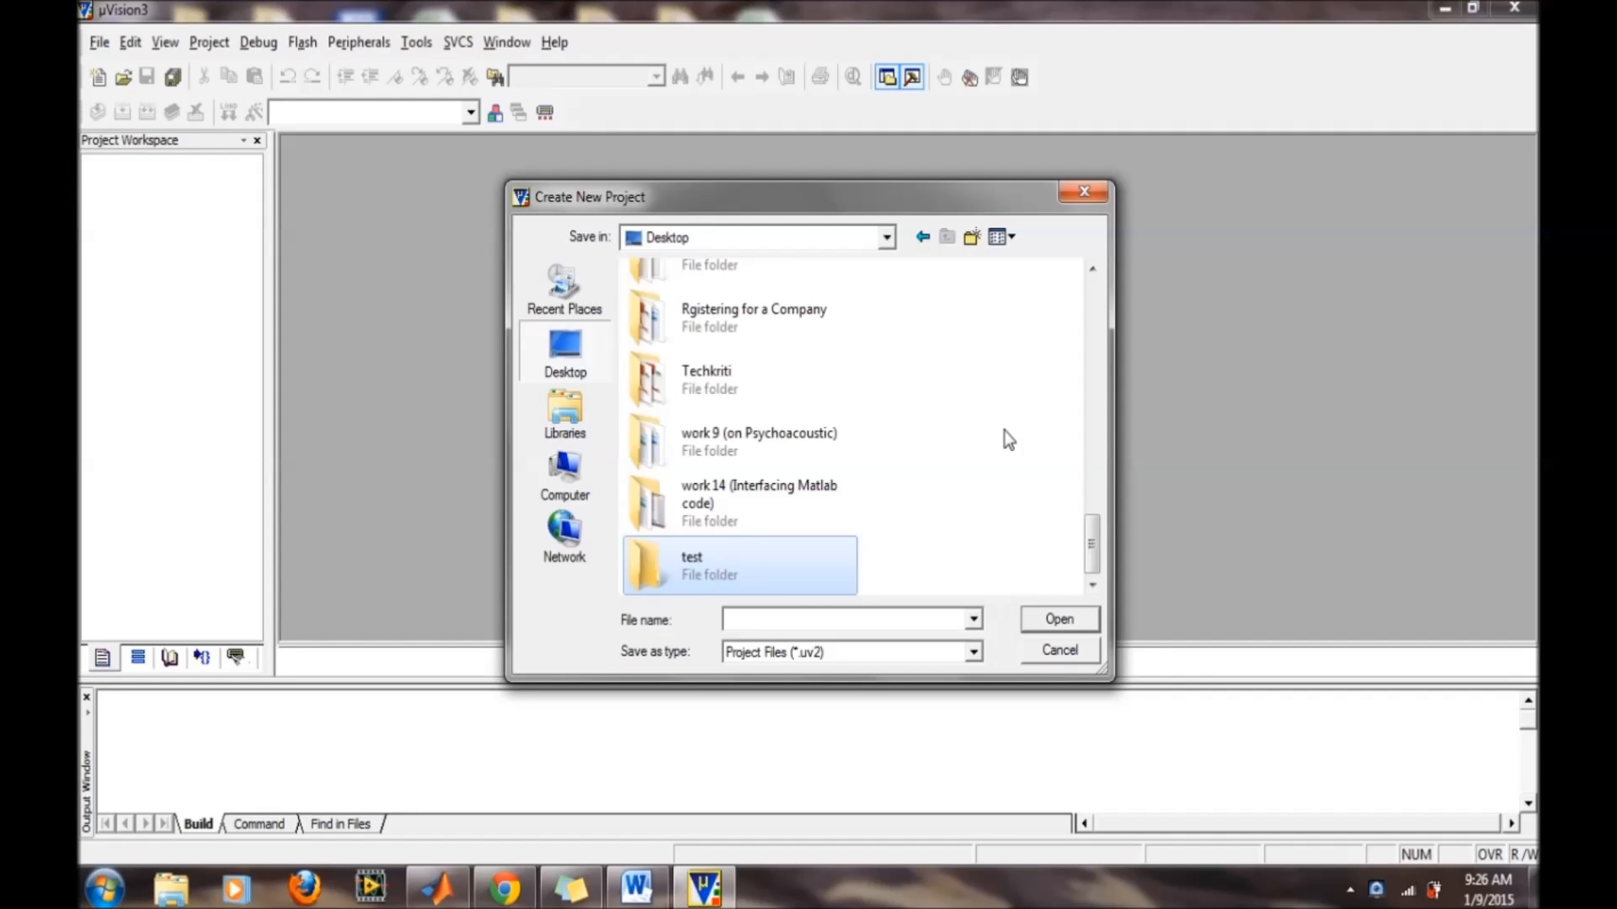
- Save the new project as 'test' inside the test folder
double_click(723, 566)
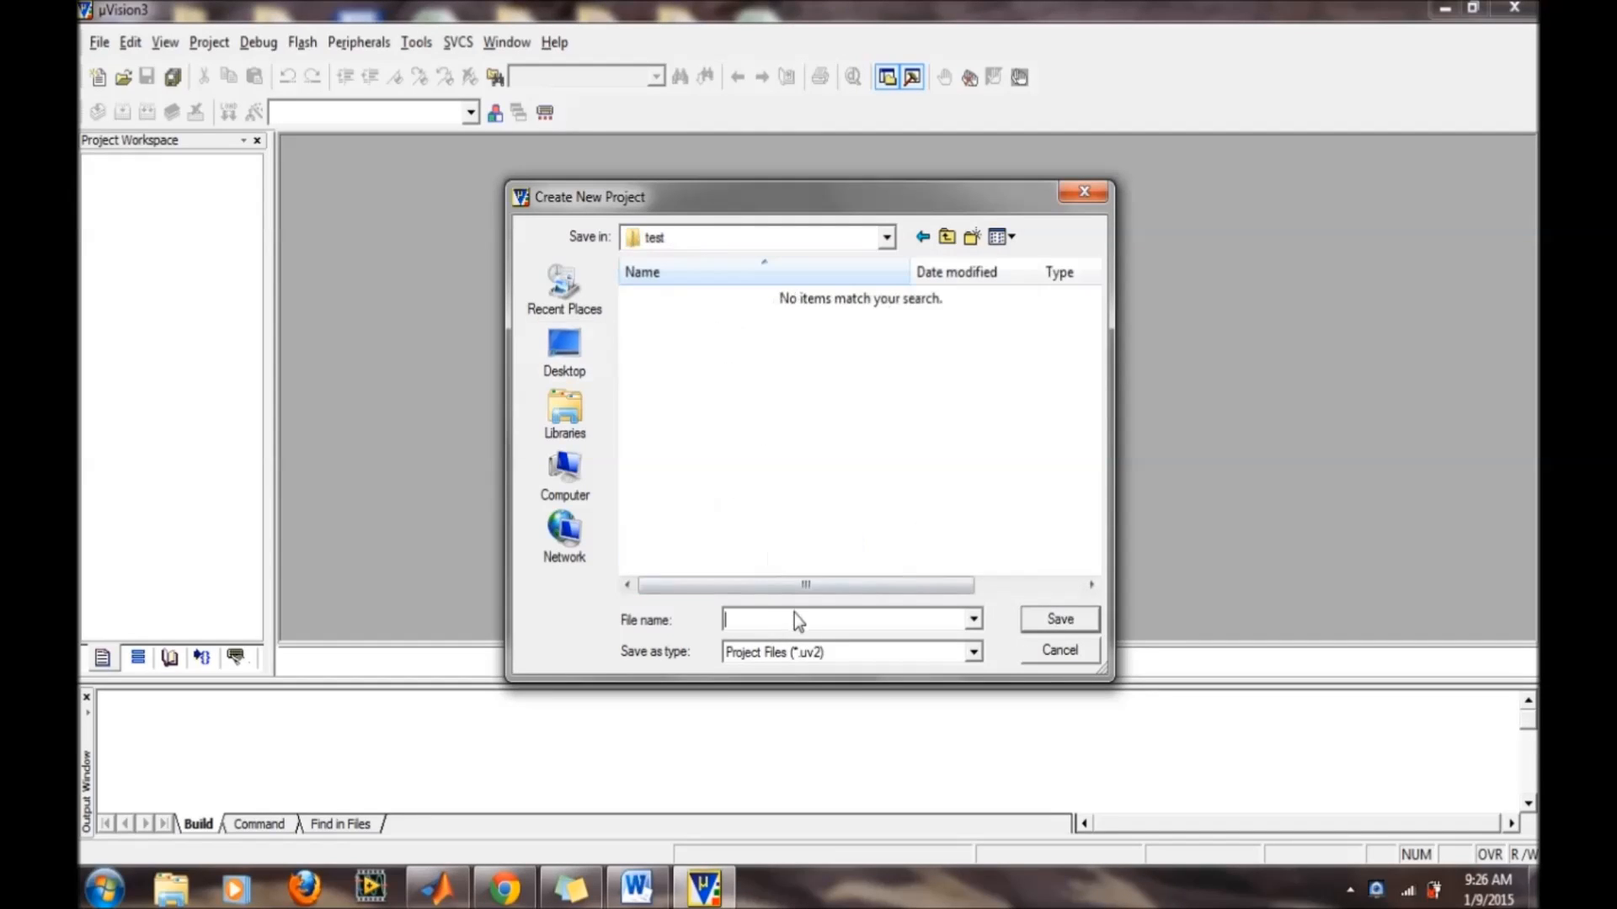
text(test)
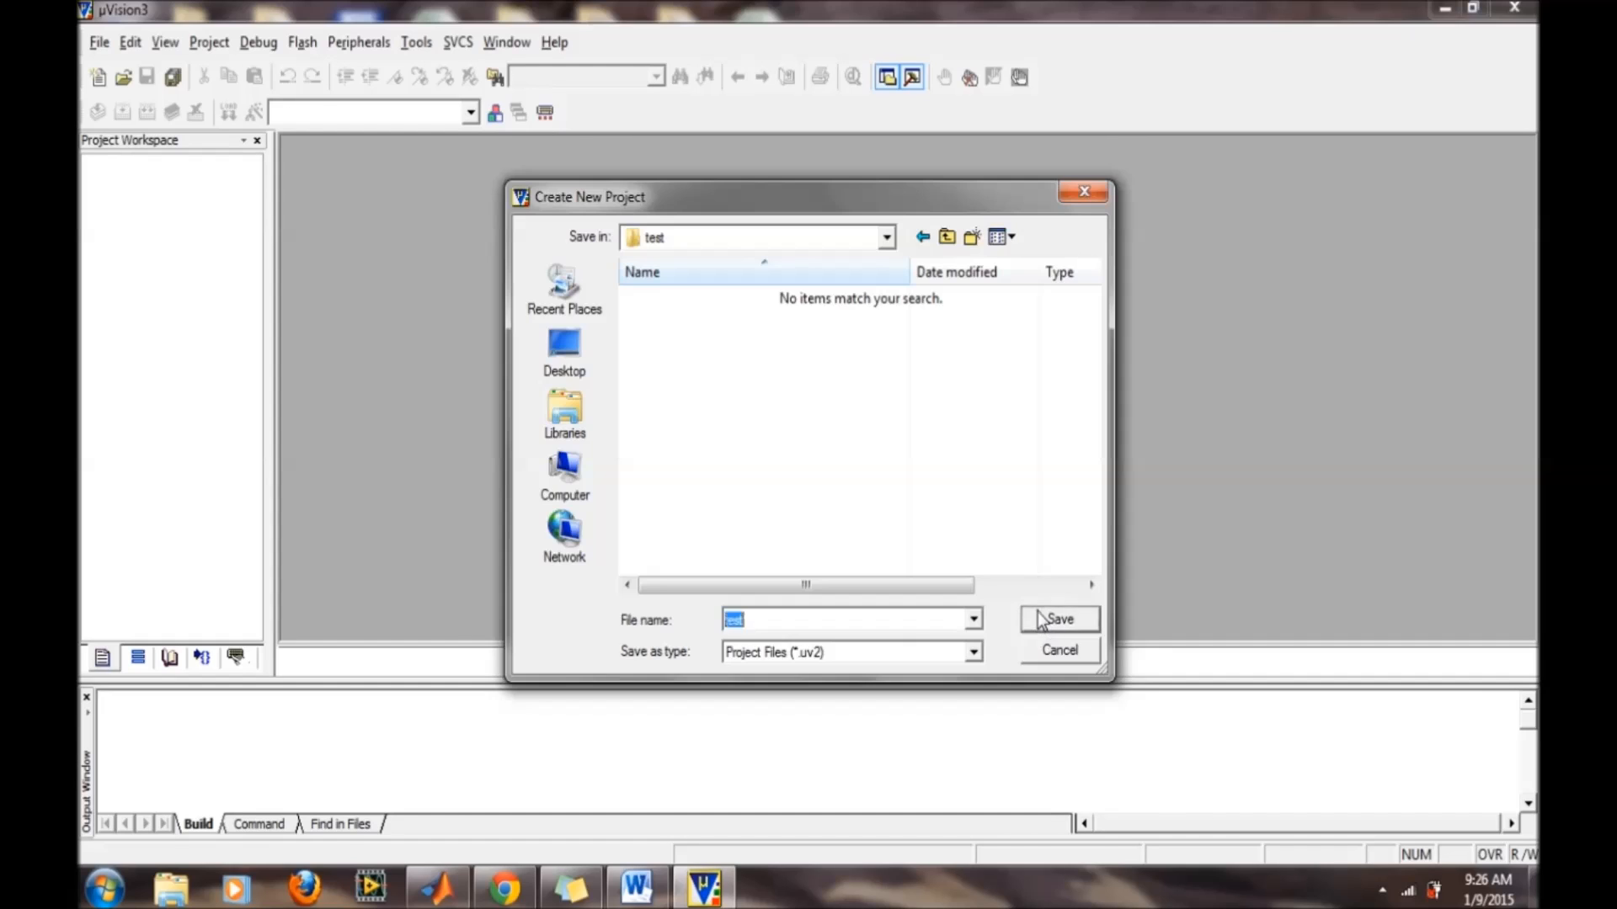
click(1057, 618)
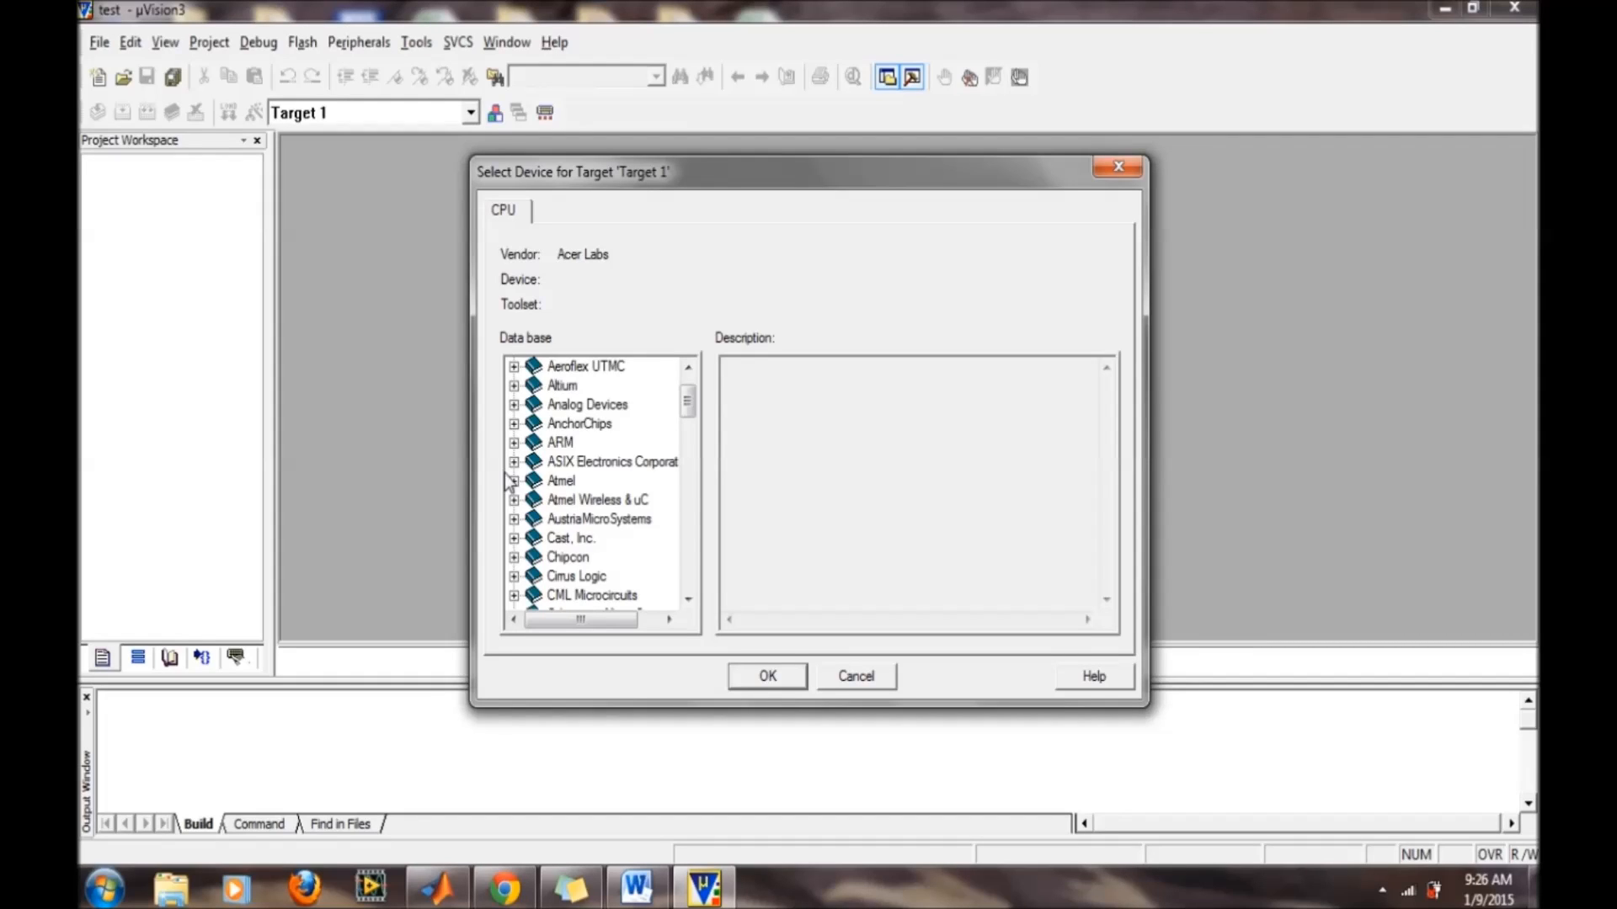
- Select Atmel AT89C51 as the target device and accept the standard 8051 startup code
click(513, 480)
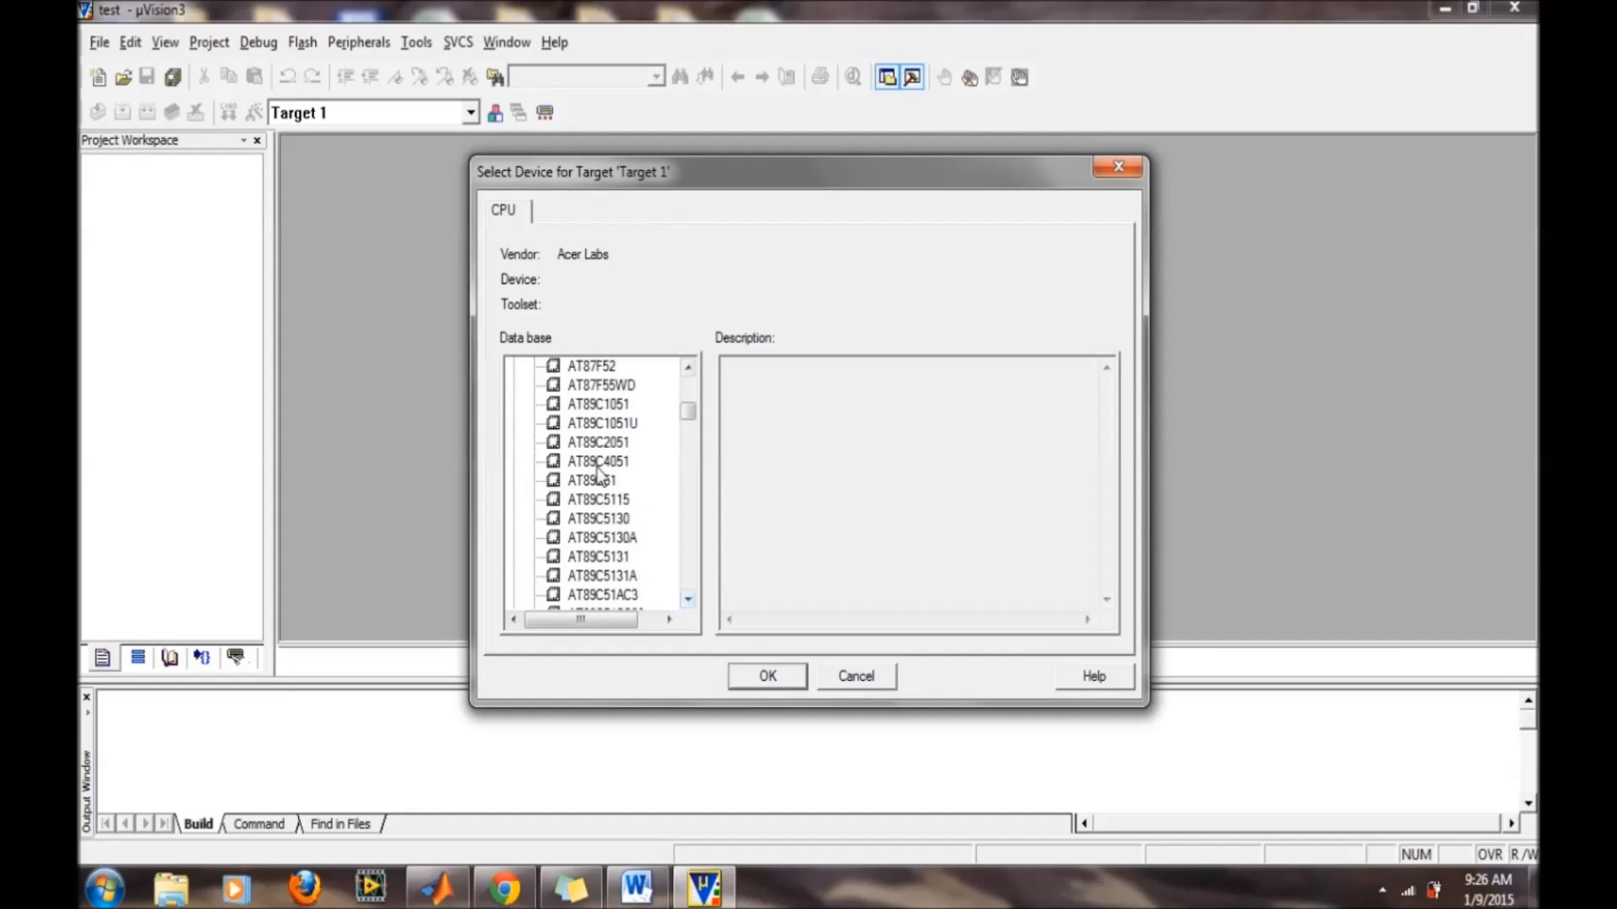
click(592, 480)
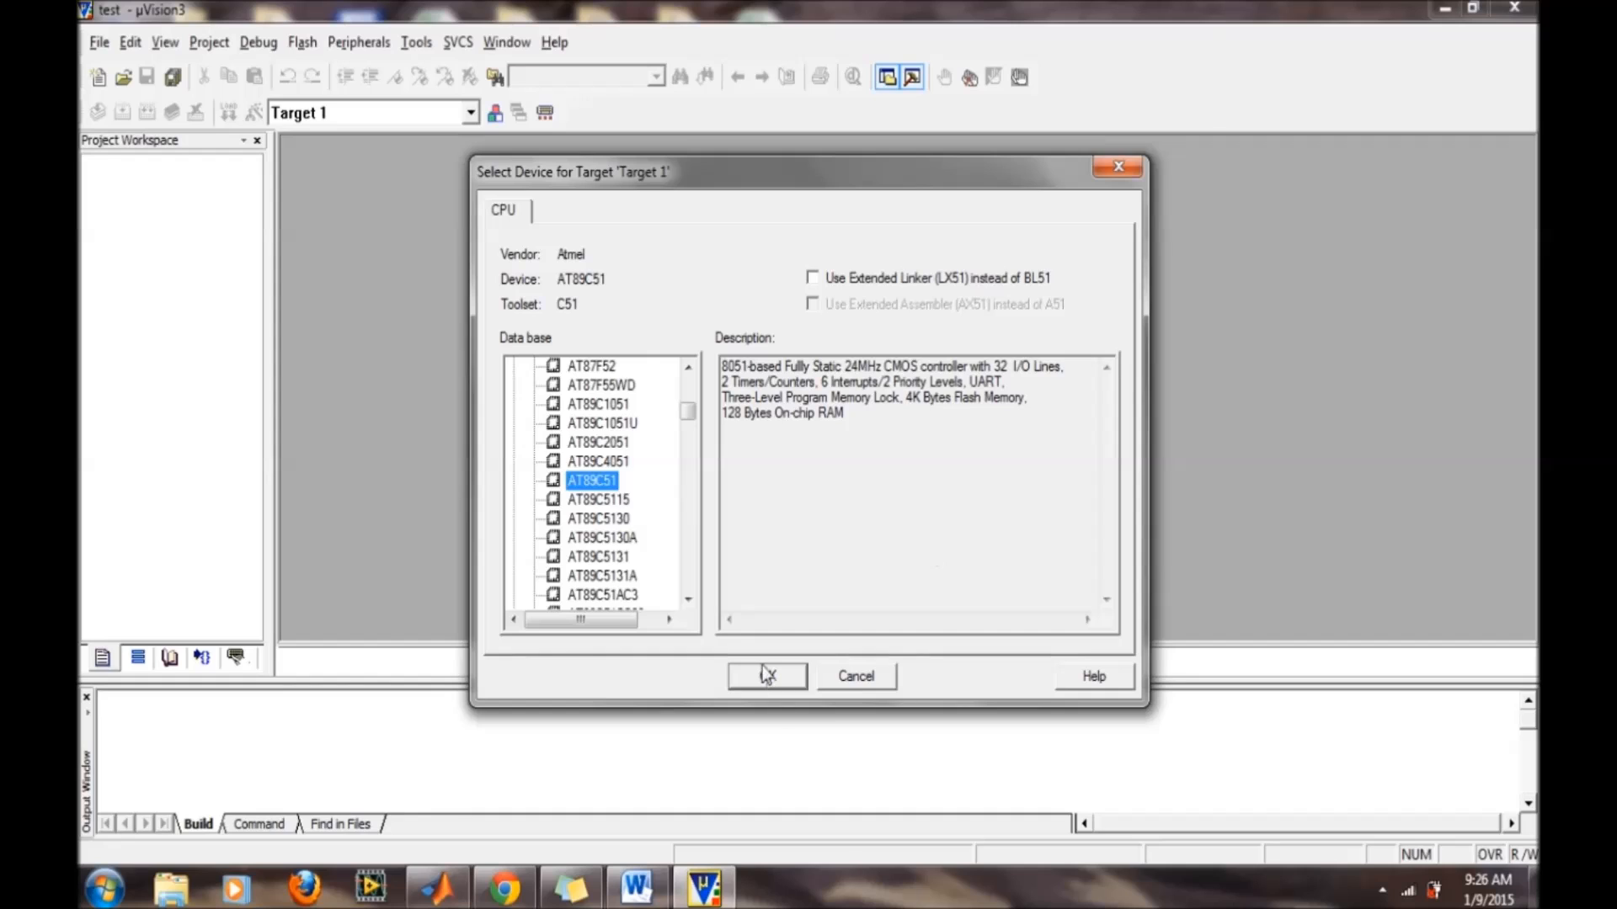
click(766, 675)
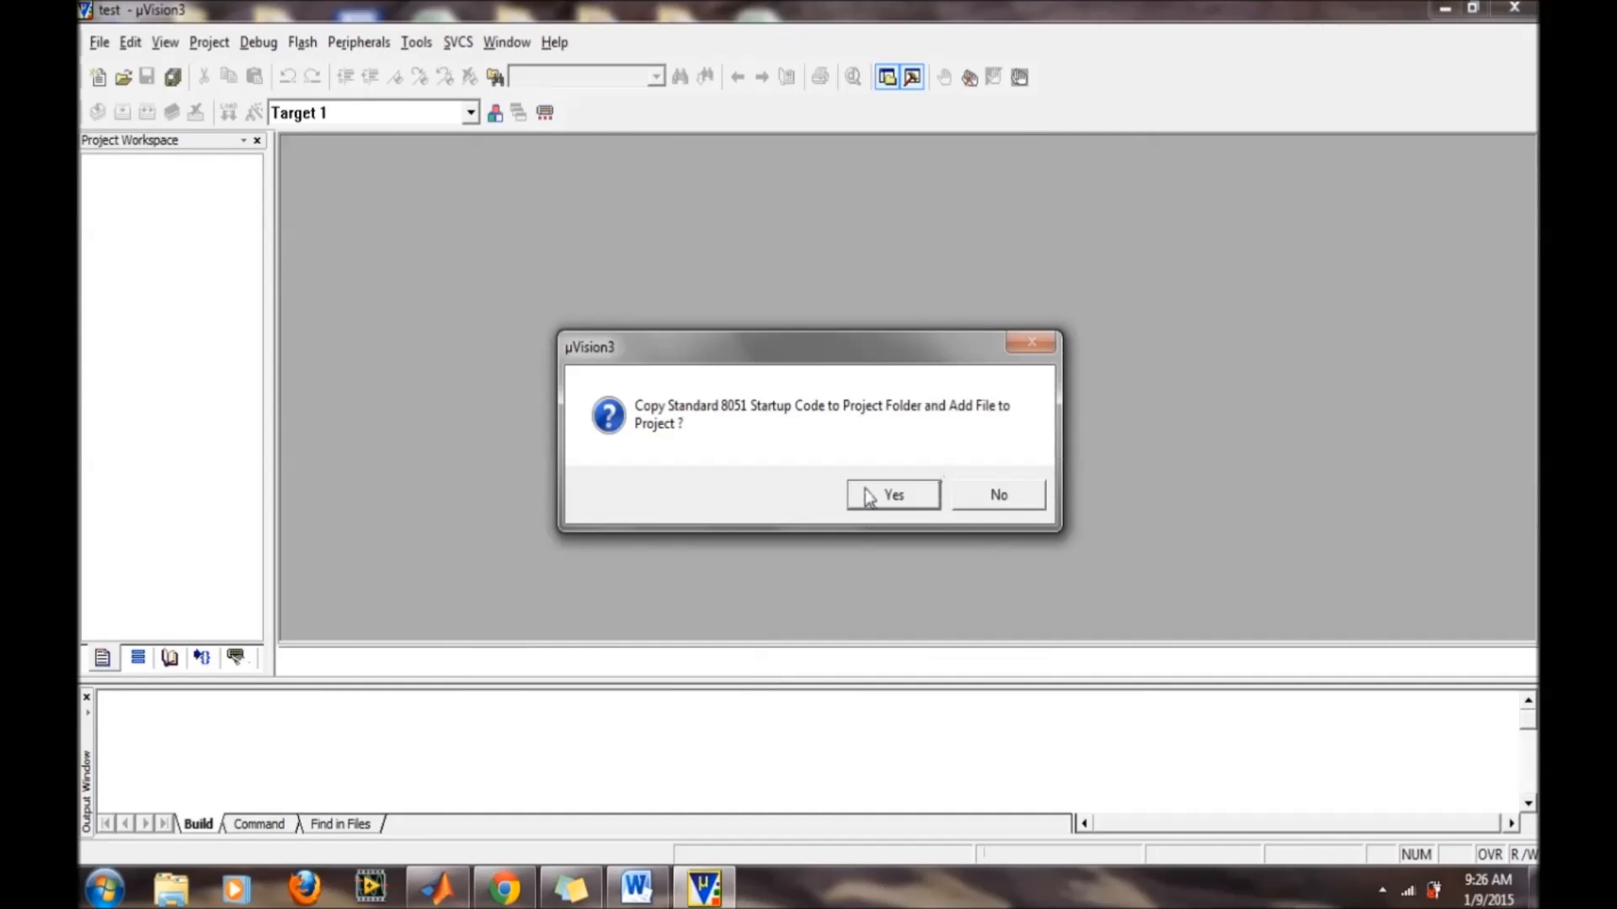
click(892, 495)
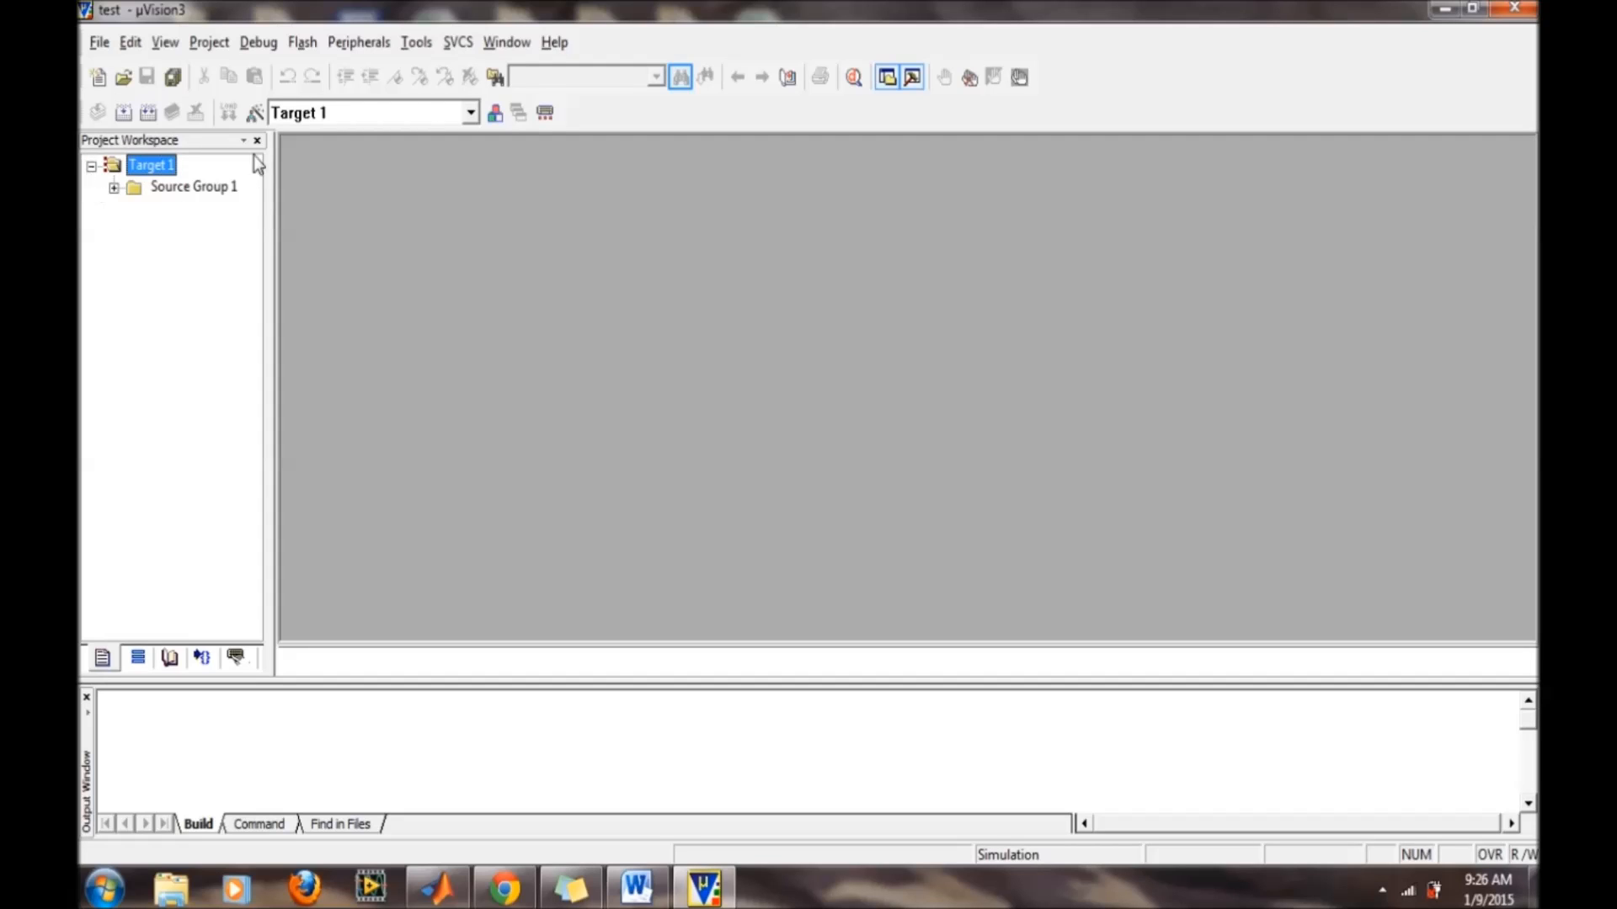
mouse_move(96, 76)
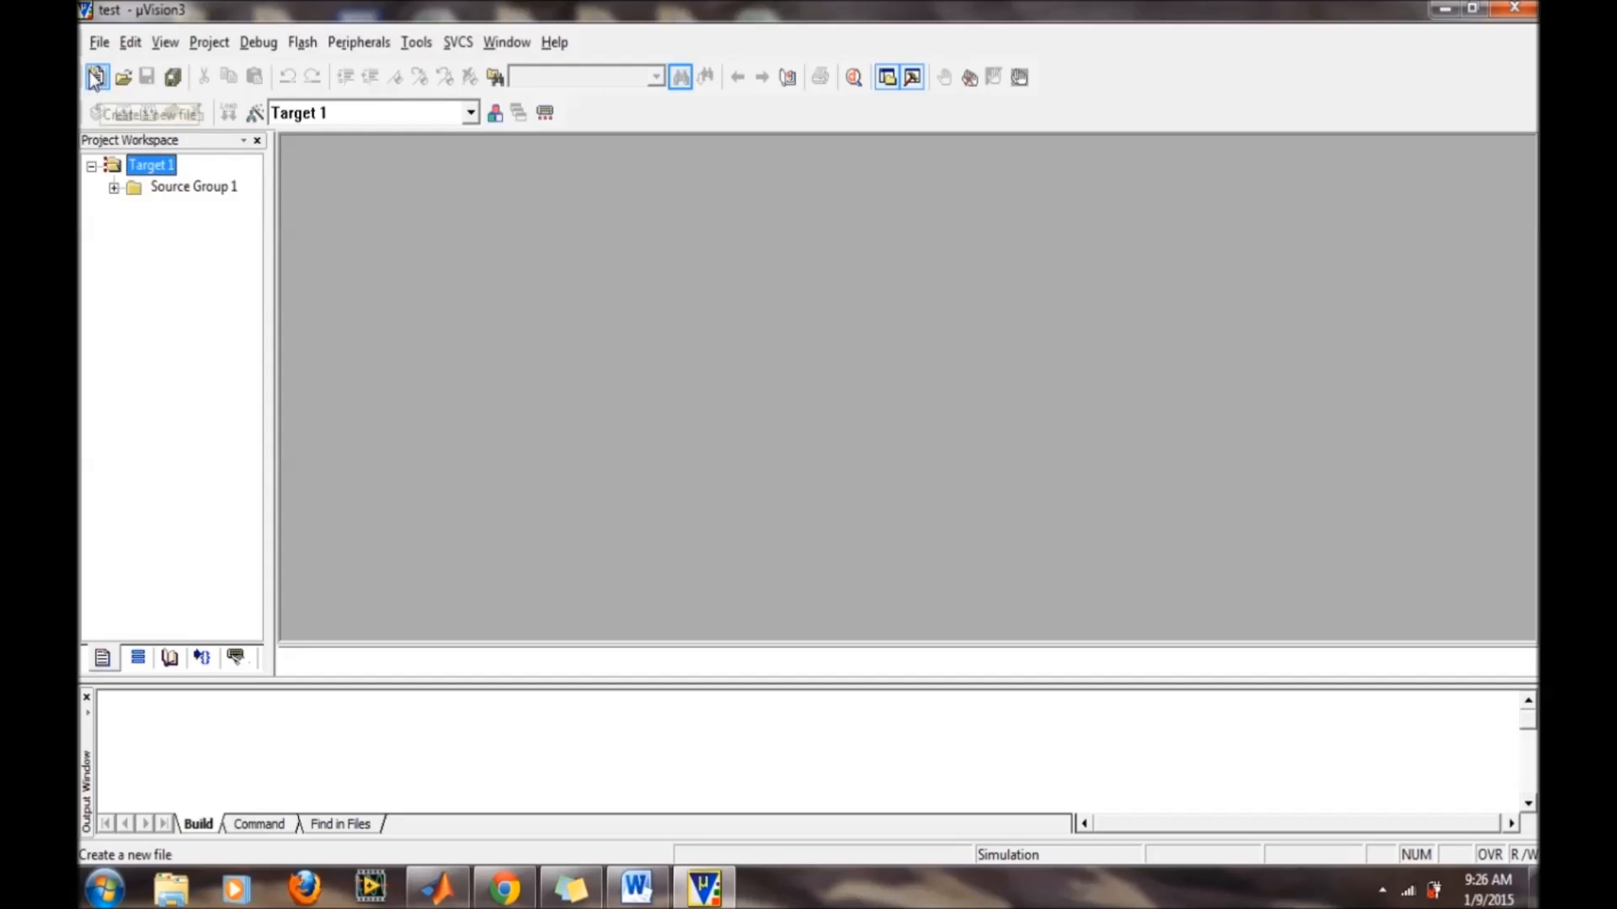
mouse_move(96, 77)
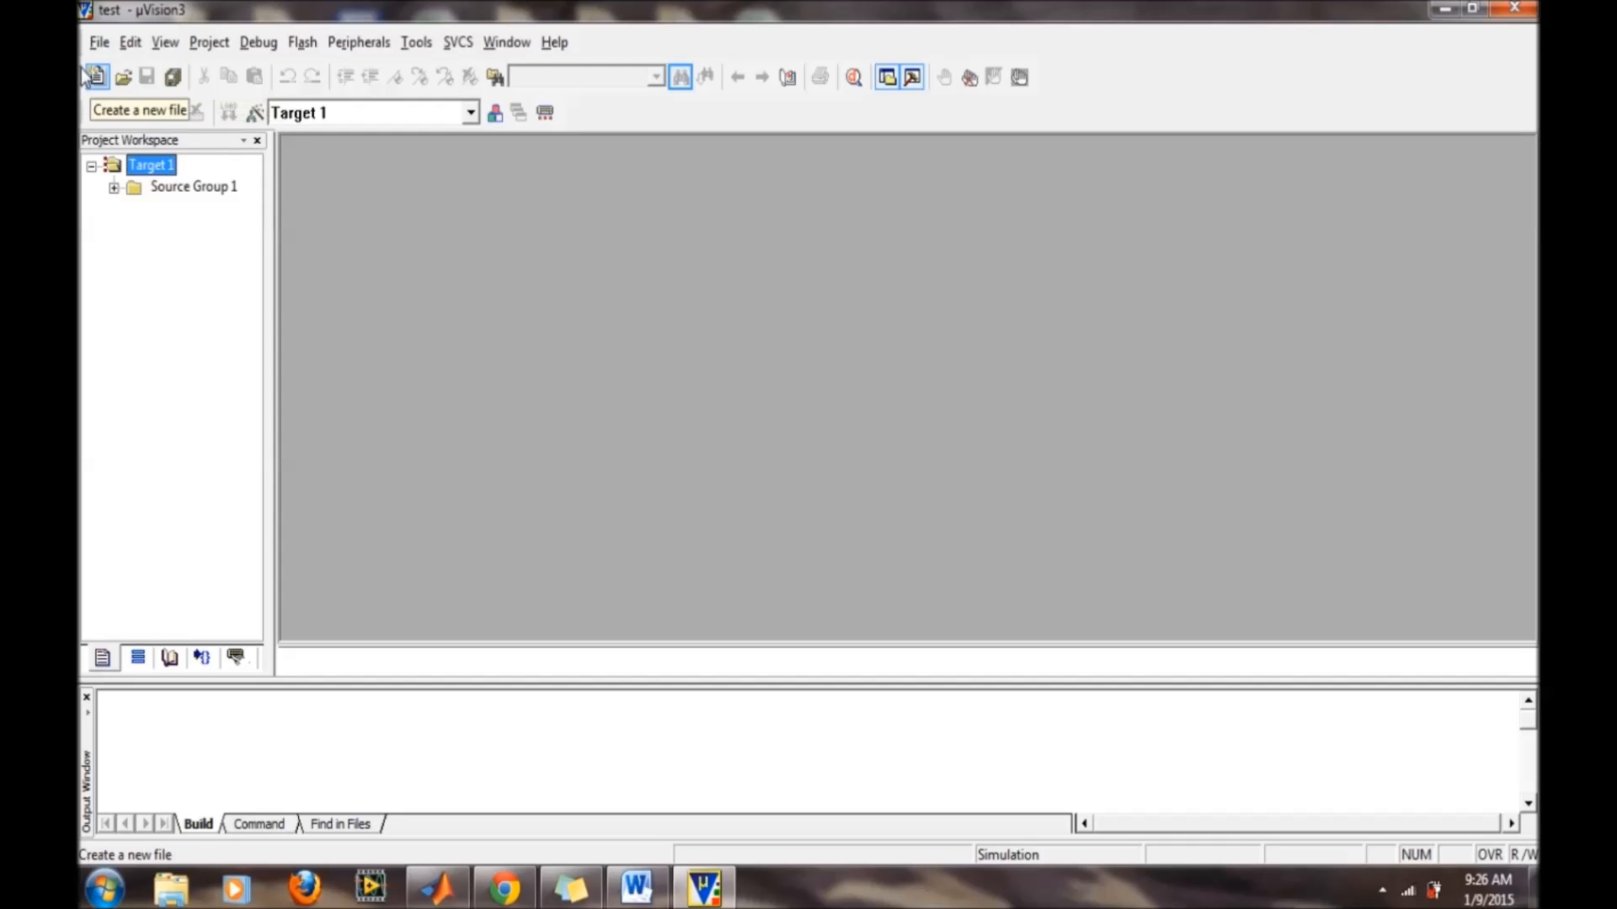
- Create a new blank source file Text1 in the editor
click(99, 40)
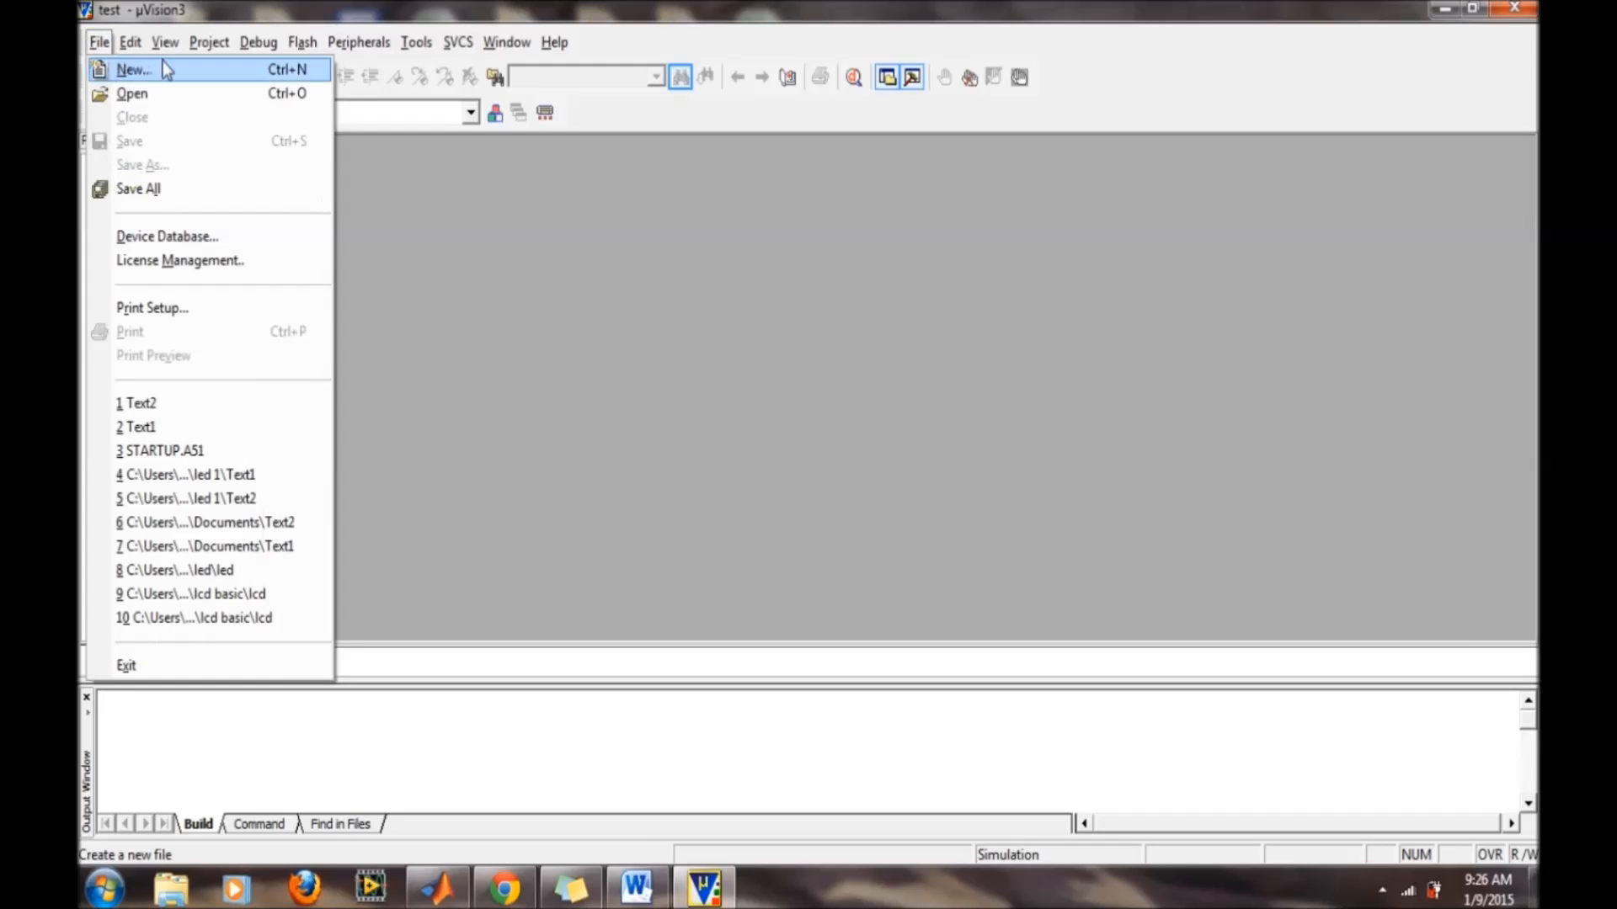
click(132, 69)
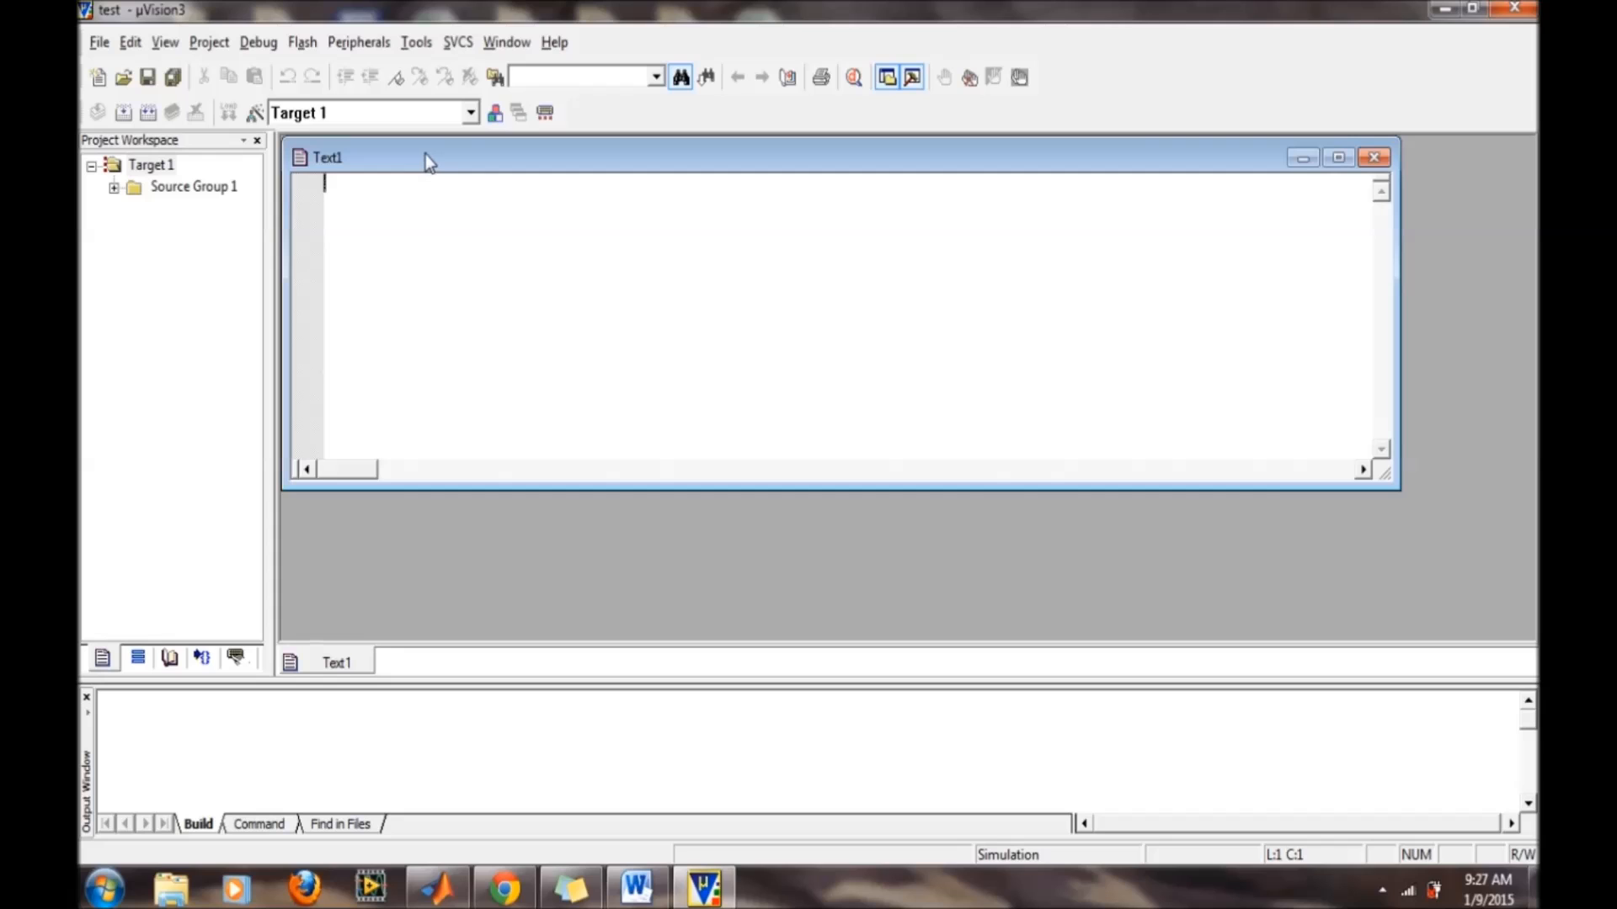
mouse_move(146, 76)
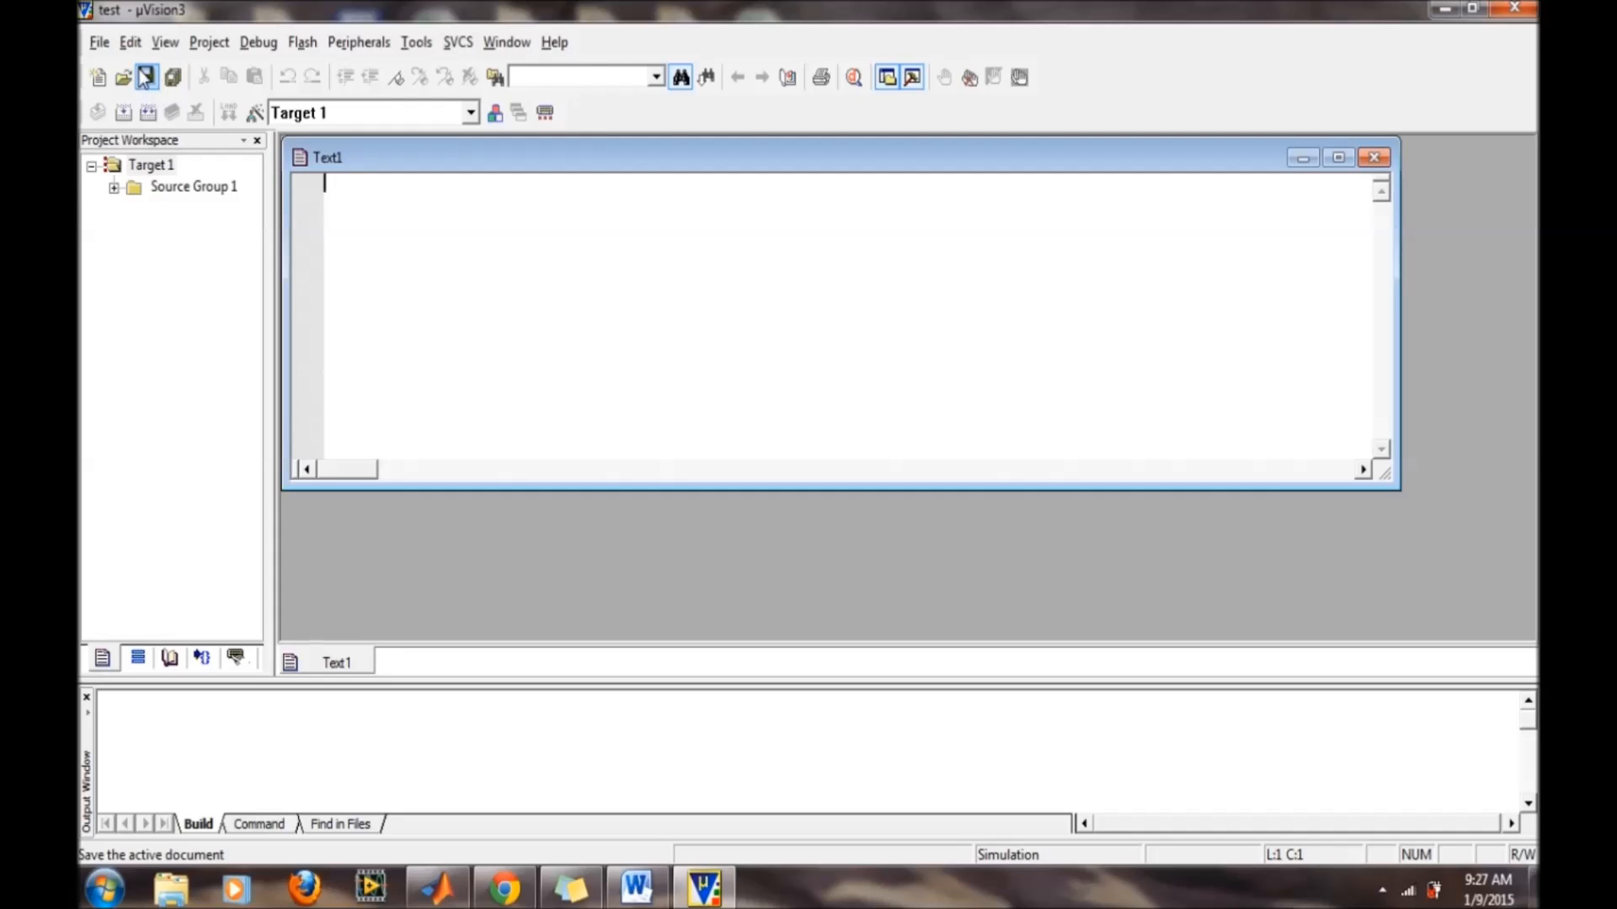
- Save the blank source file as sachin.asm in the test folder
click(145, 76)
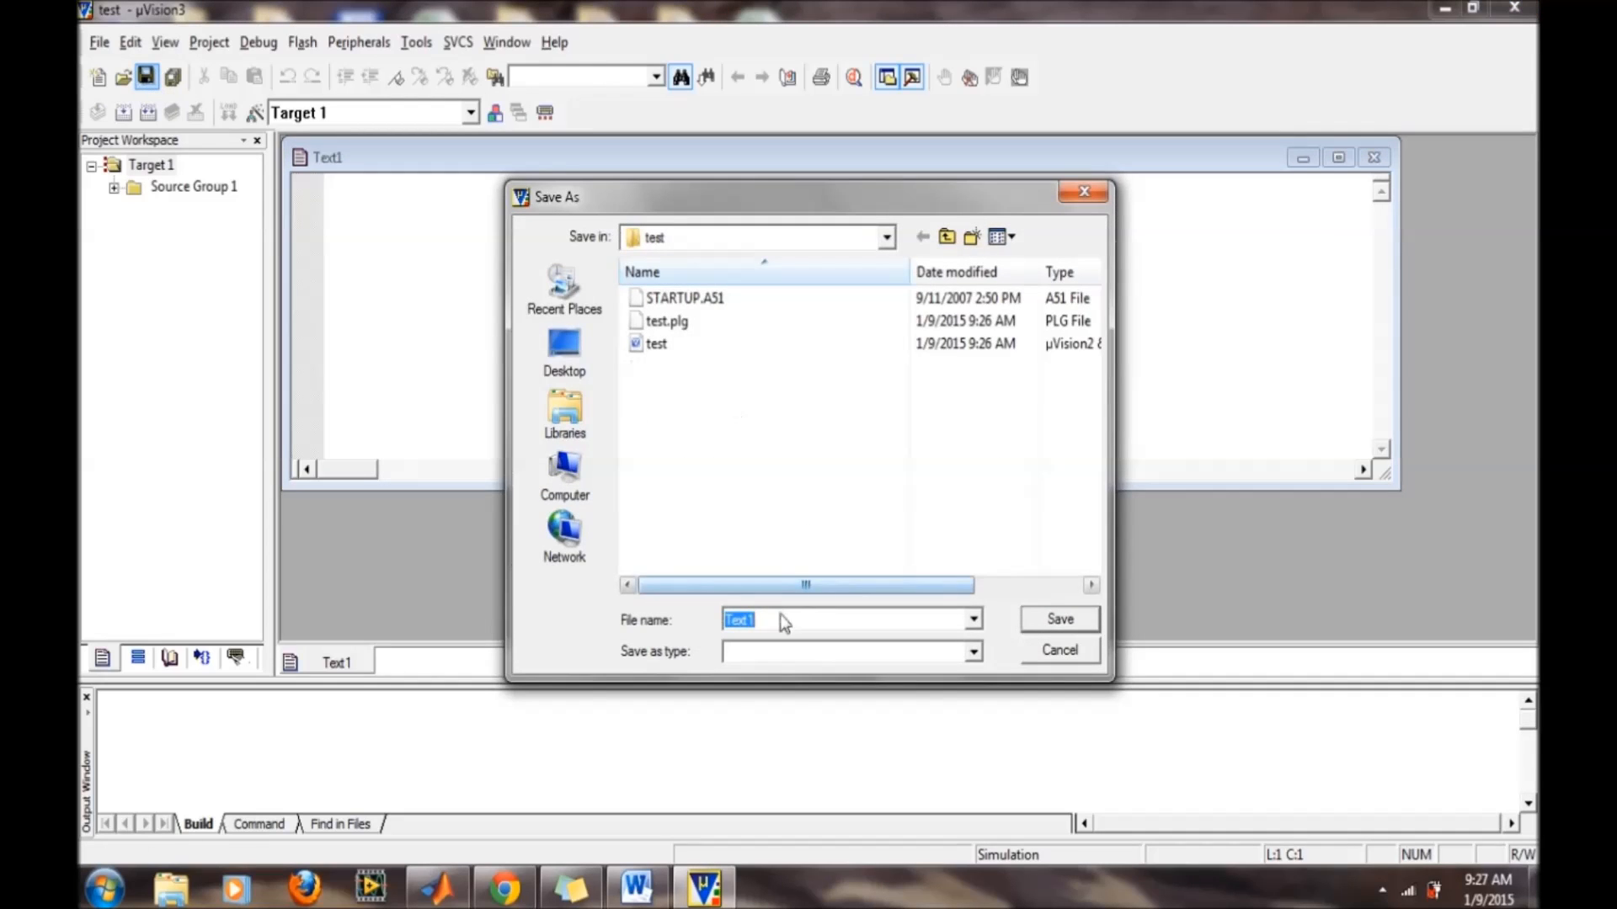
text(sachin.asm)
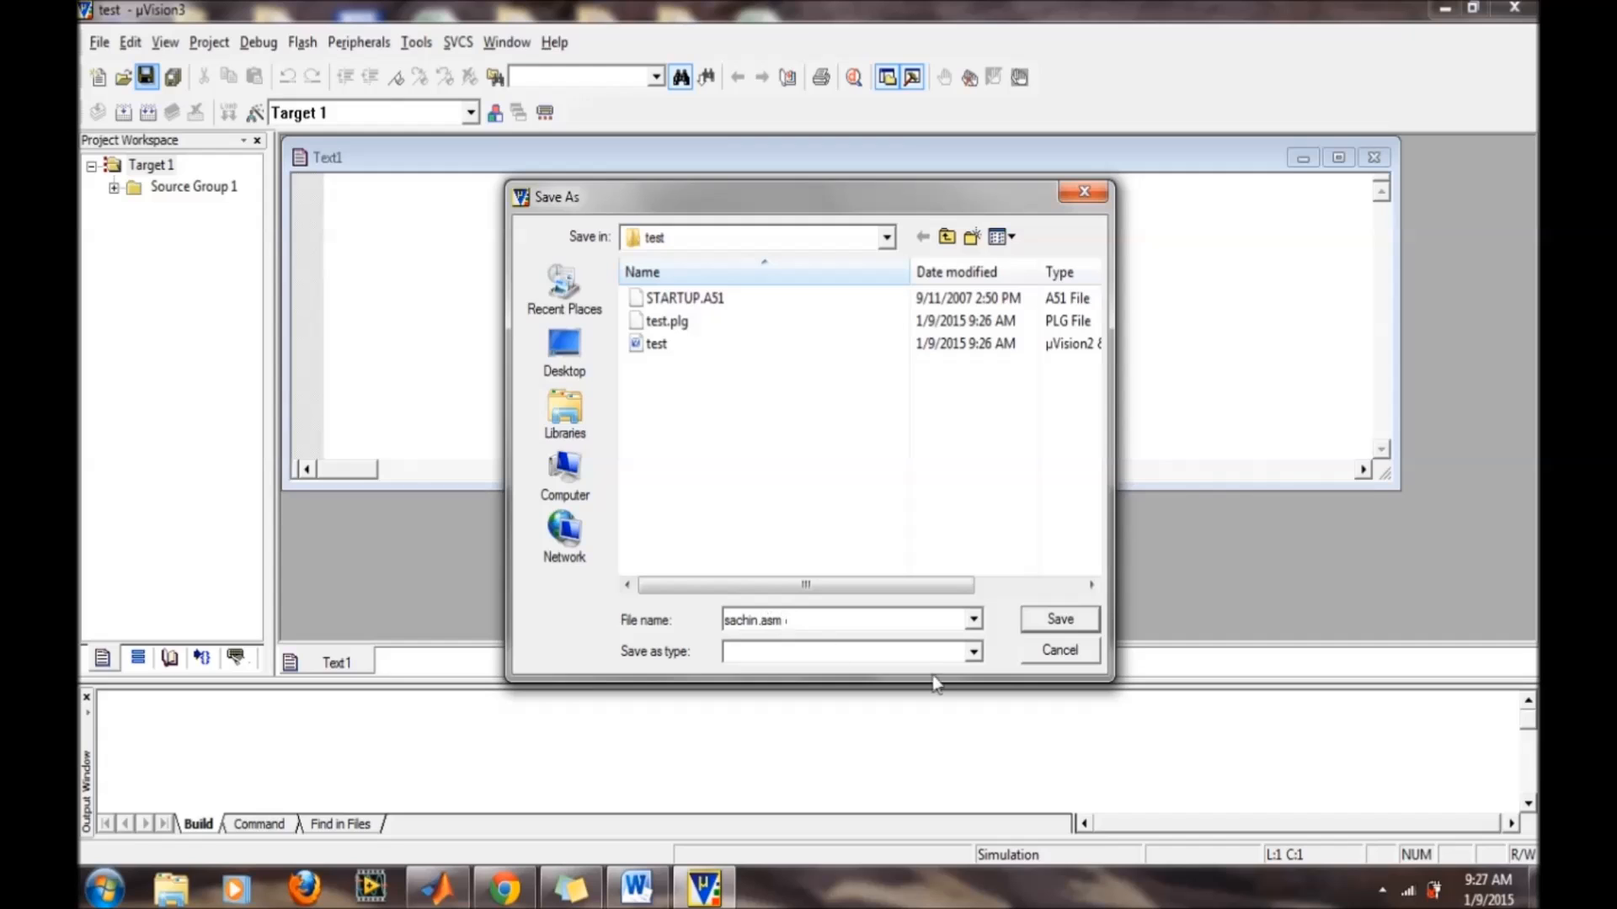
click(845, 650)
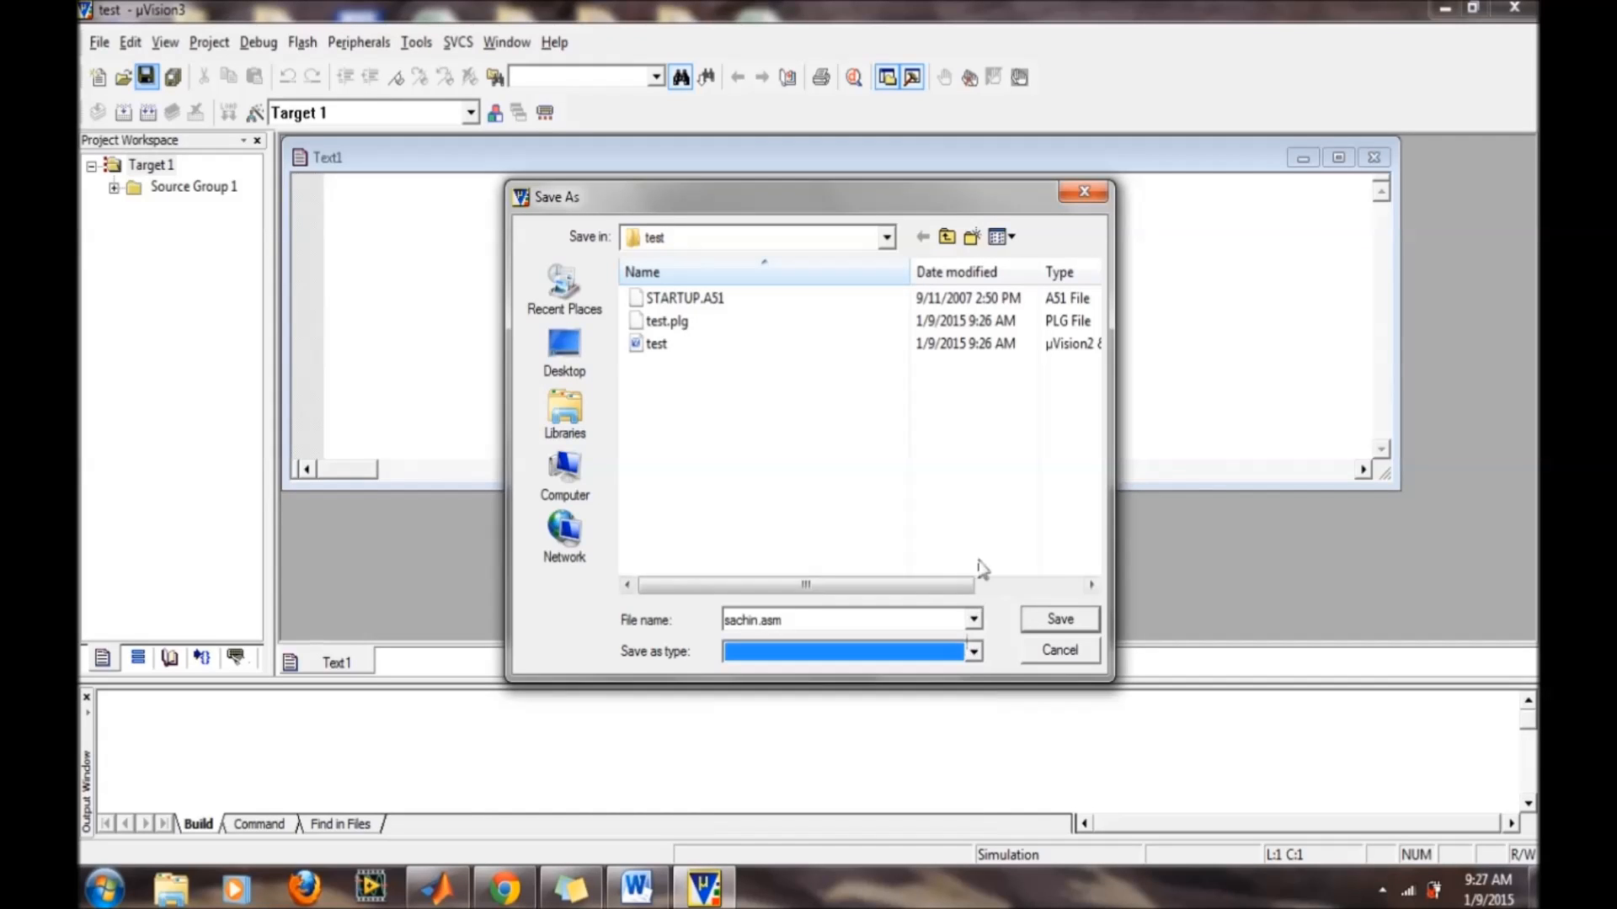
mouse_move(990, 616)
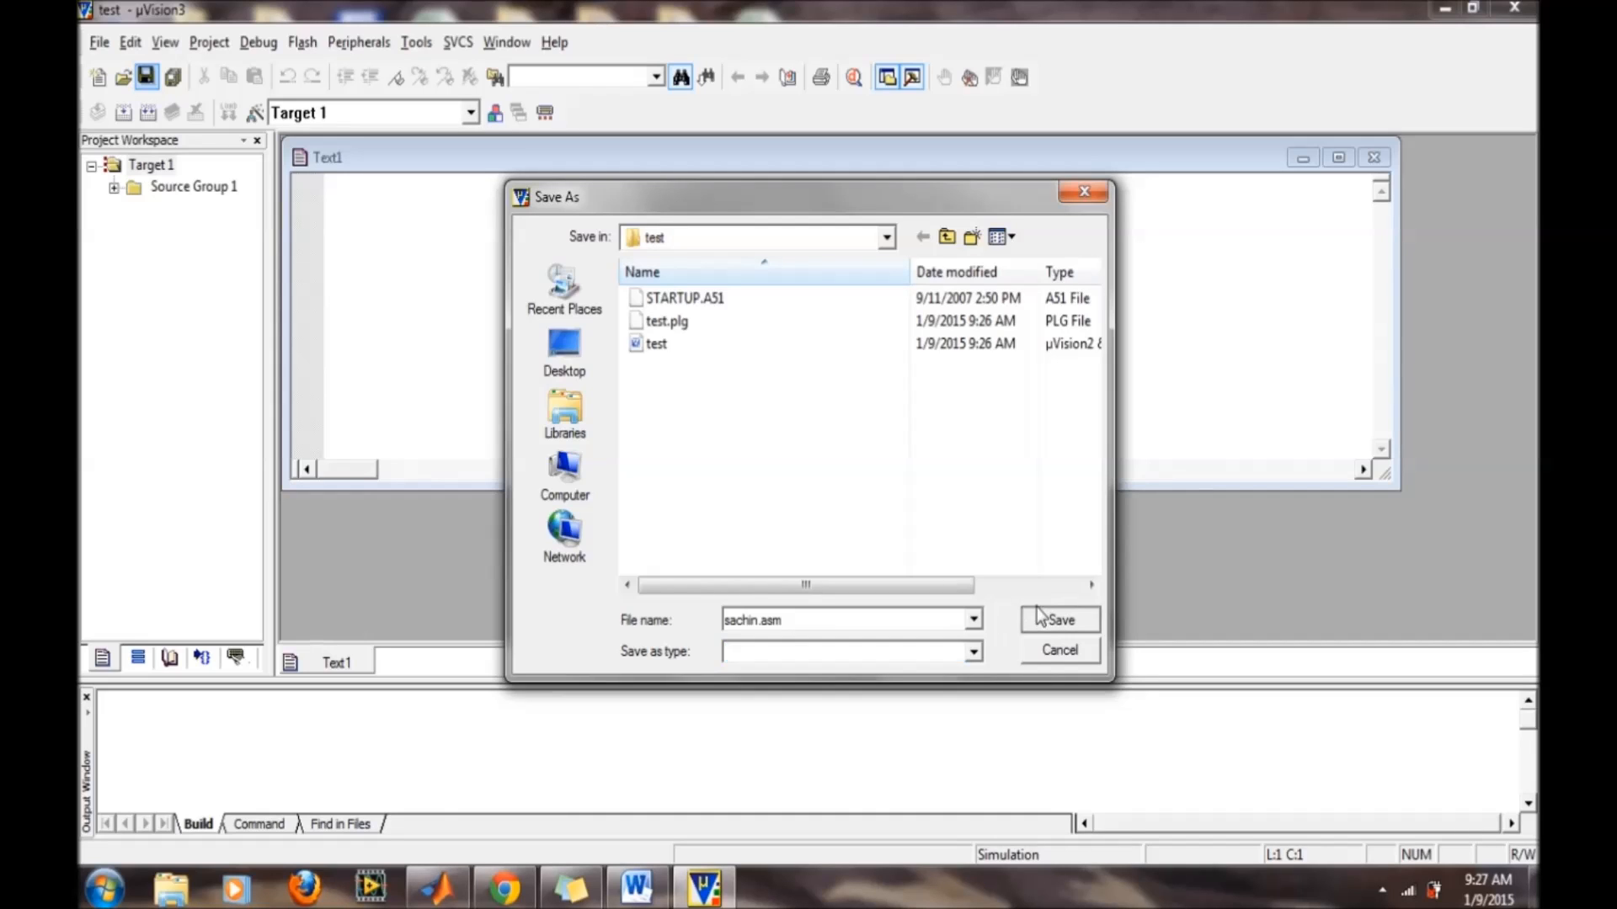
click(1059, 618)
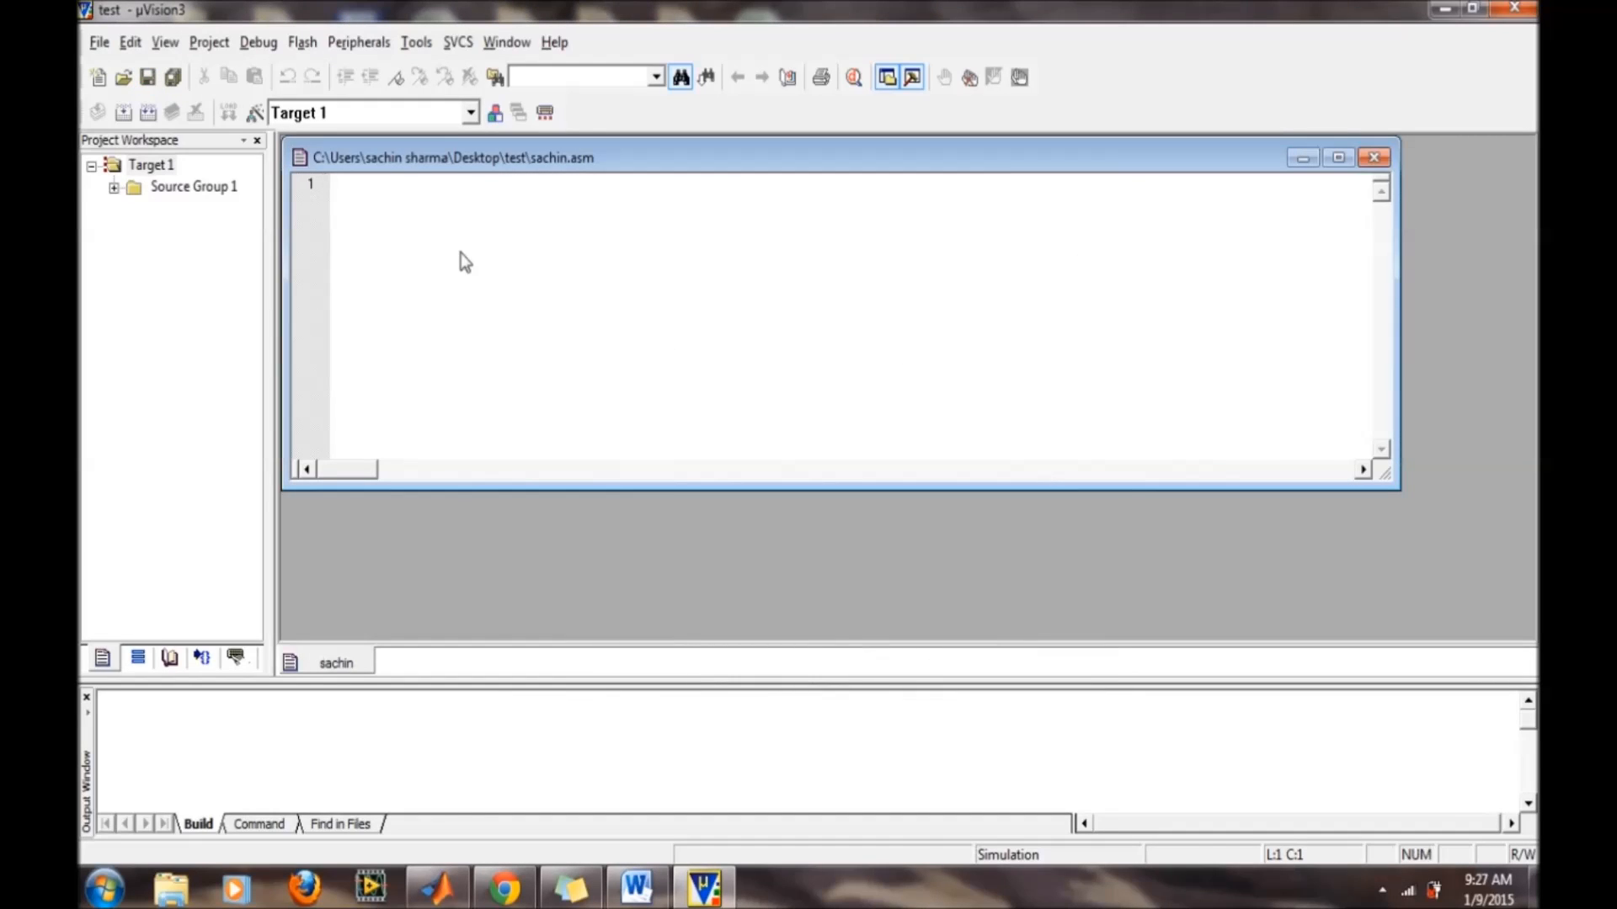
- Write the three-line program org 00h, mov a,#33h, end in sachin.asm
text(org 00h)
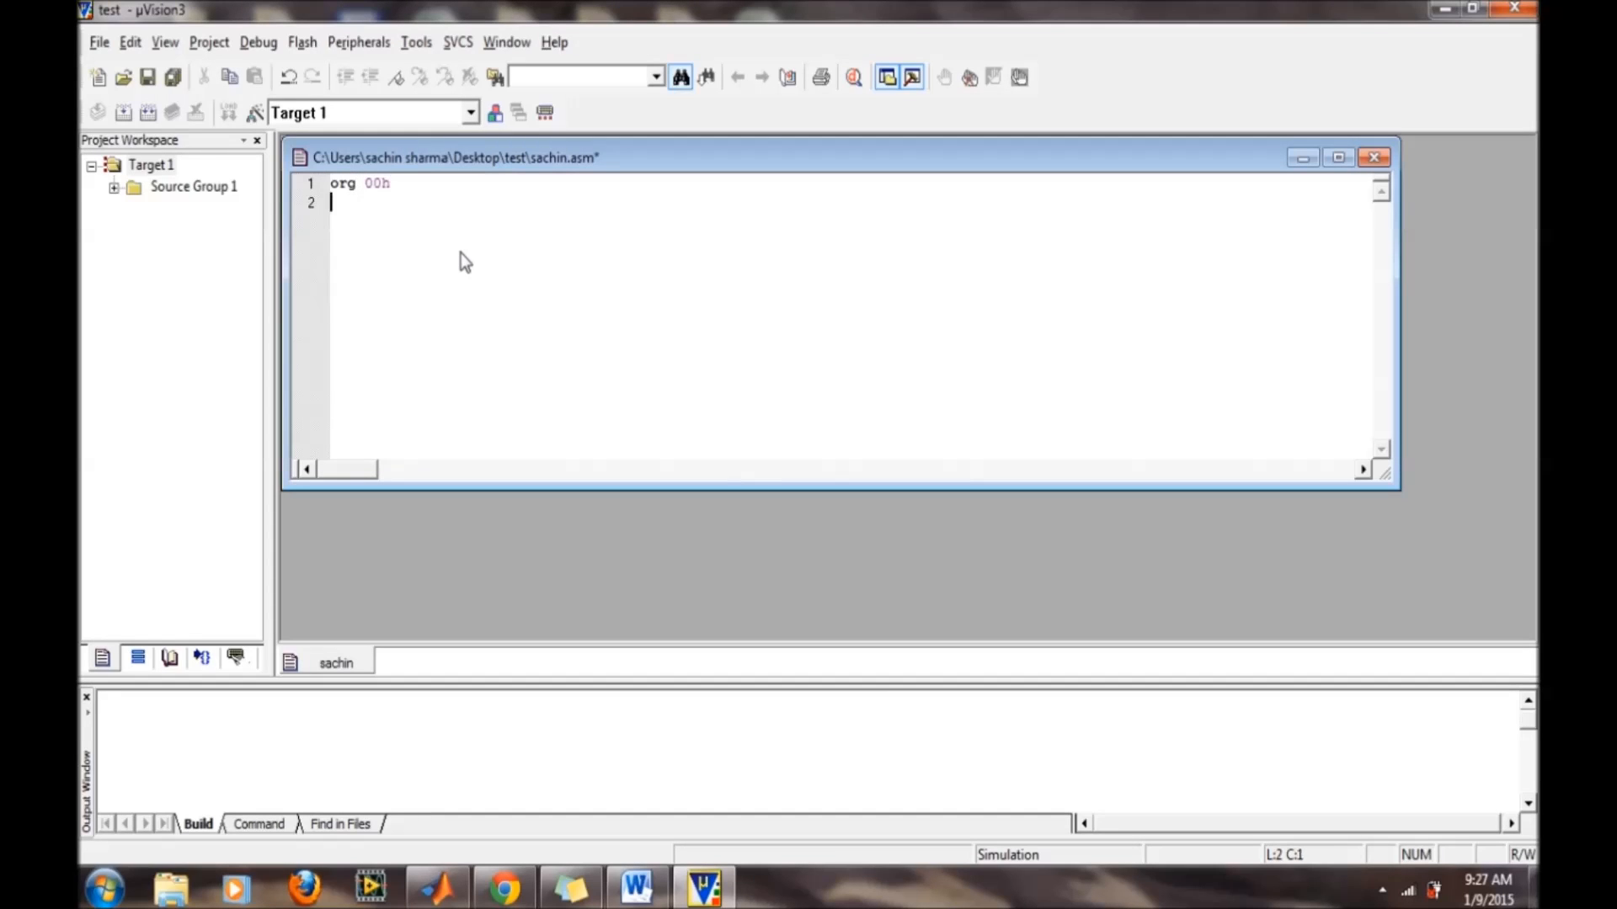
text(mov a)
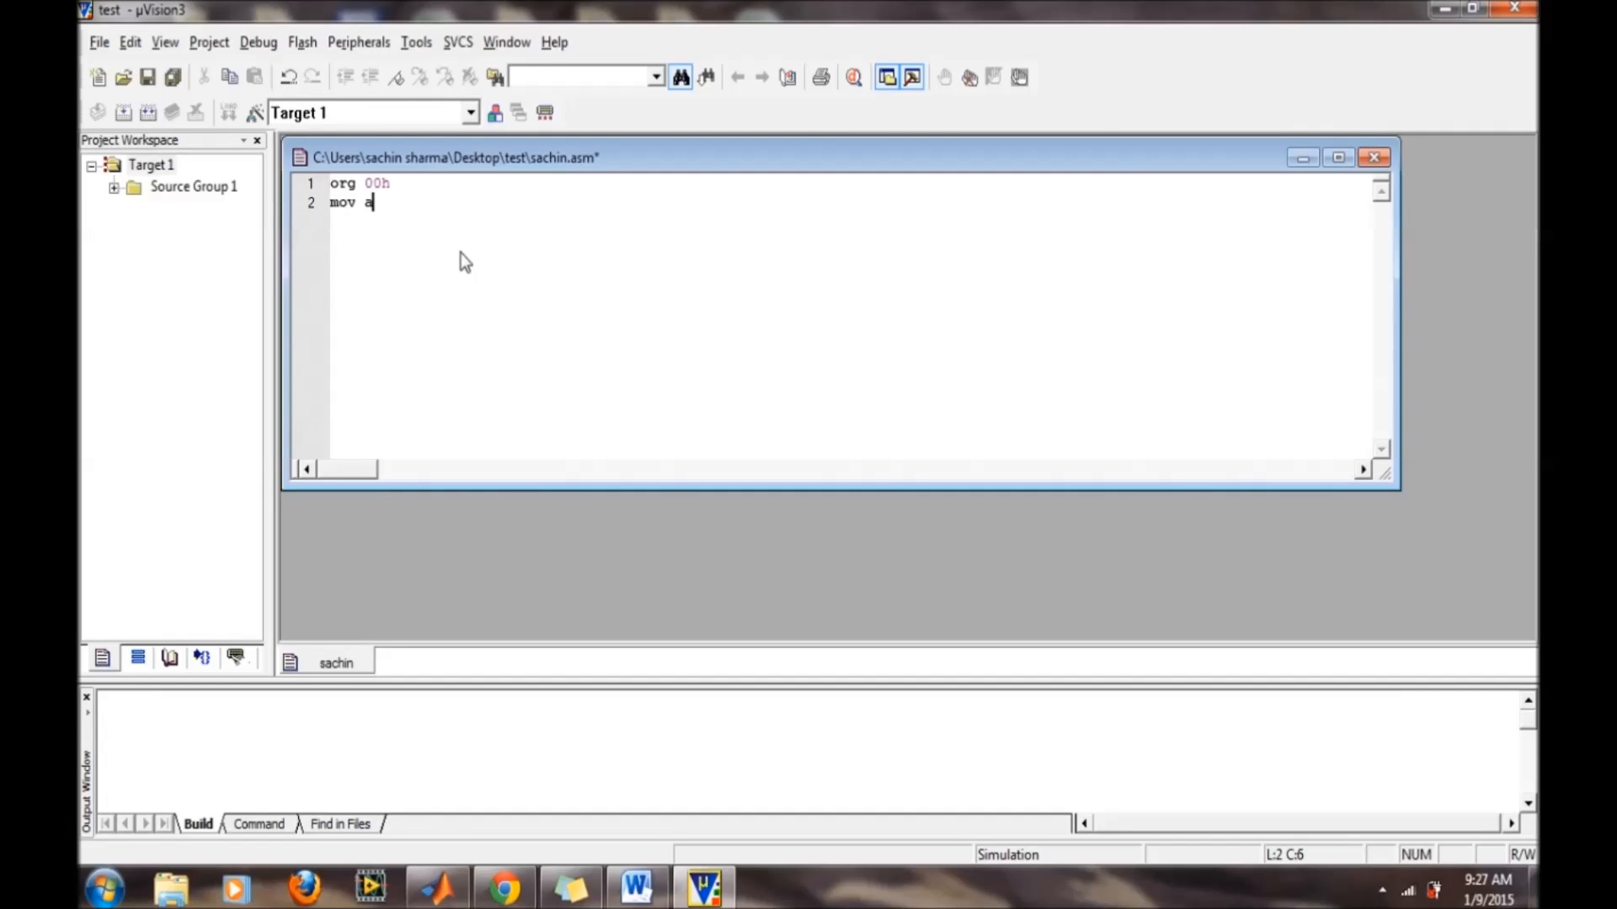
text(,)
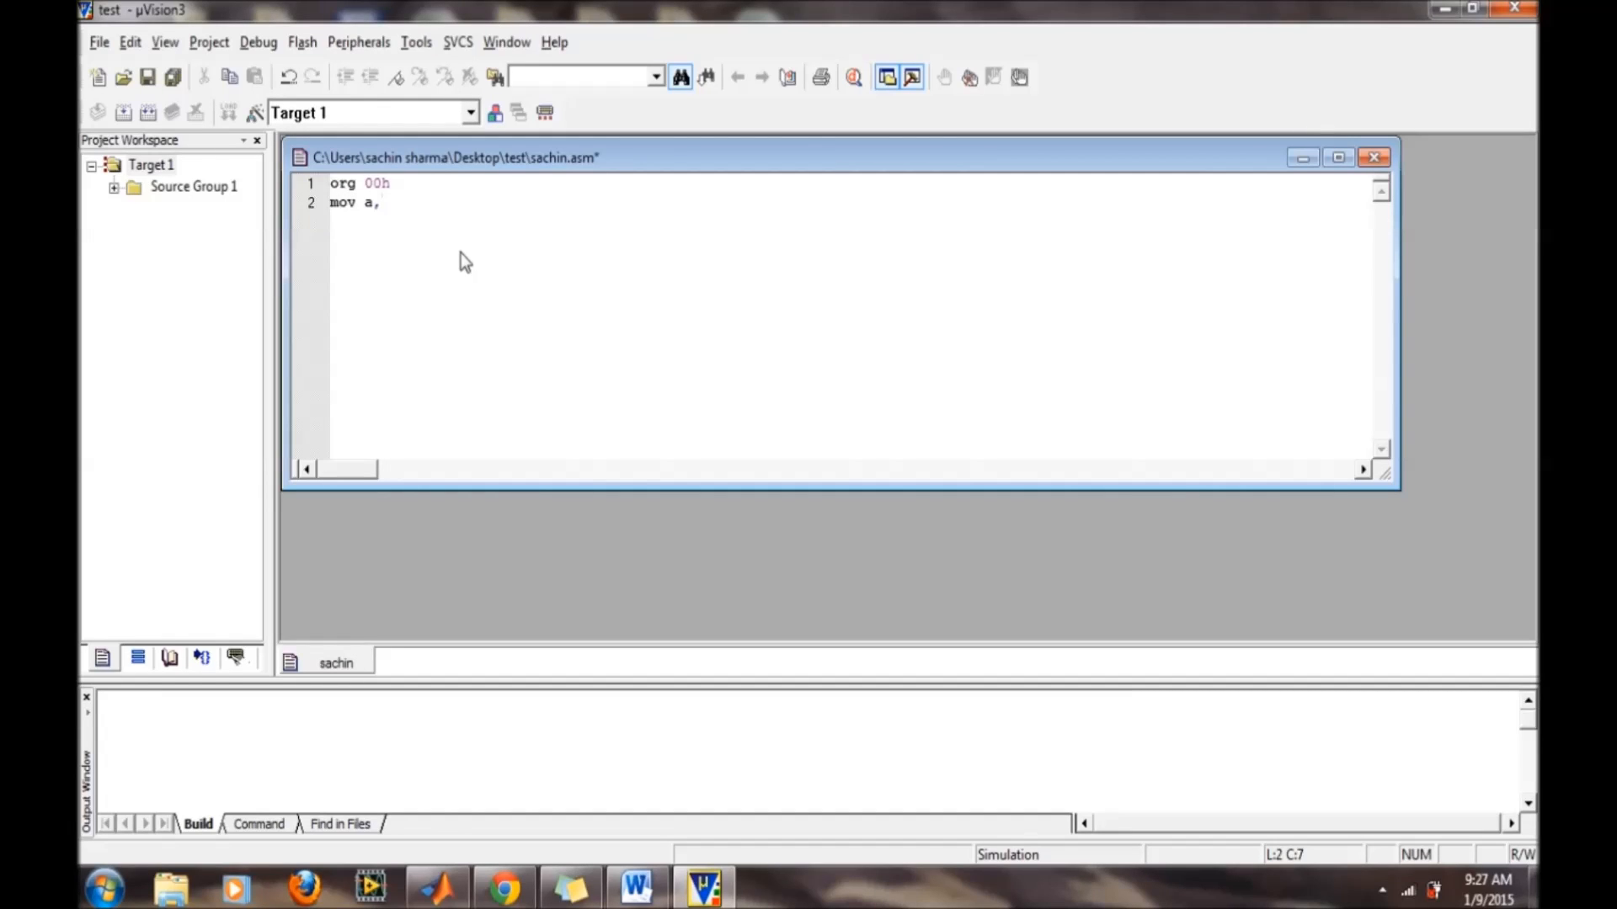
text(#33h)
text(e)
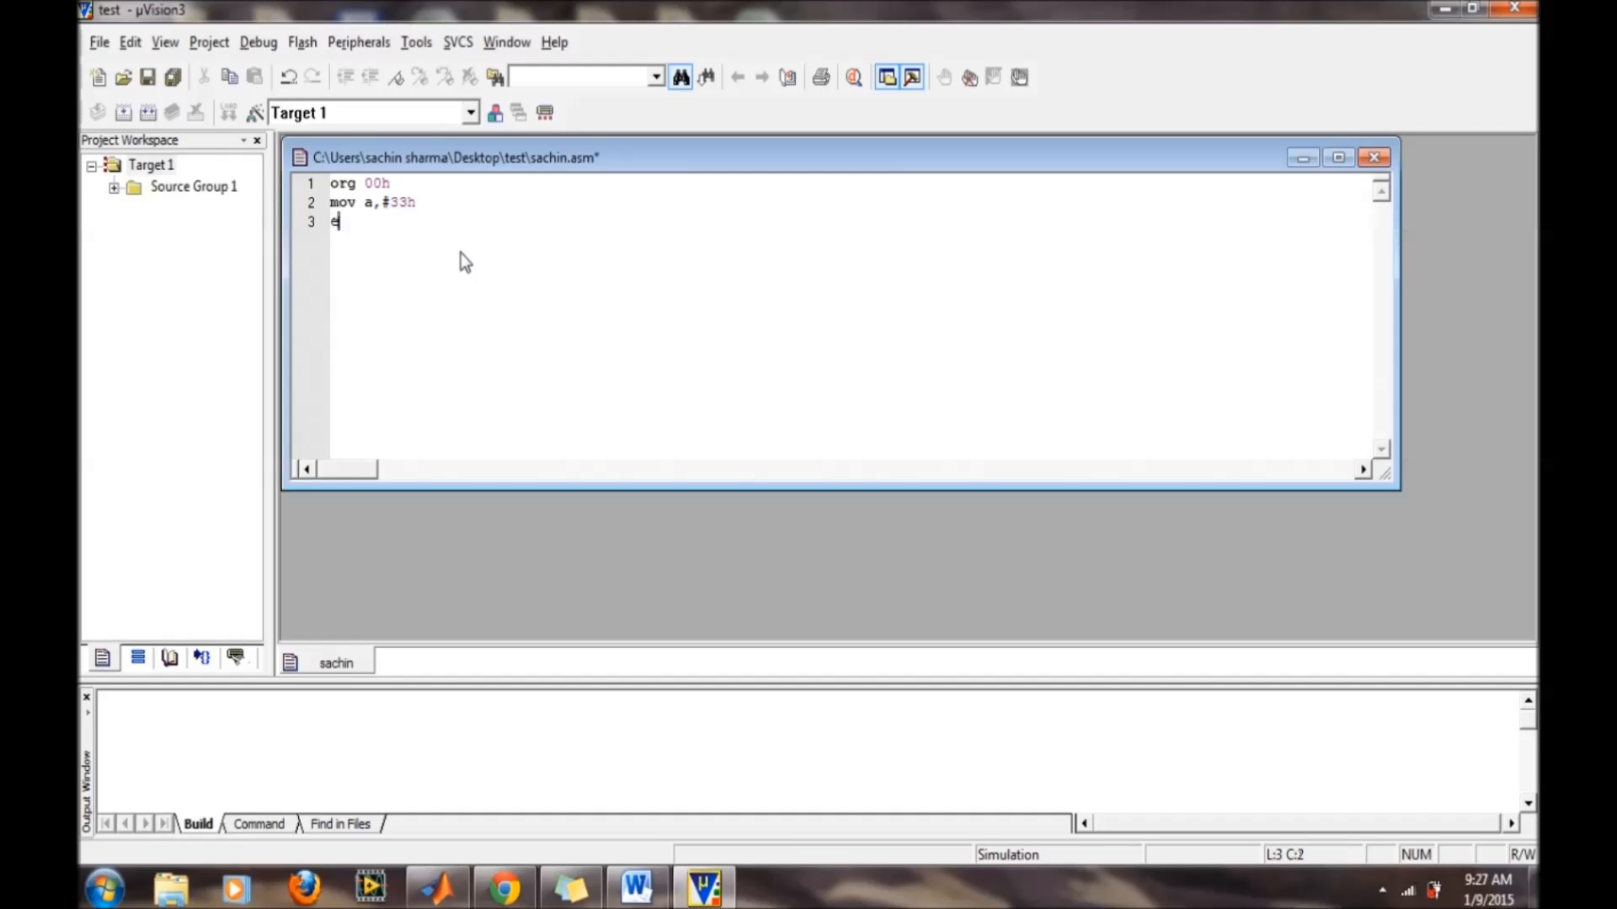
text(nd)
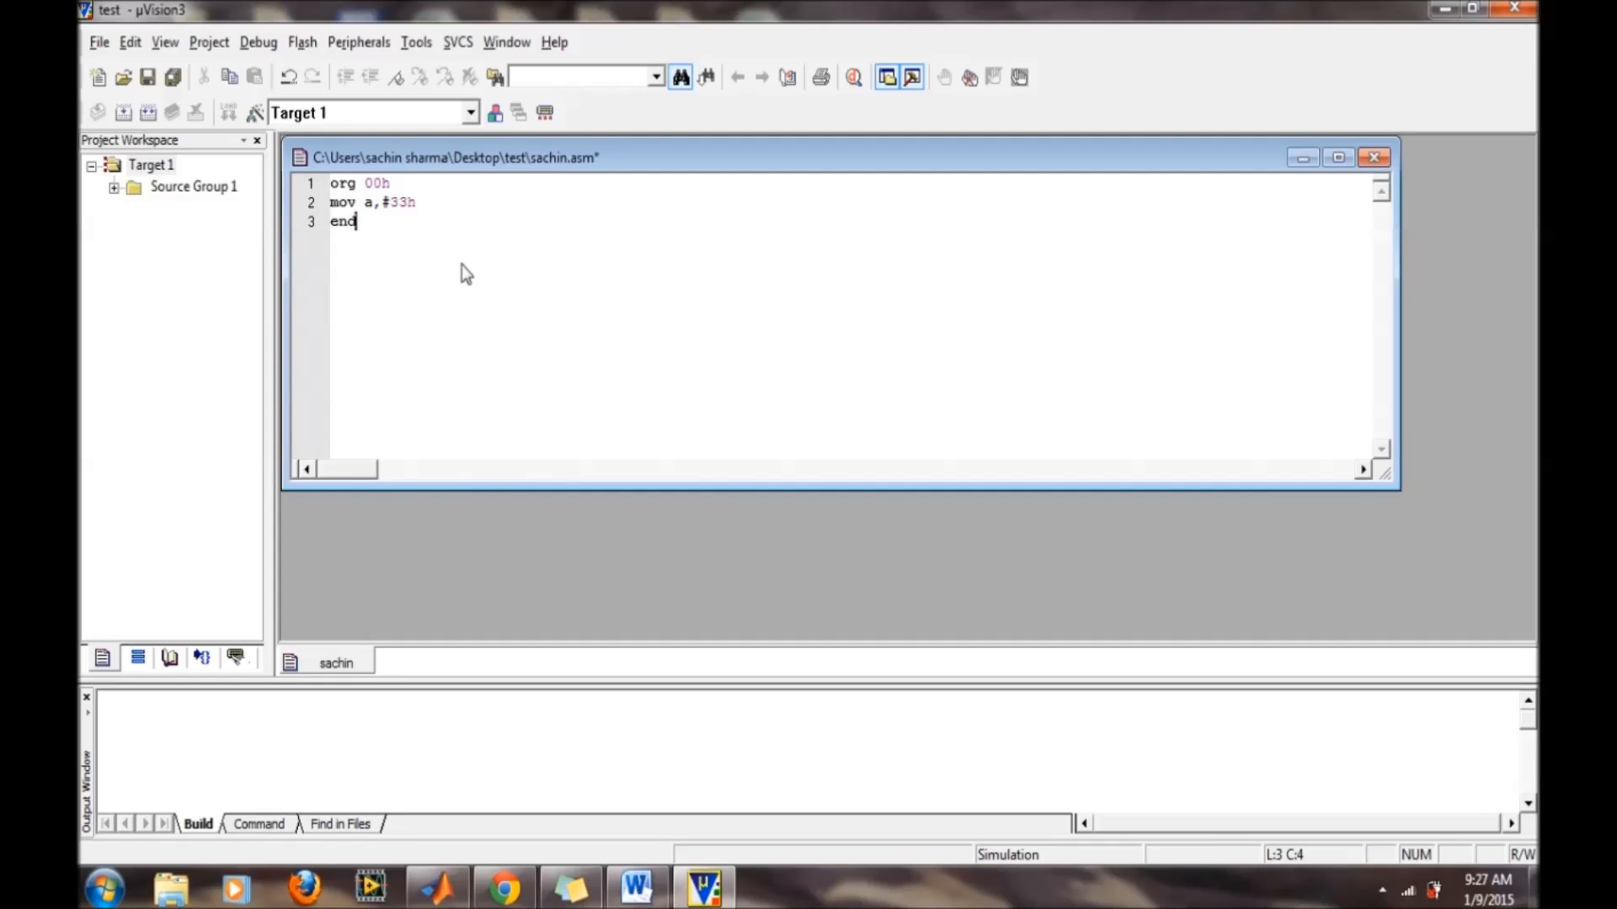
mouse_move(433, 150)
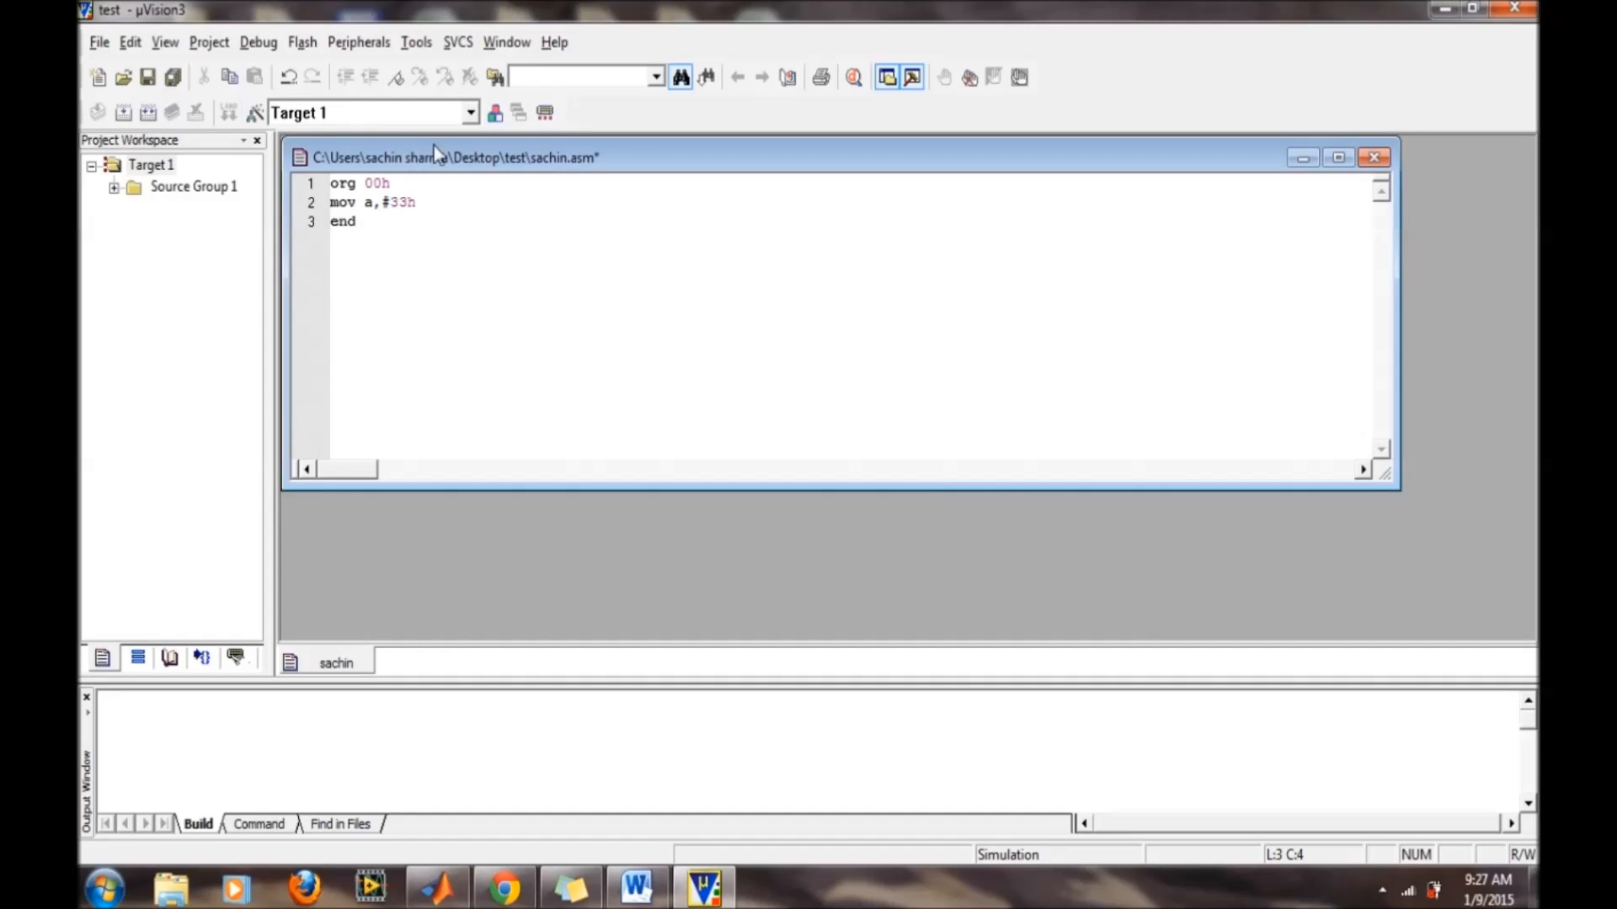
mouse_move(660, 152)
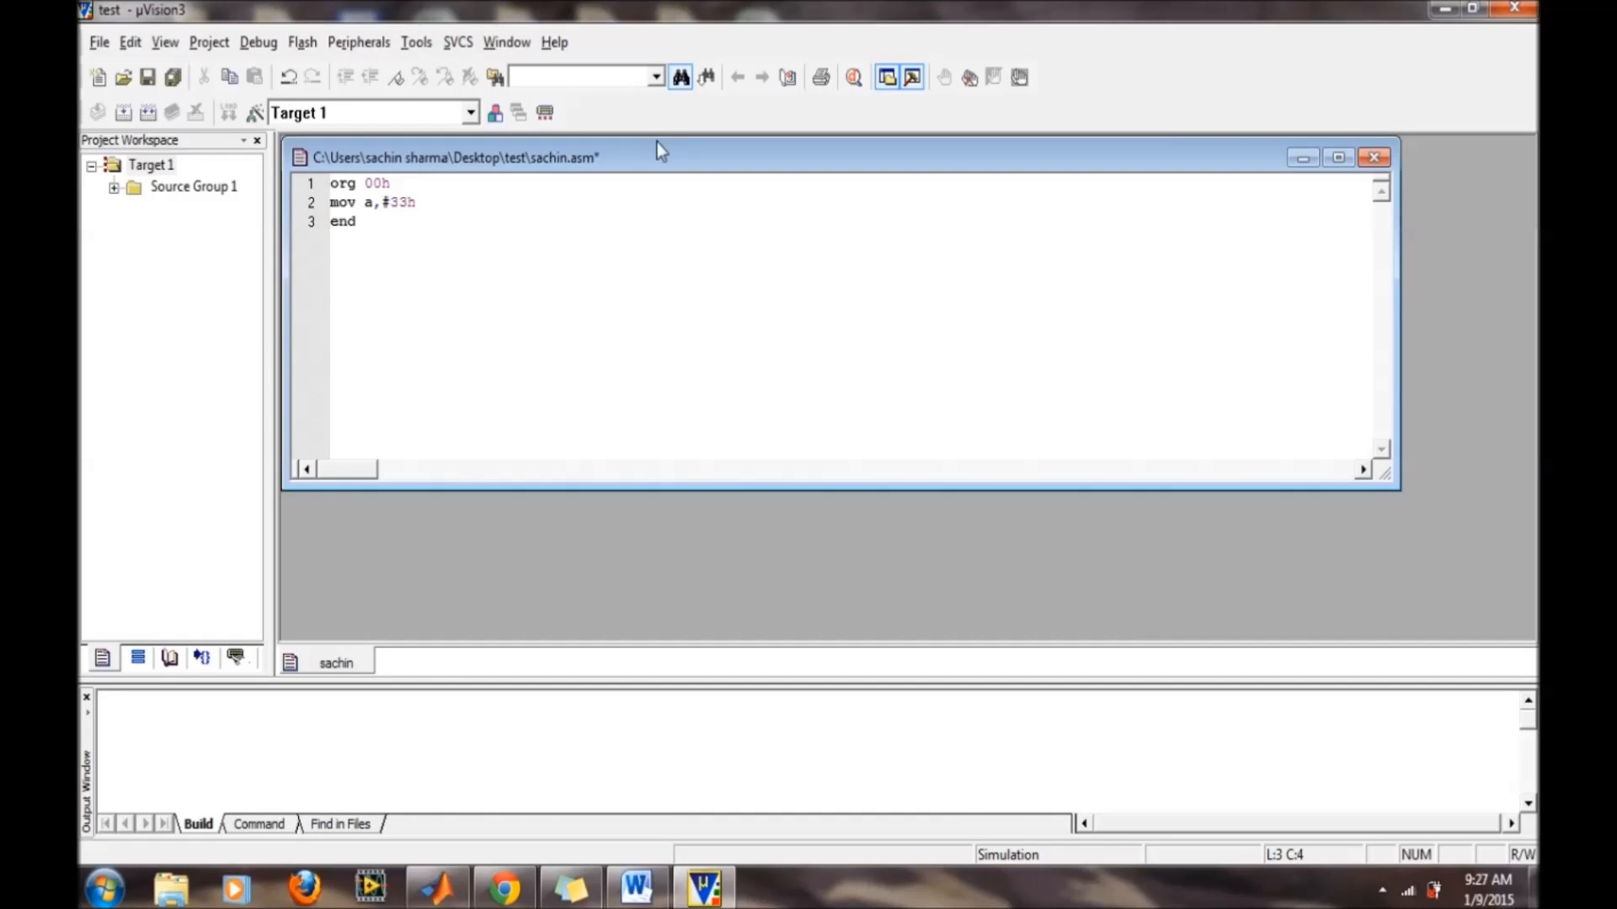
mouse_move(355, 320)
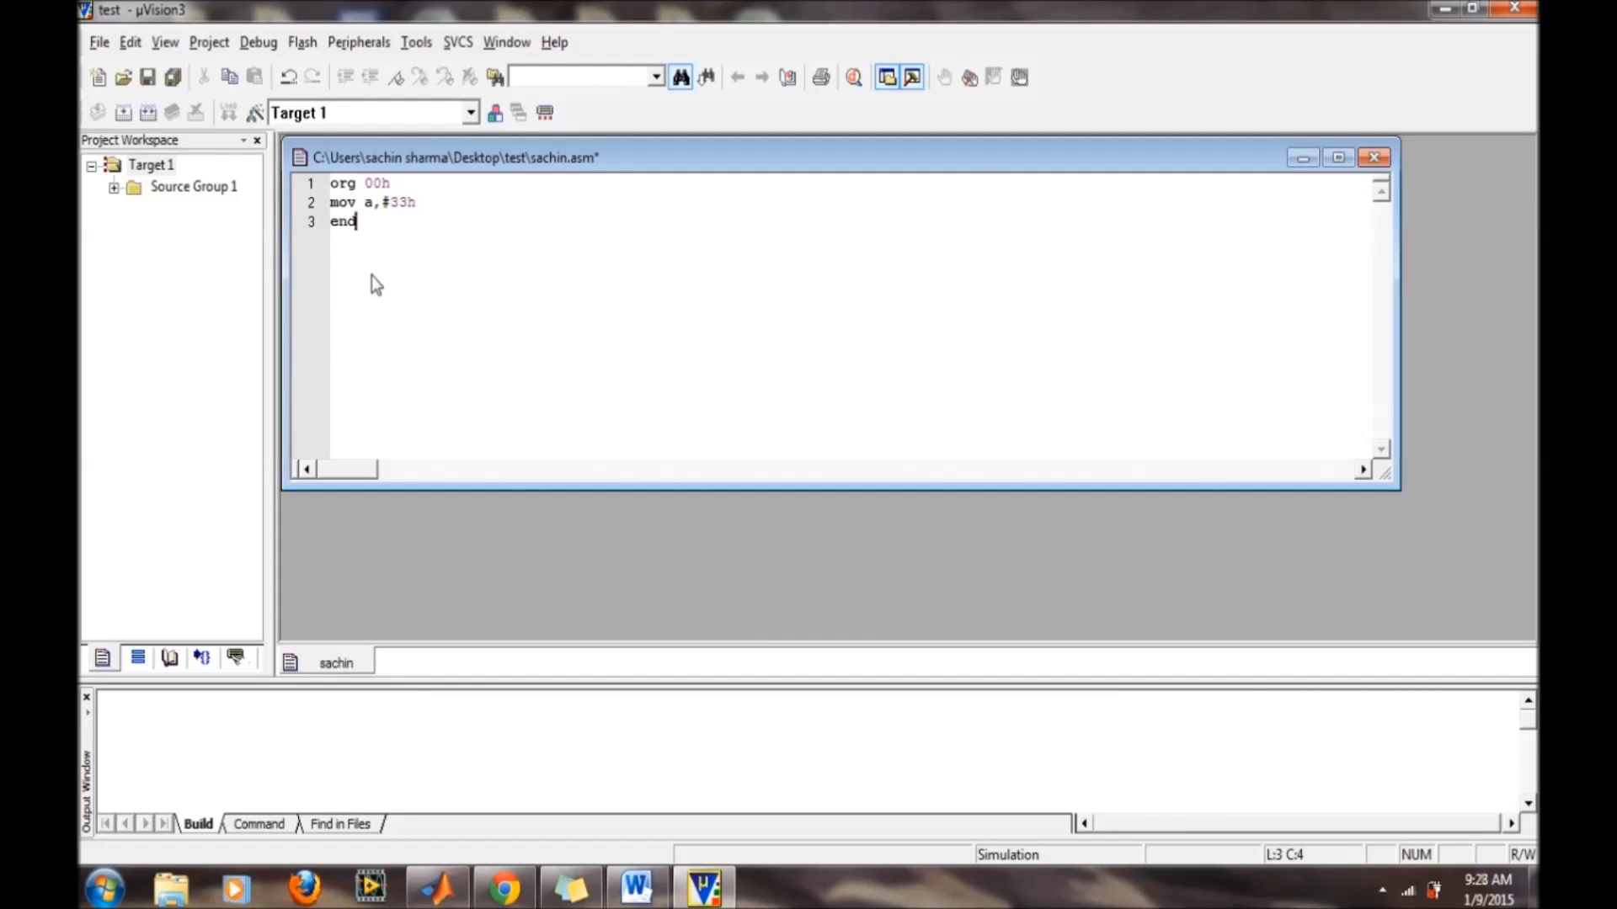
- Begin adding files to Source Group 1 in the project components settings
click(209, 43)
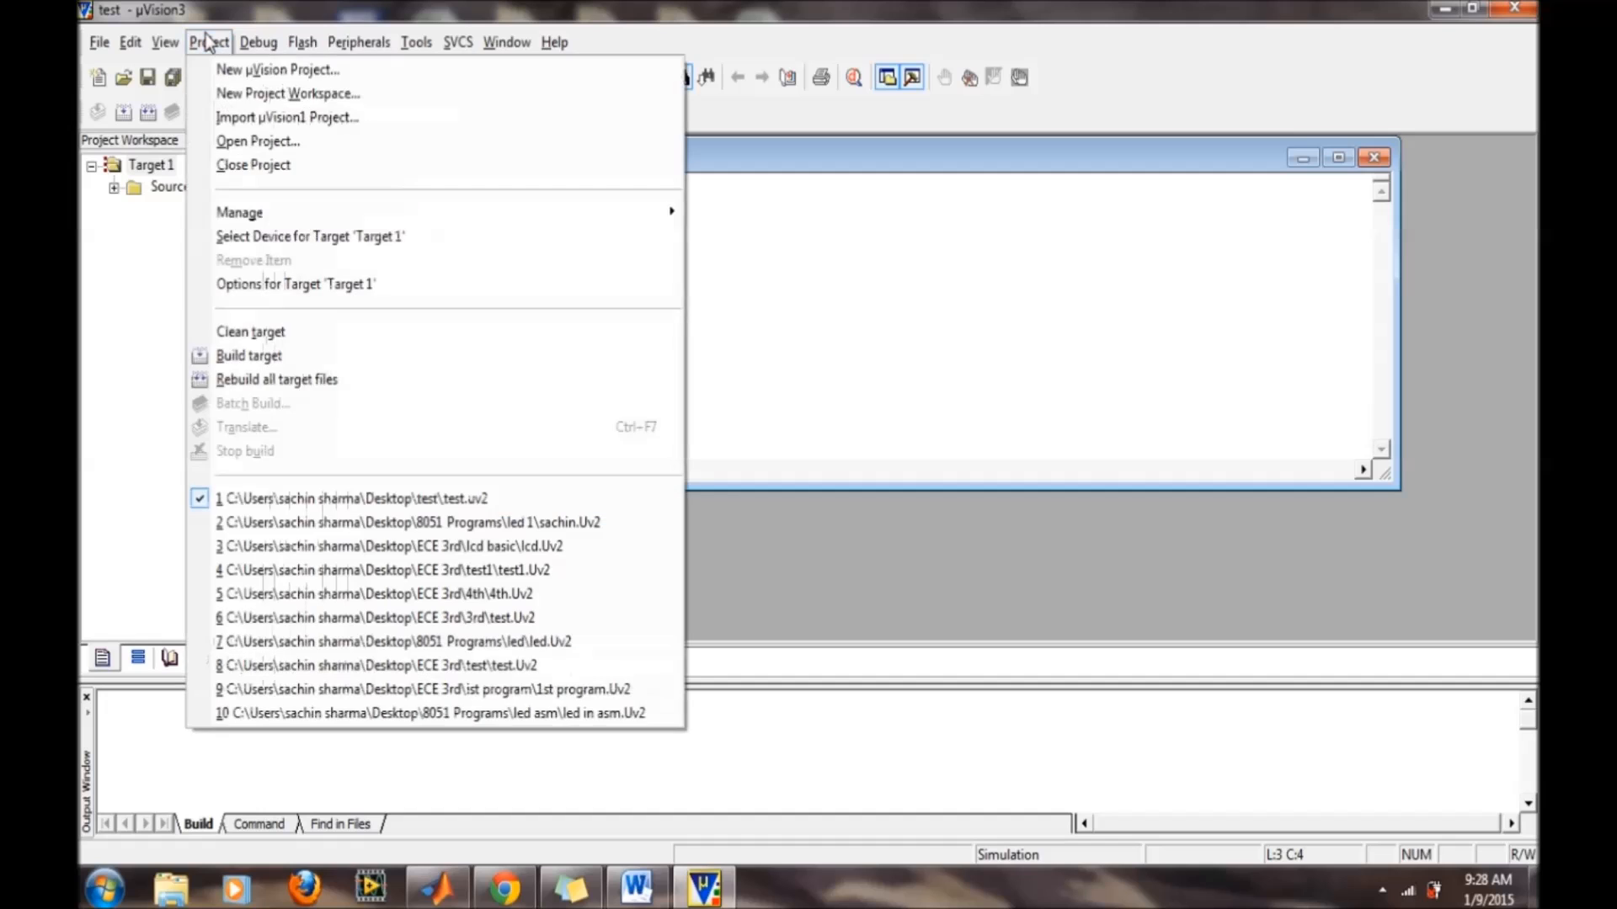
mouse_move(618, 212)
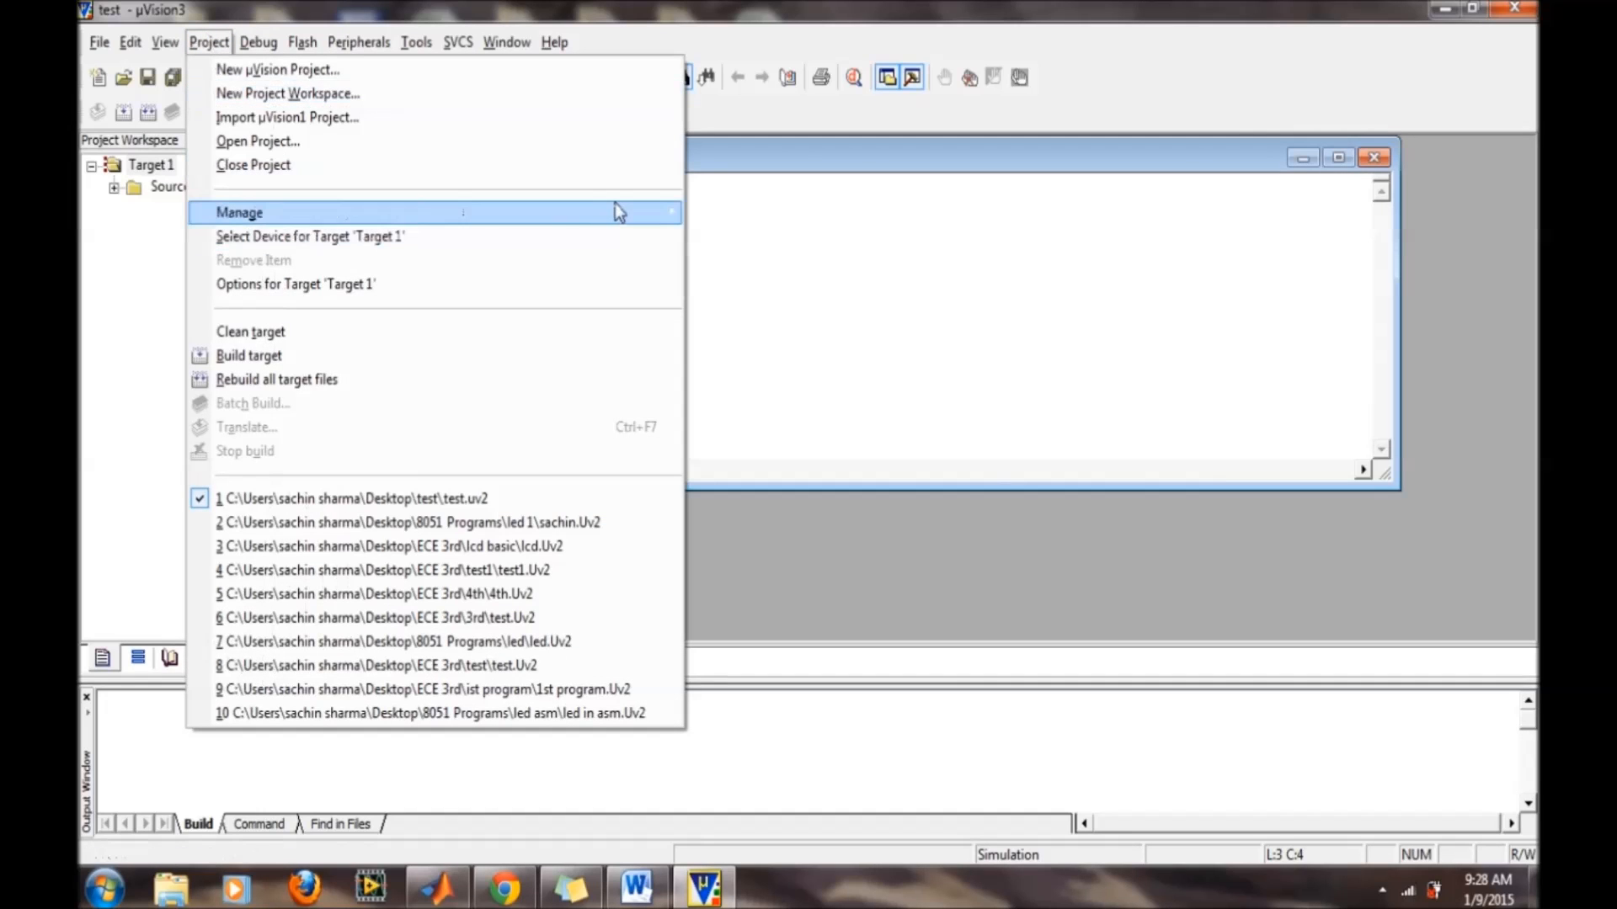
mouse_move(239, 212)
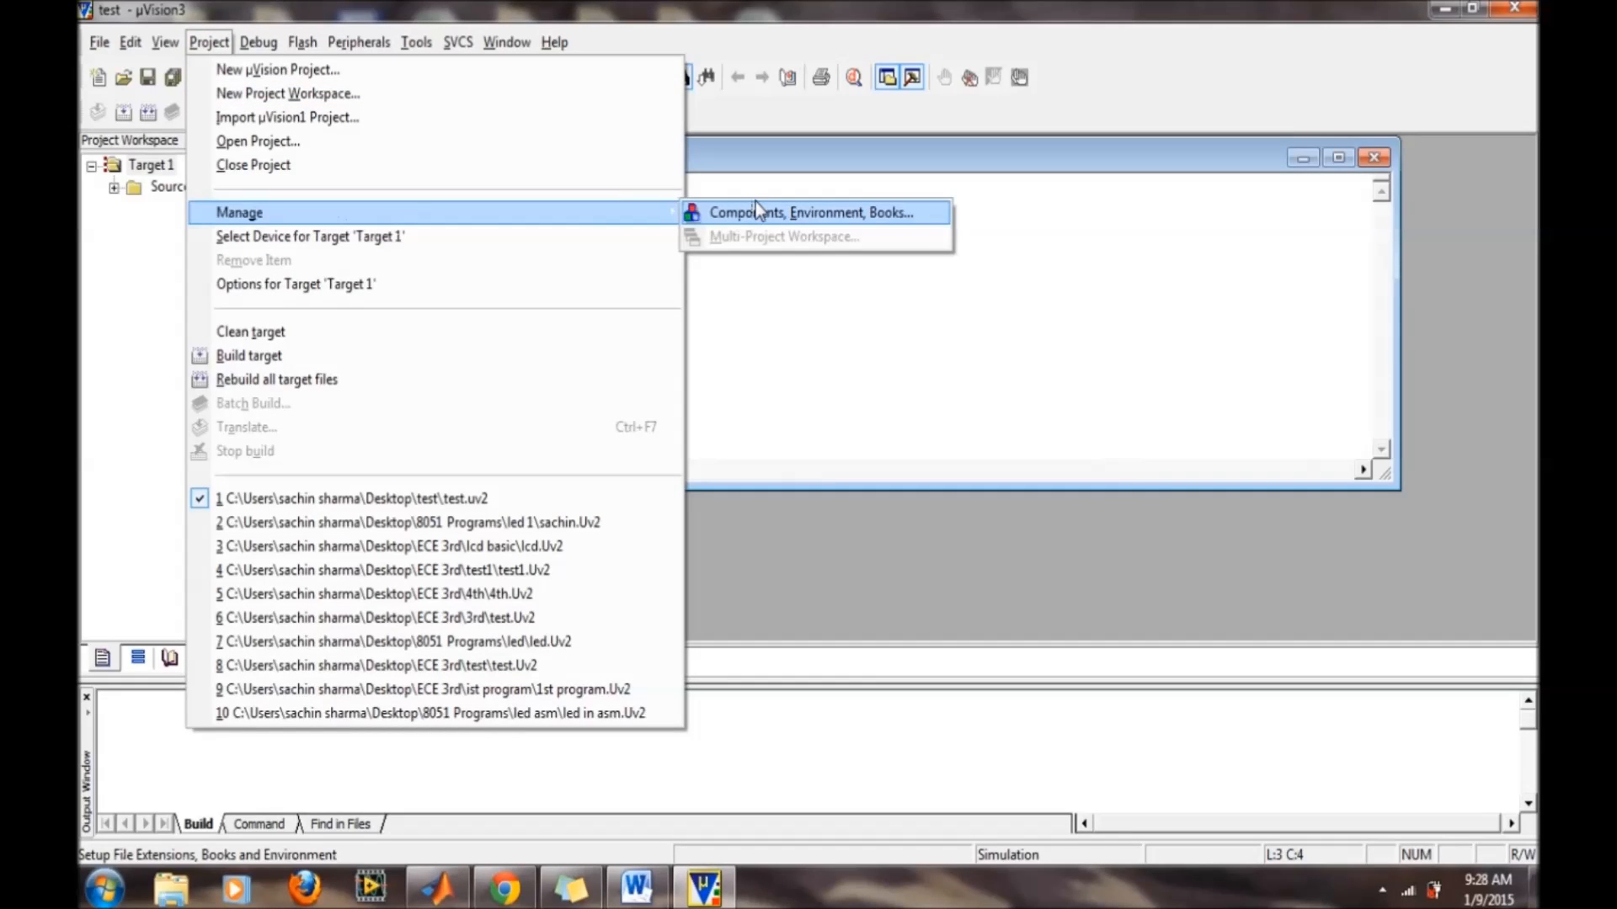
click(812, 212)
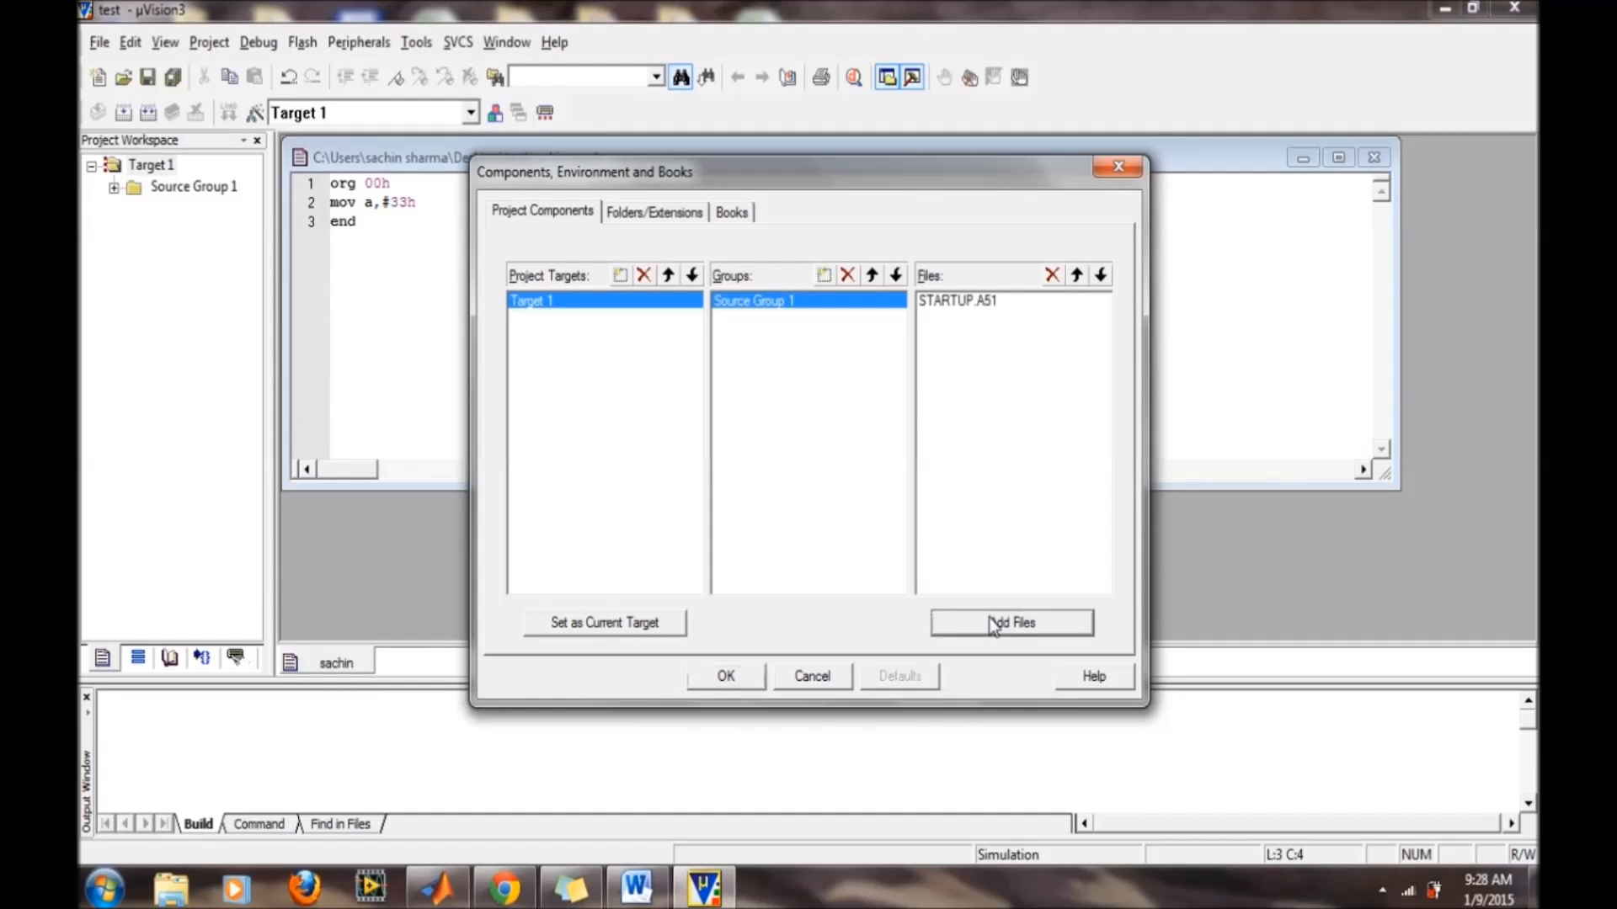
click(1012, 621)
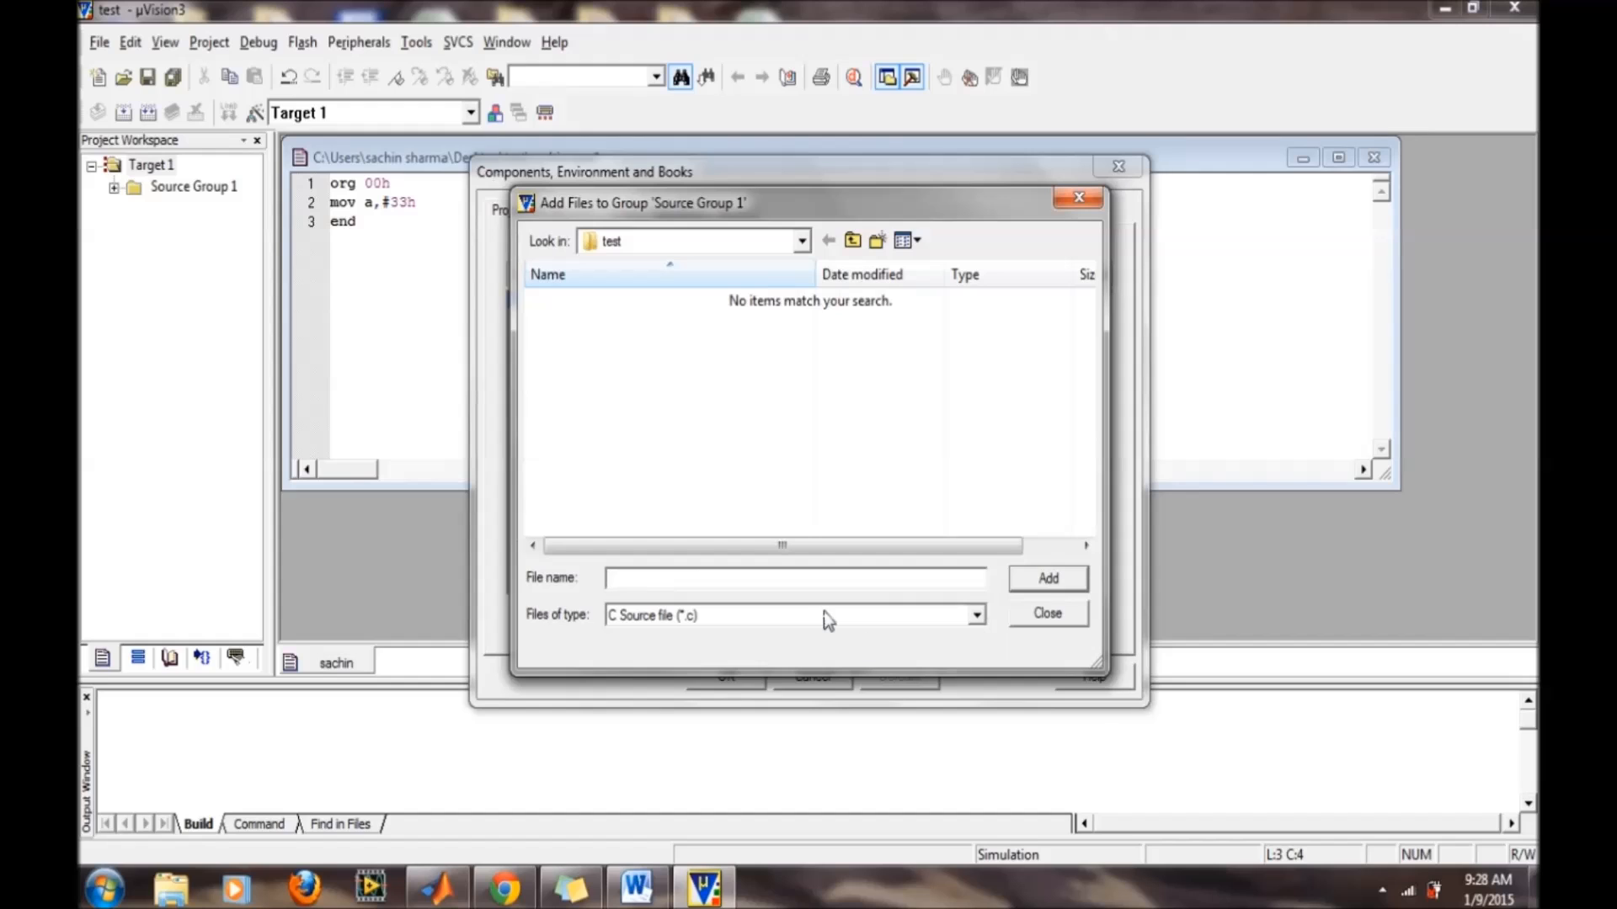
mouse_move(845, 619)
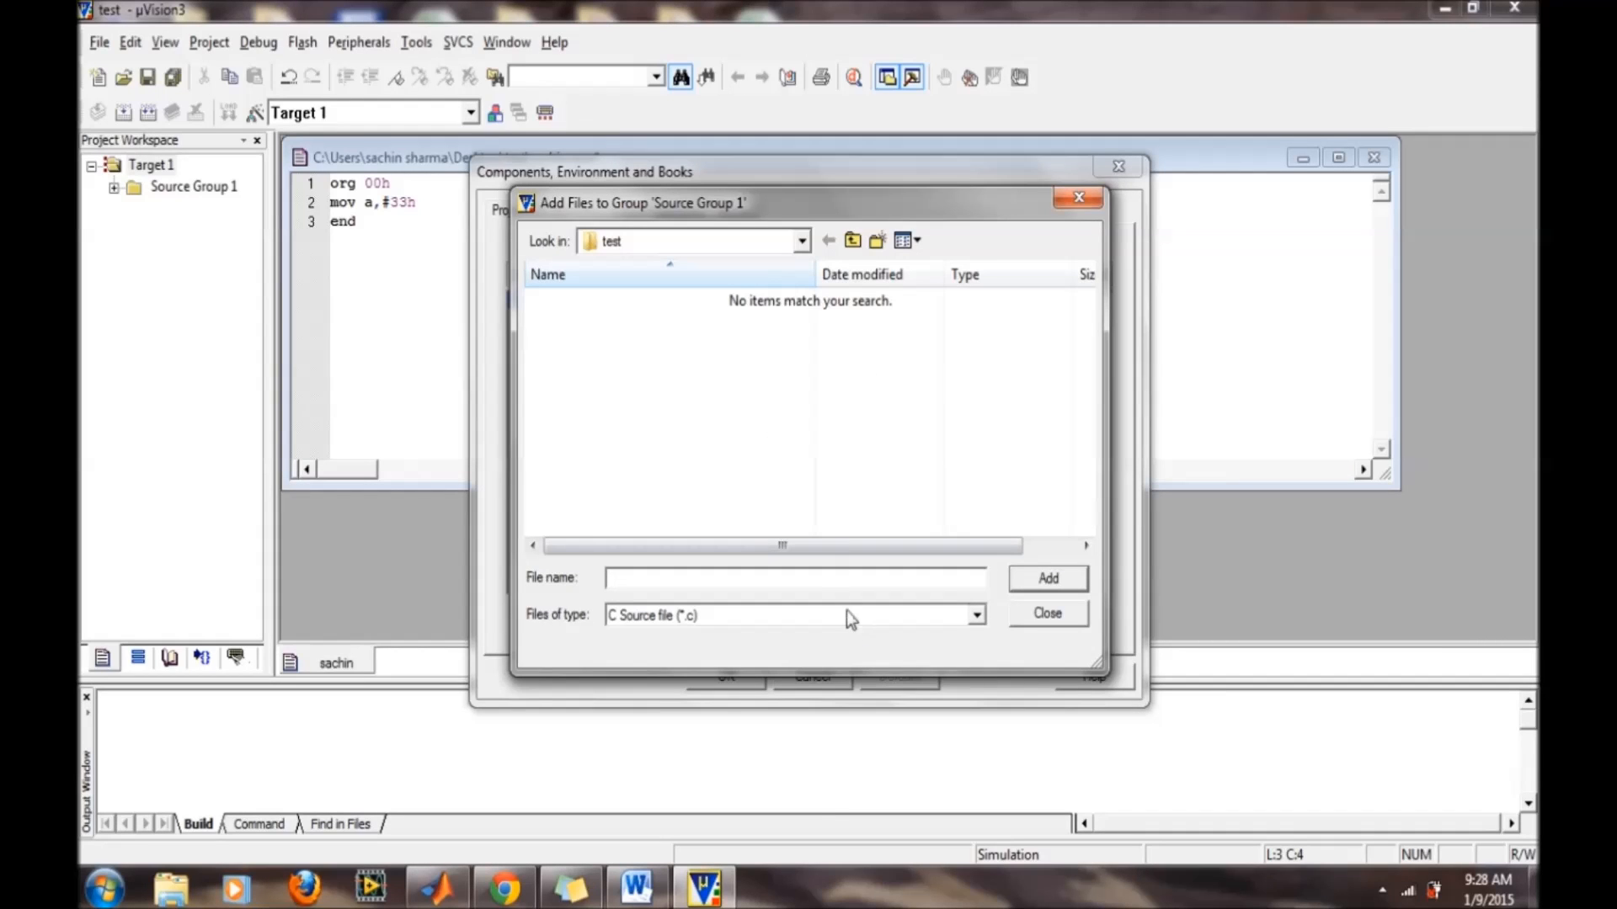
click(974, 615)
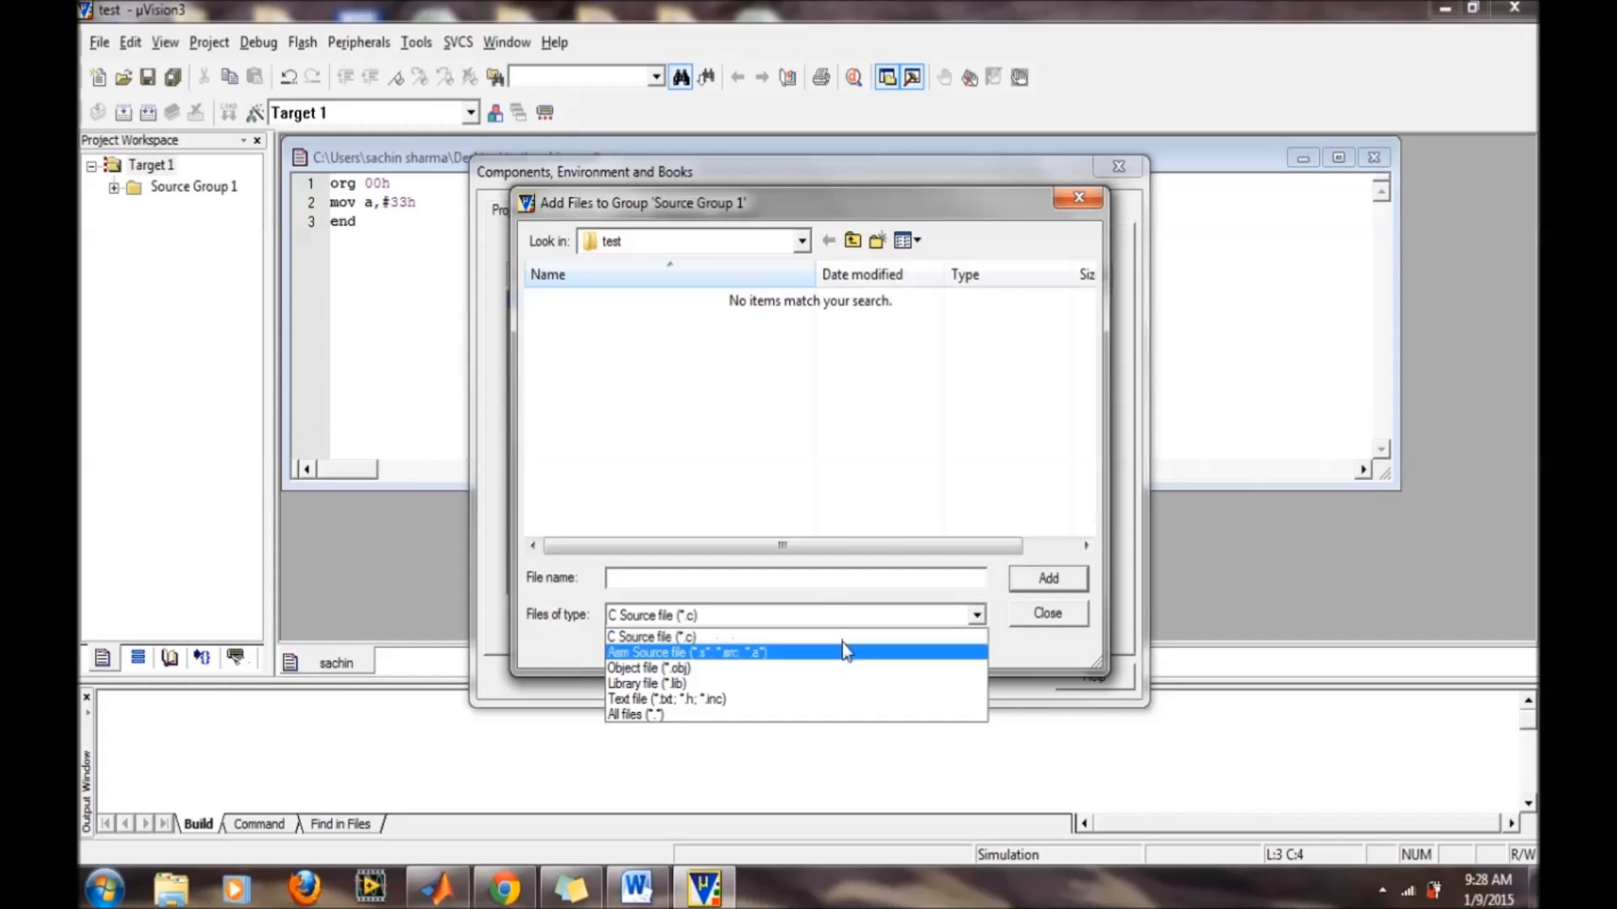
- Add sachin.asm as an Asm Source file to Source Group 1 and apply the changes
click(685, 652)
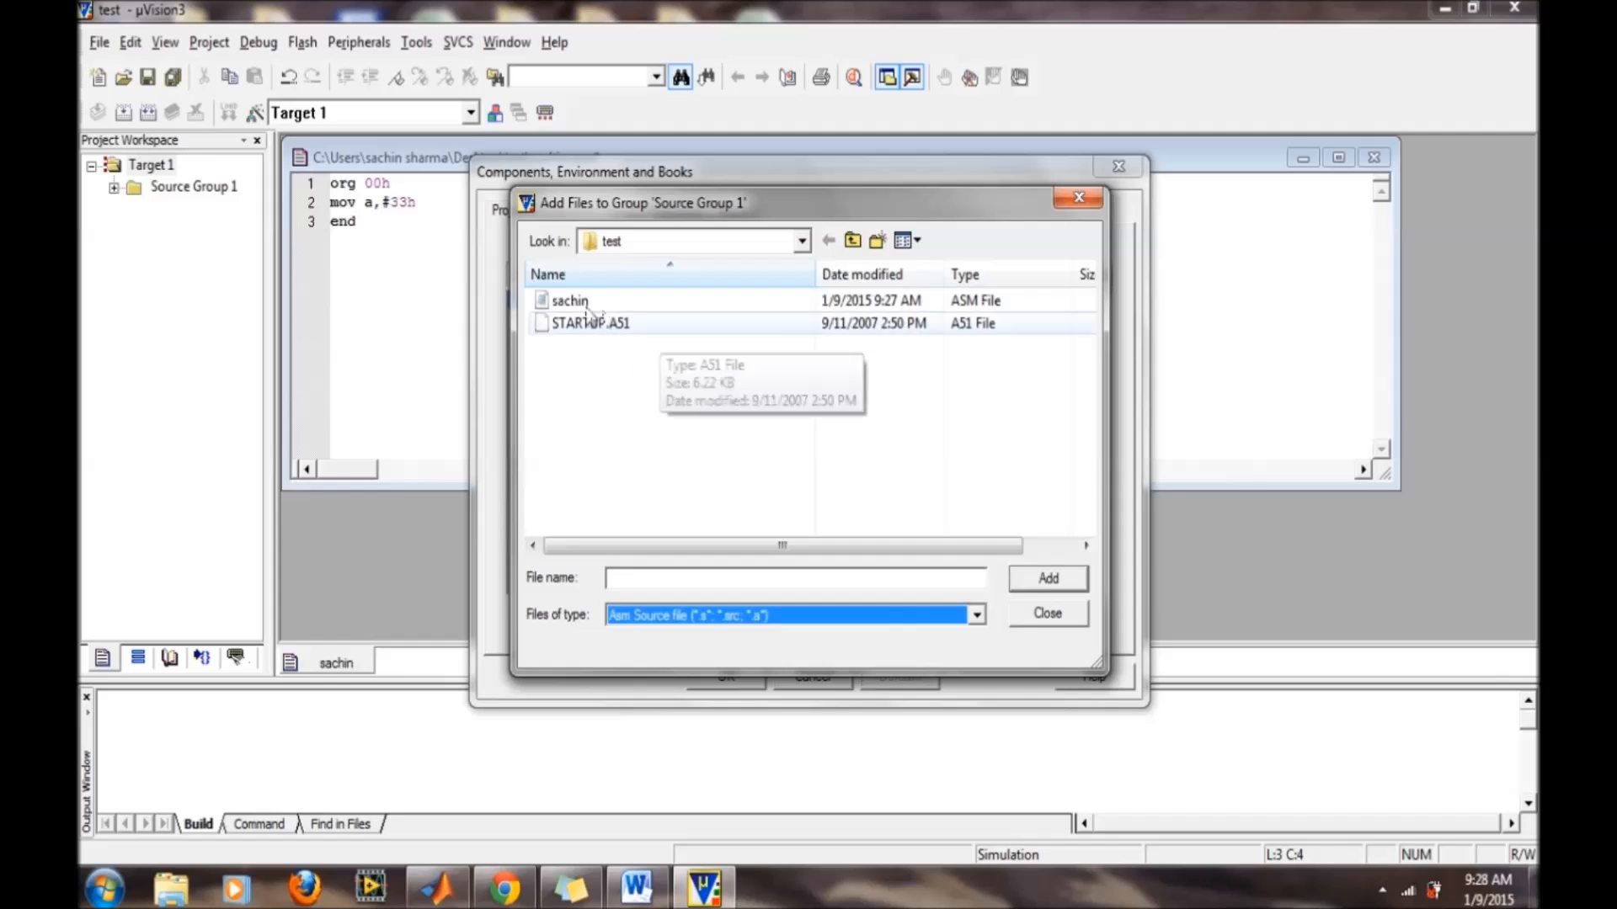
click(569, 300)
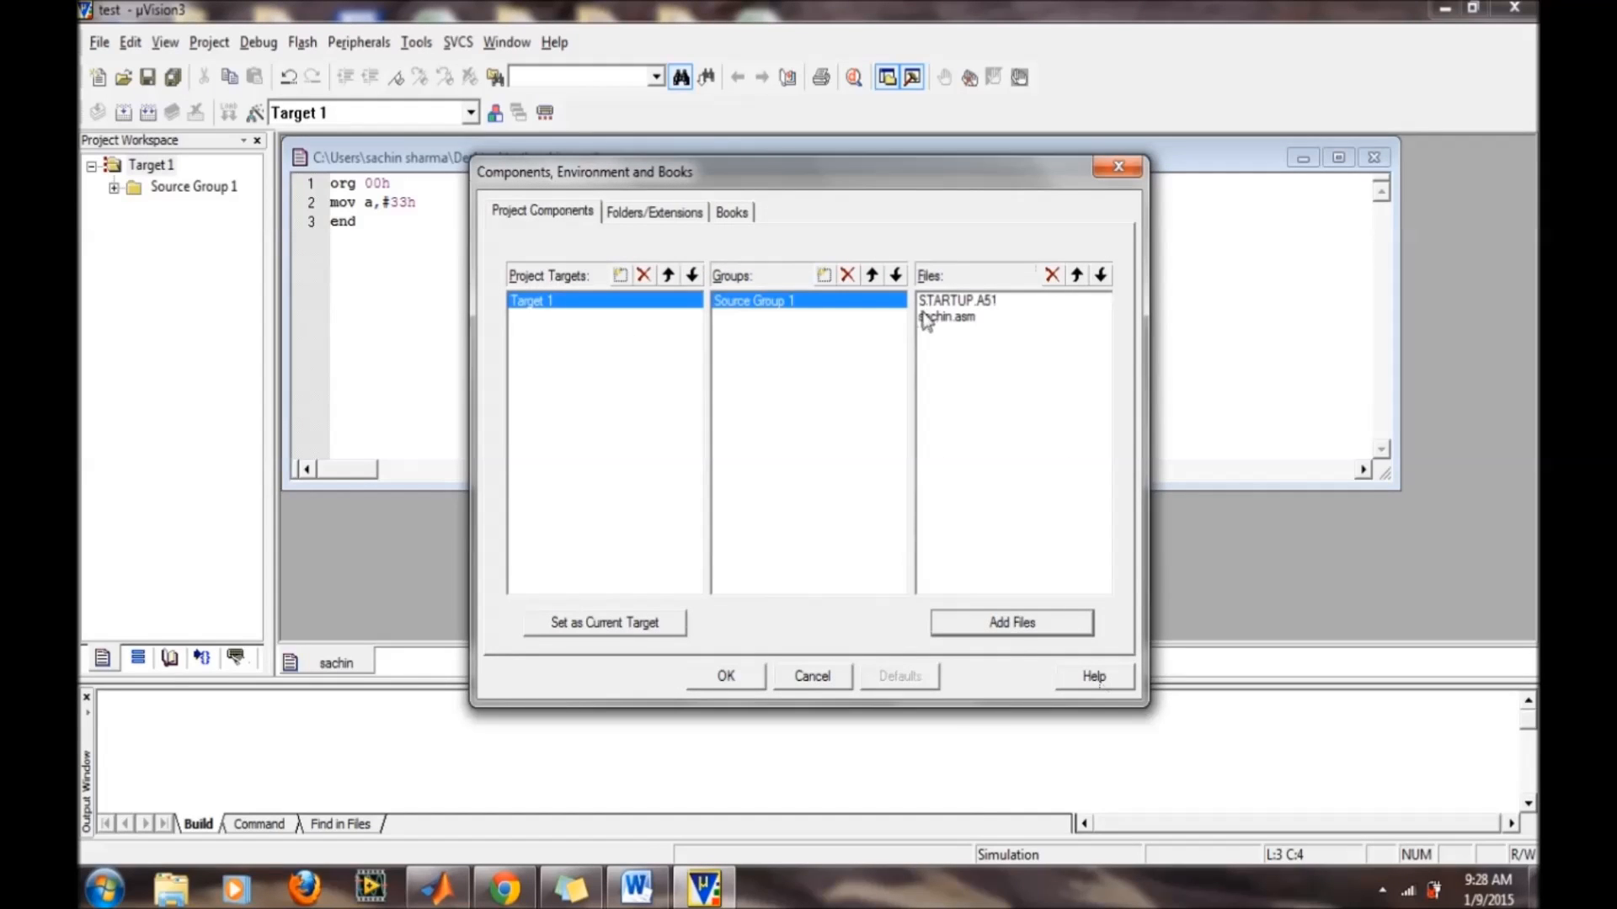
click(945, 316)
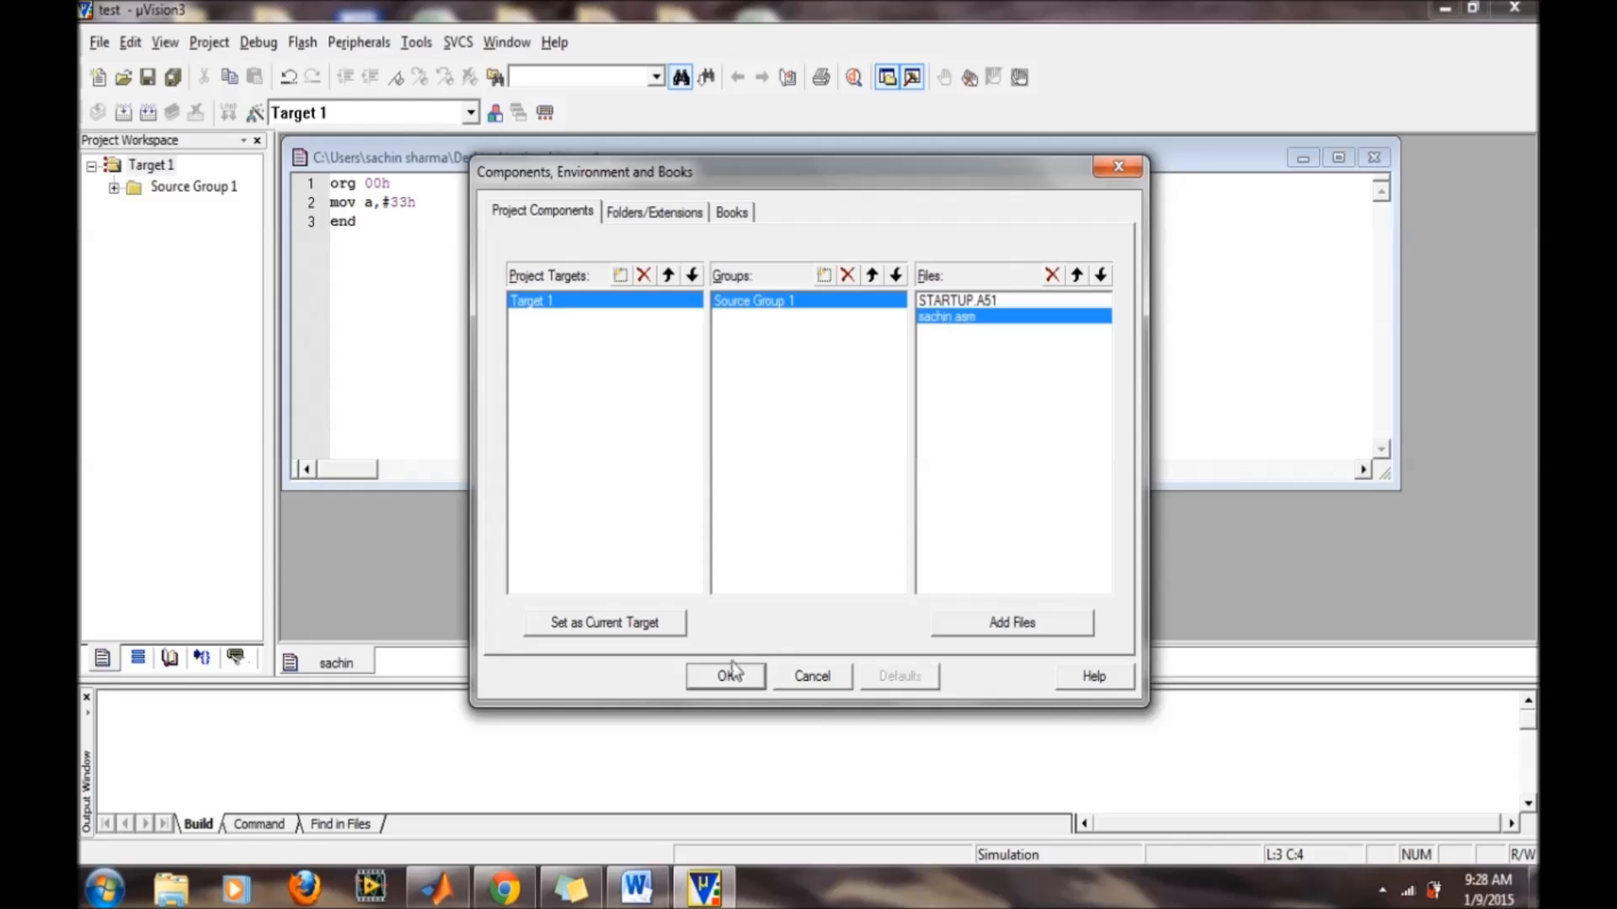
click(728, 675)
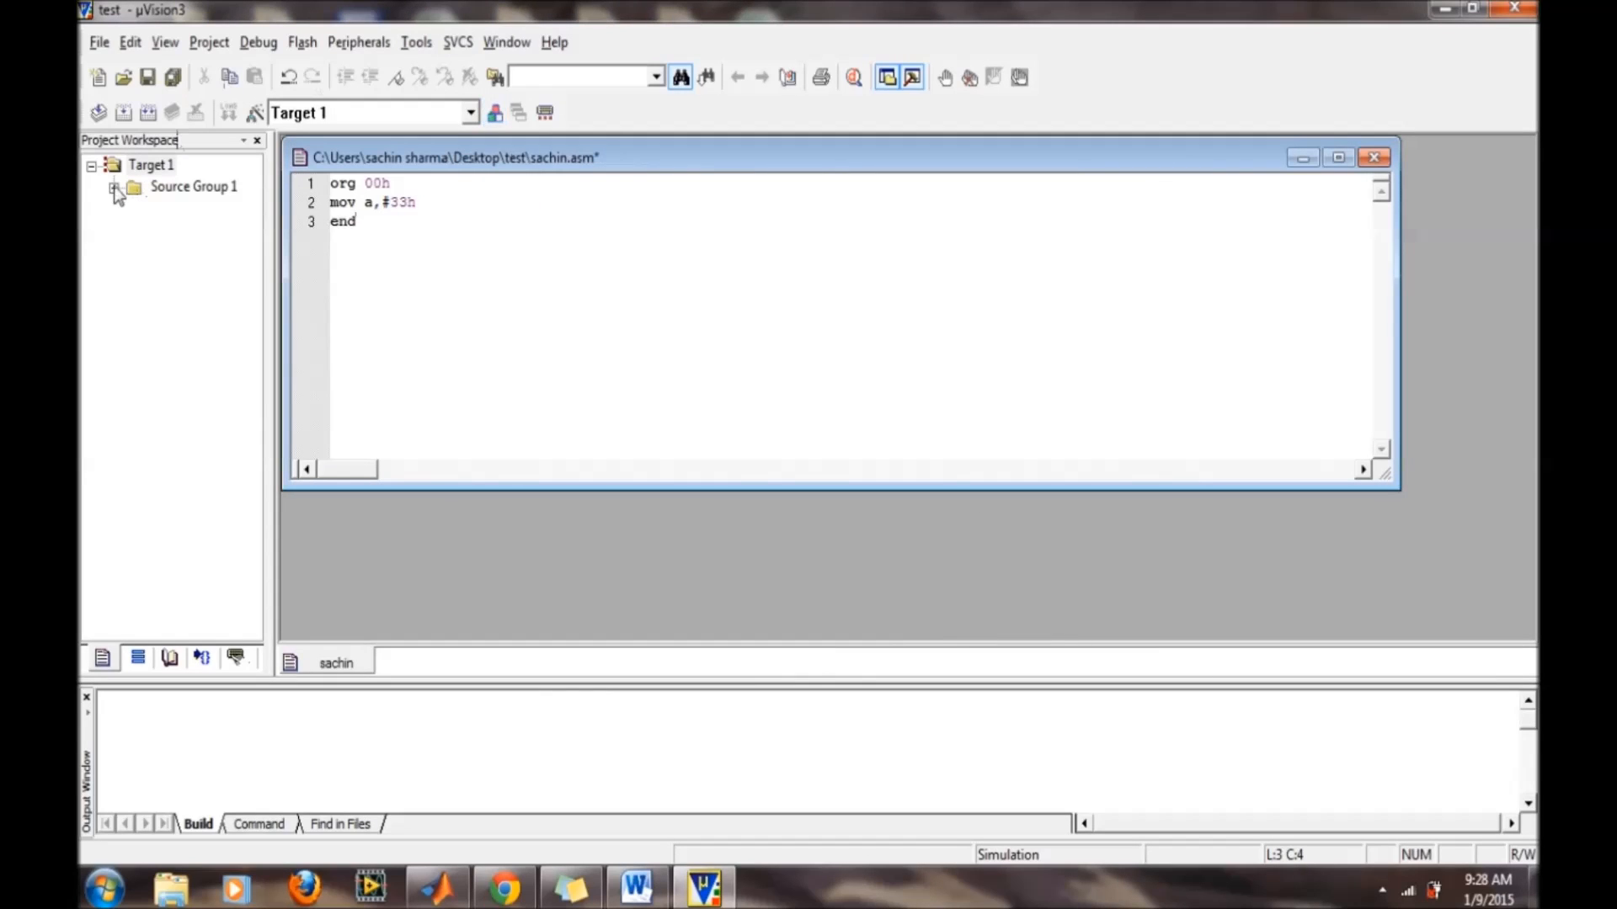
- Enable Create HEX File in the Output options for Target 1
click(117, 187)
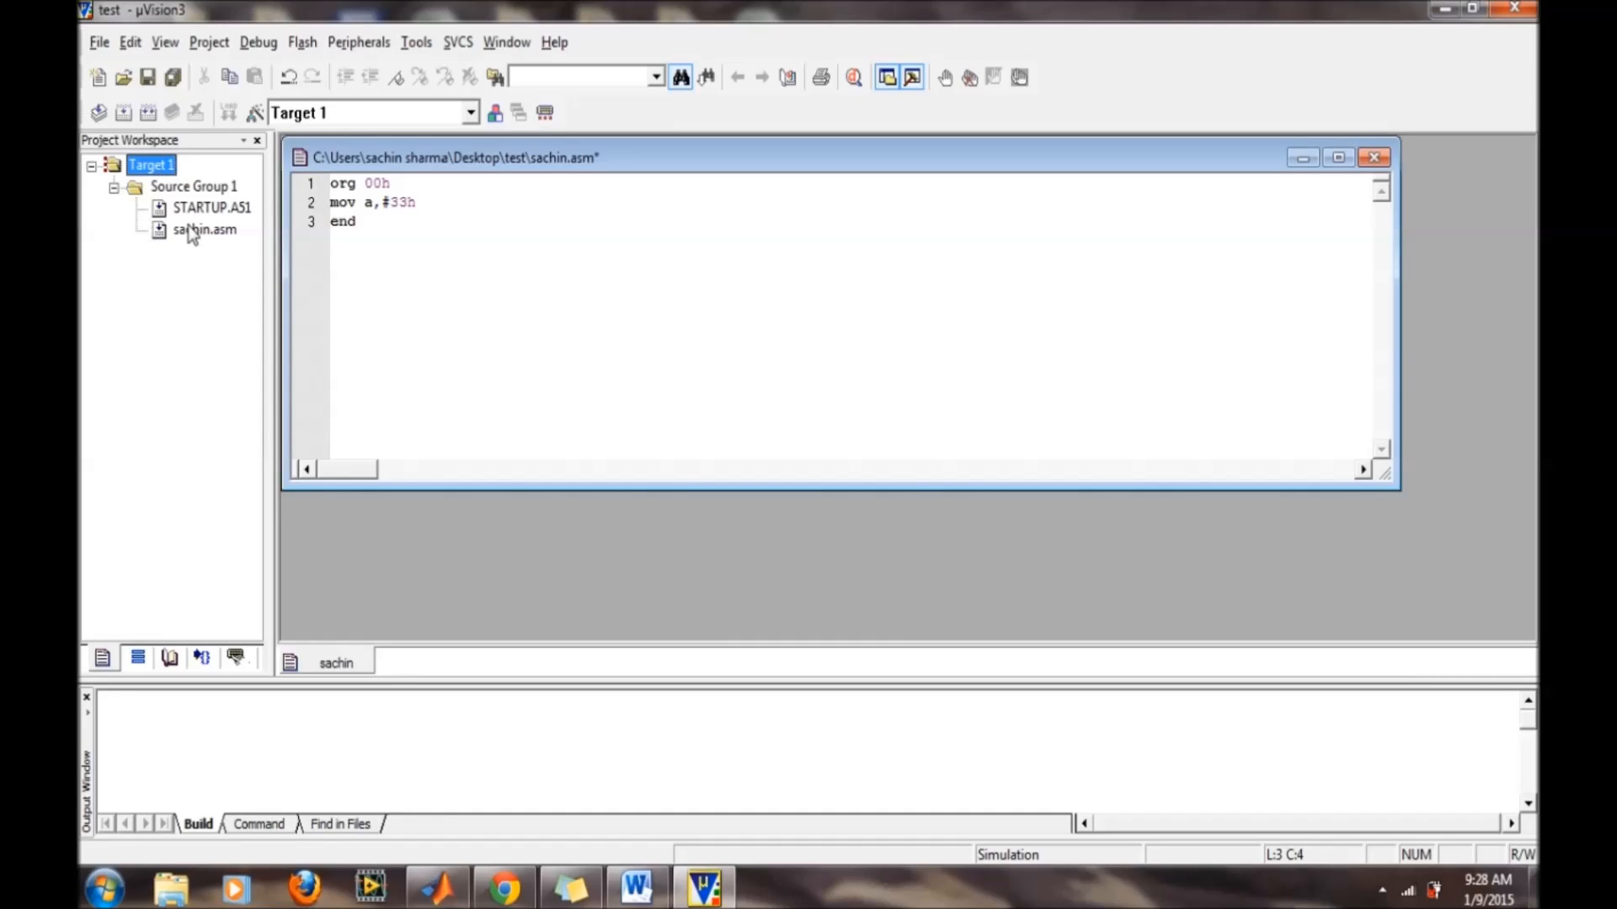
mouse_move(185, 236)
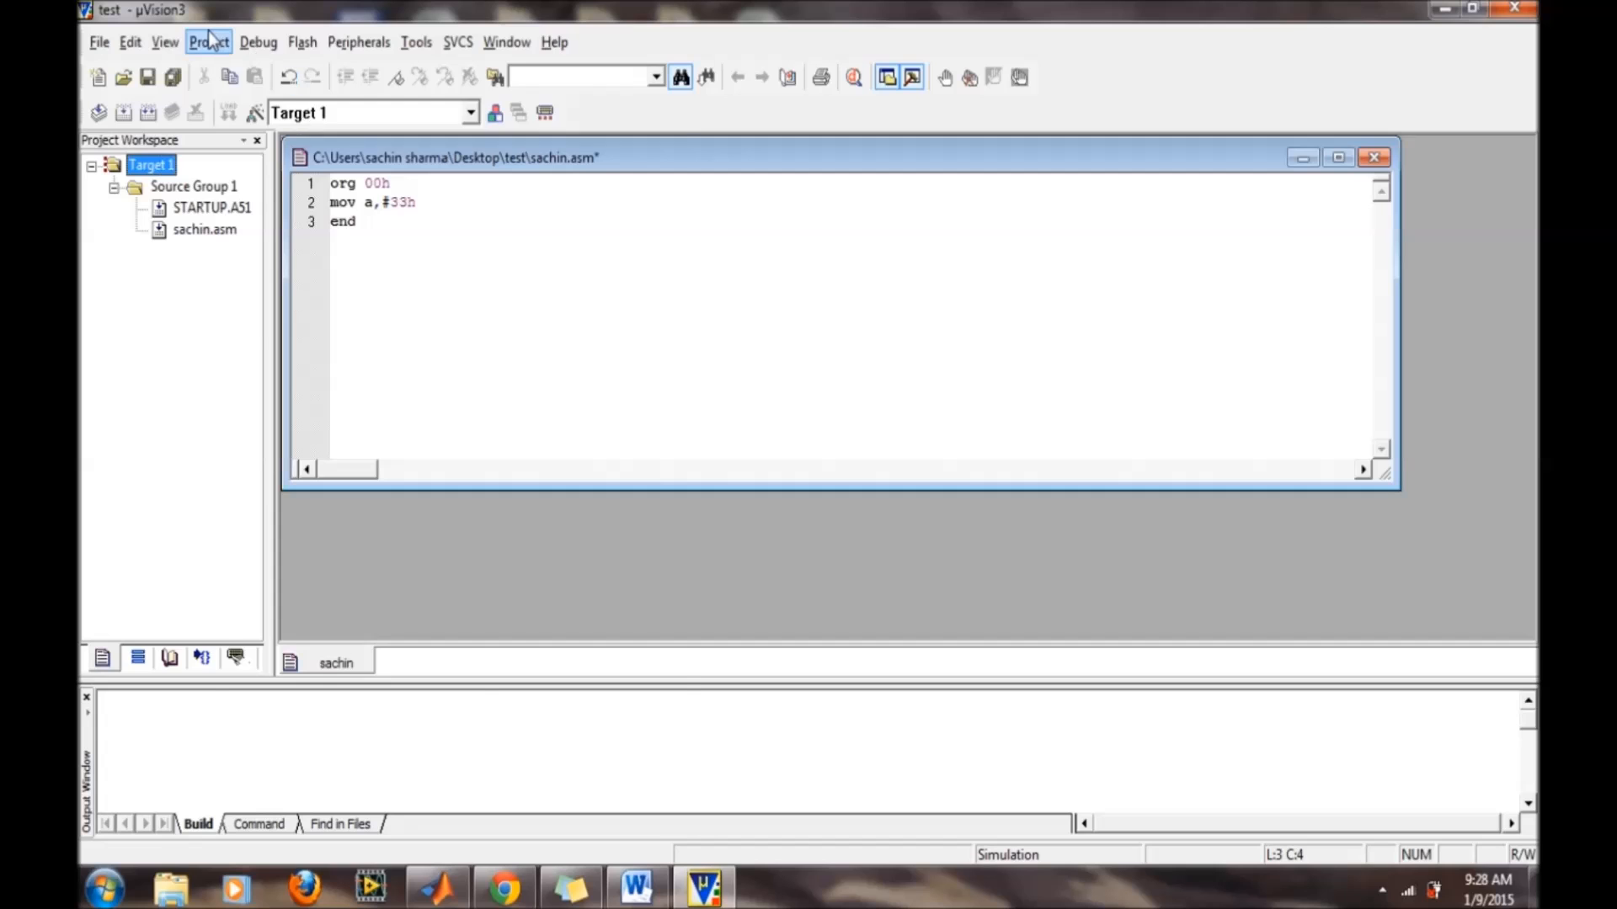
click(207, 42)
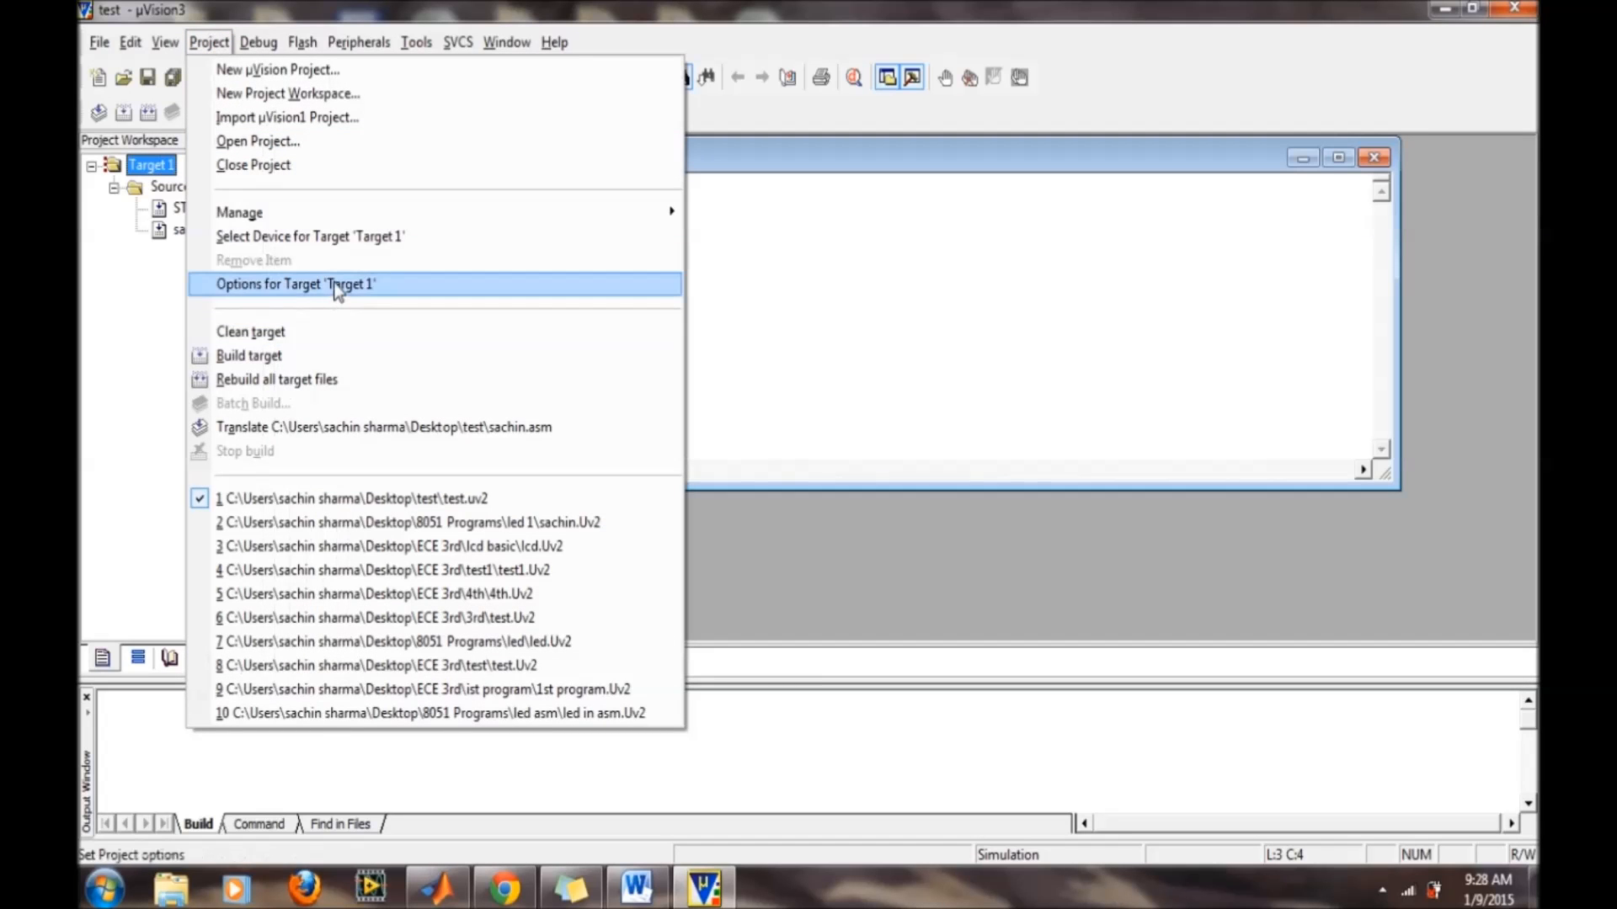
click(295, 283)
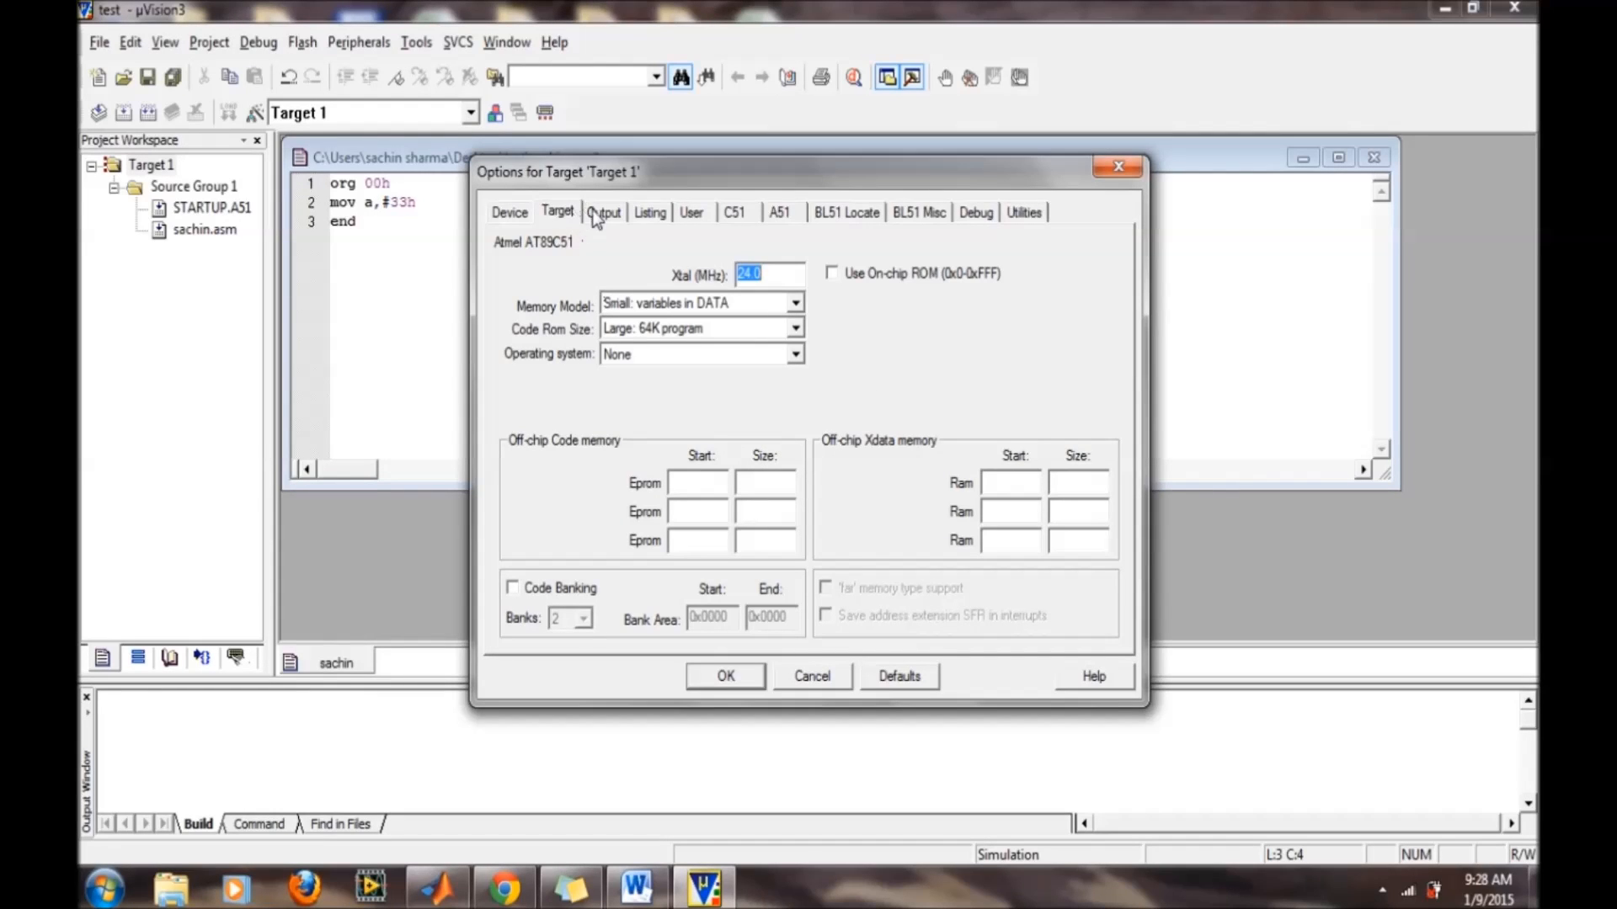
click(605, 213)
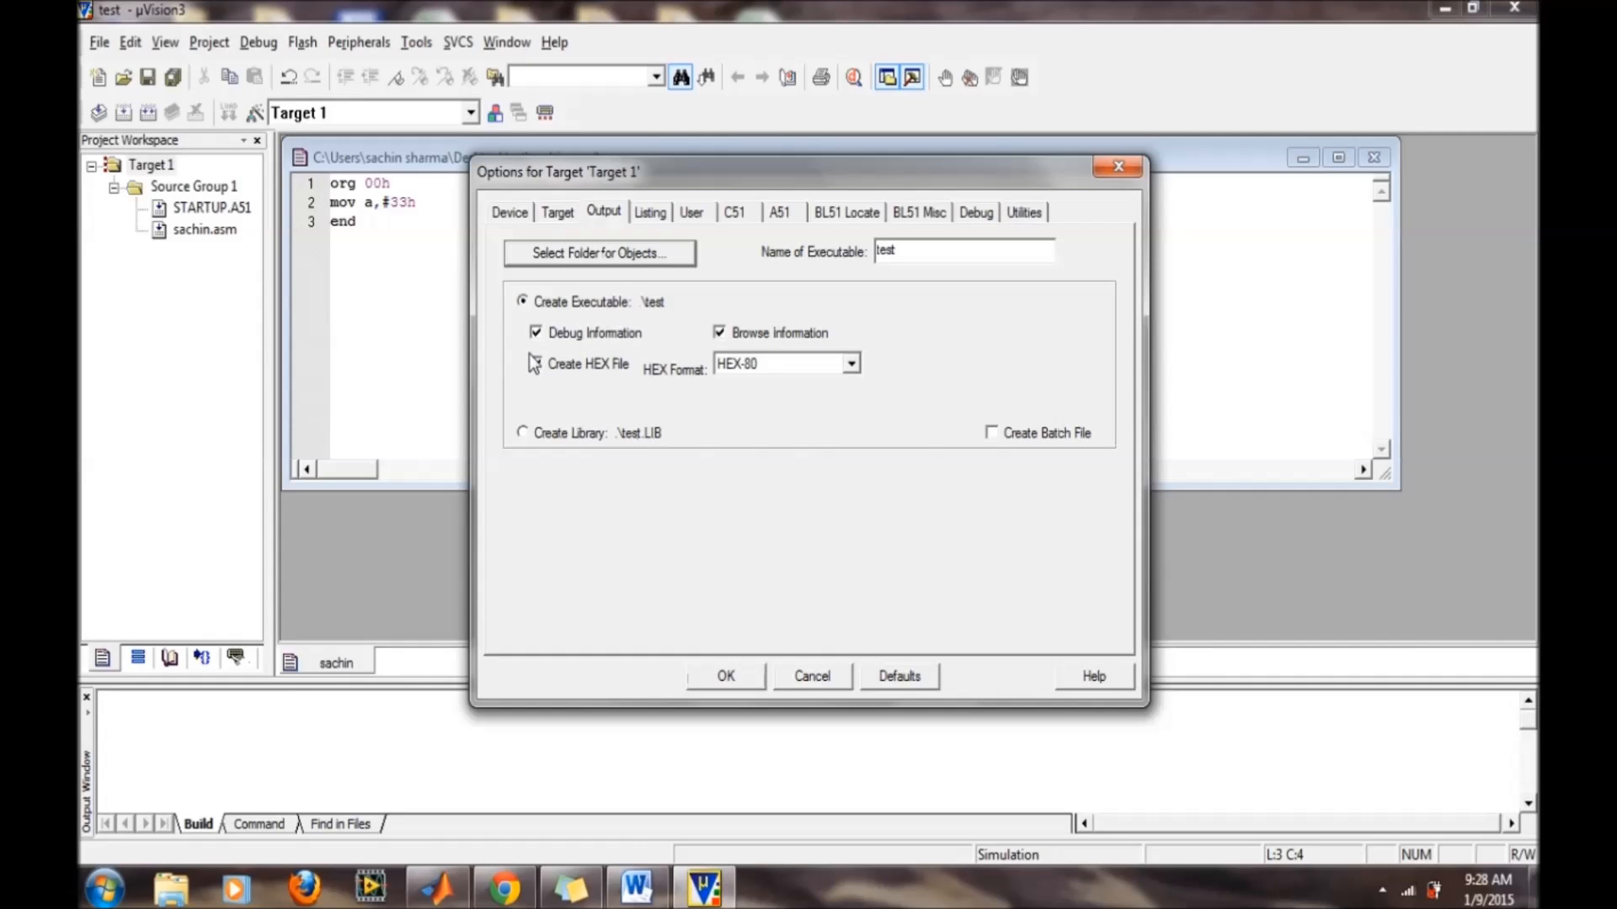
click(536, 364)
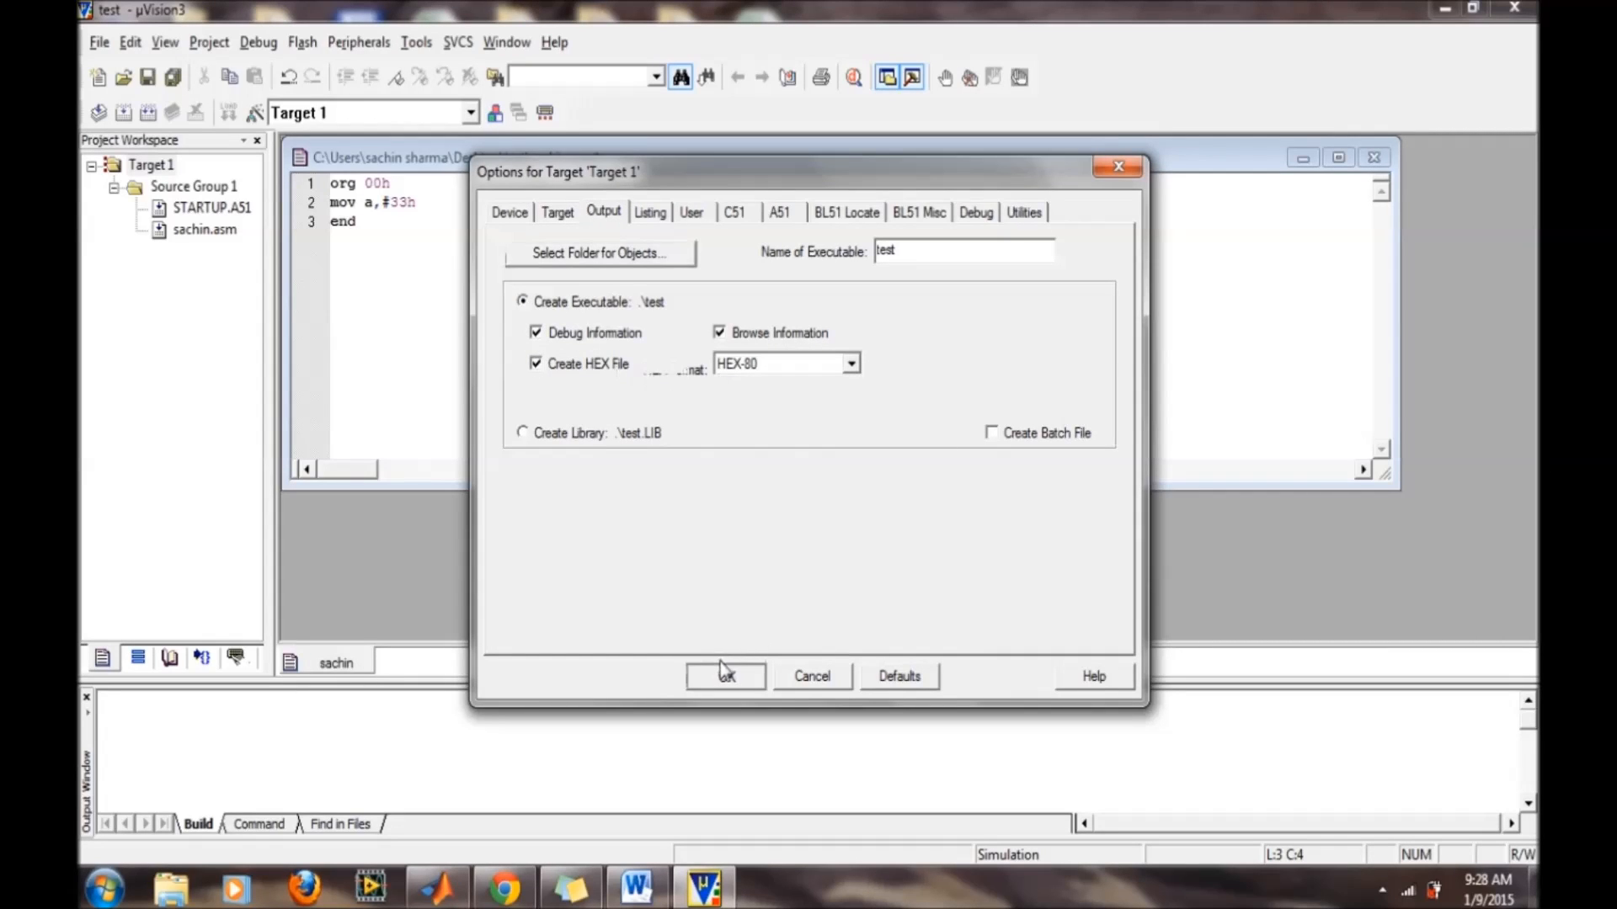
click(724, 675)
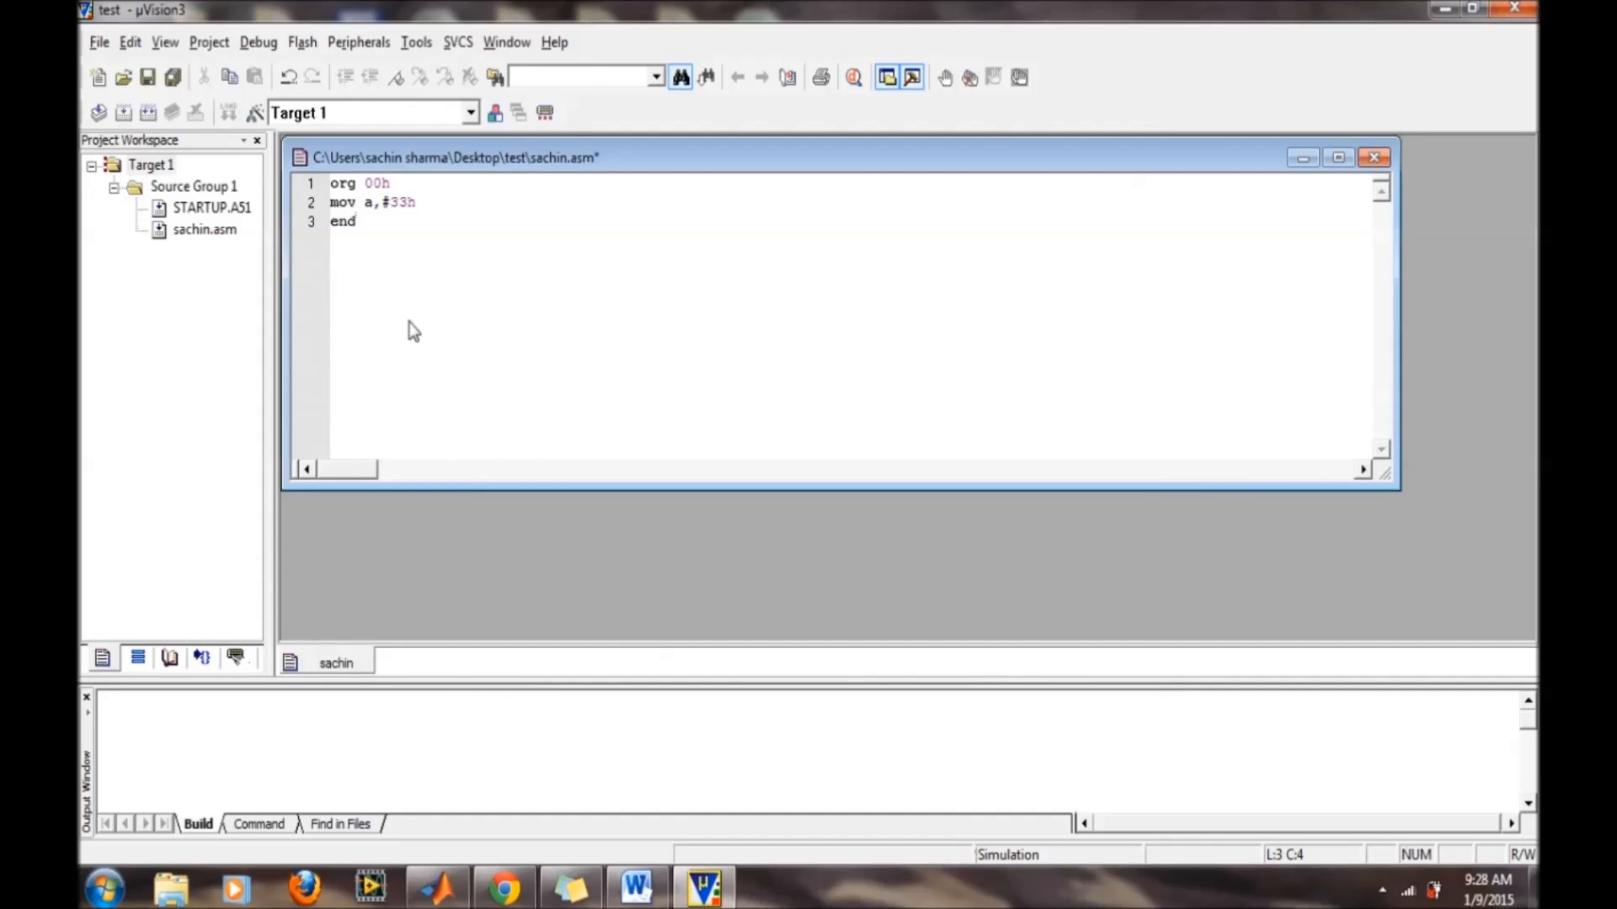
- Build the target, producing the test hex file with 0 errors and 3 warnings
click(208, 42)
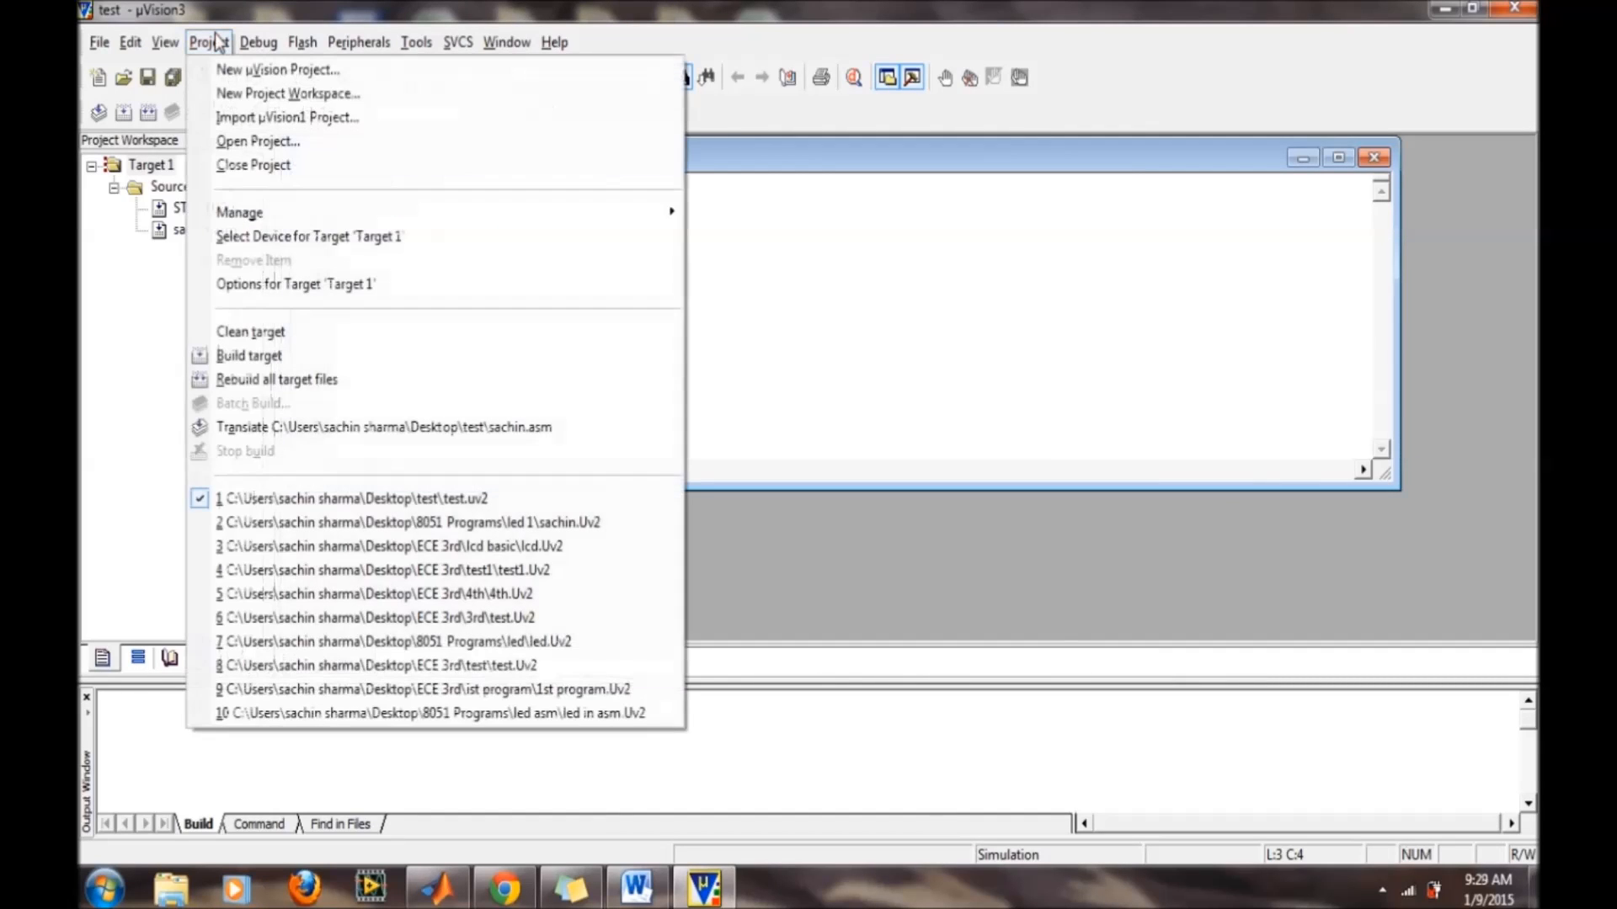
click(250, 355)
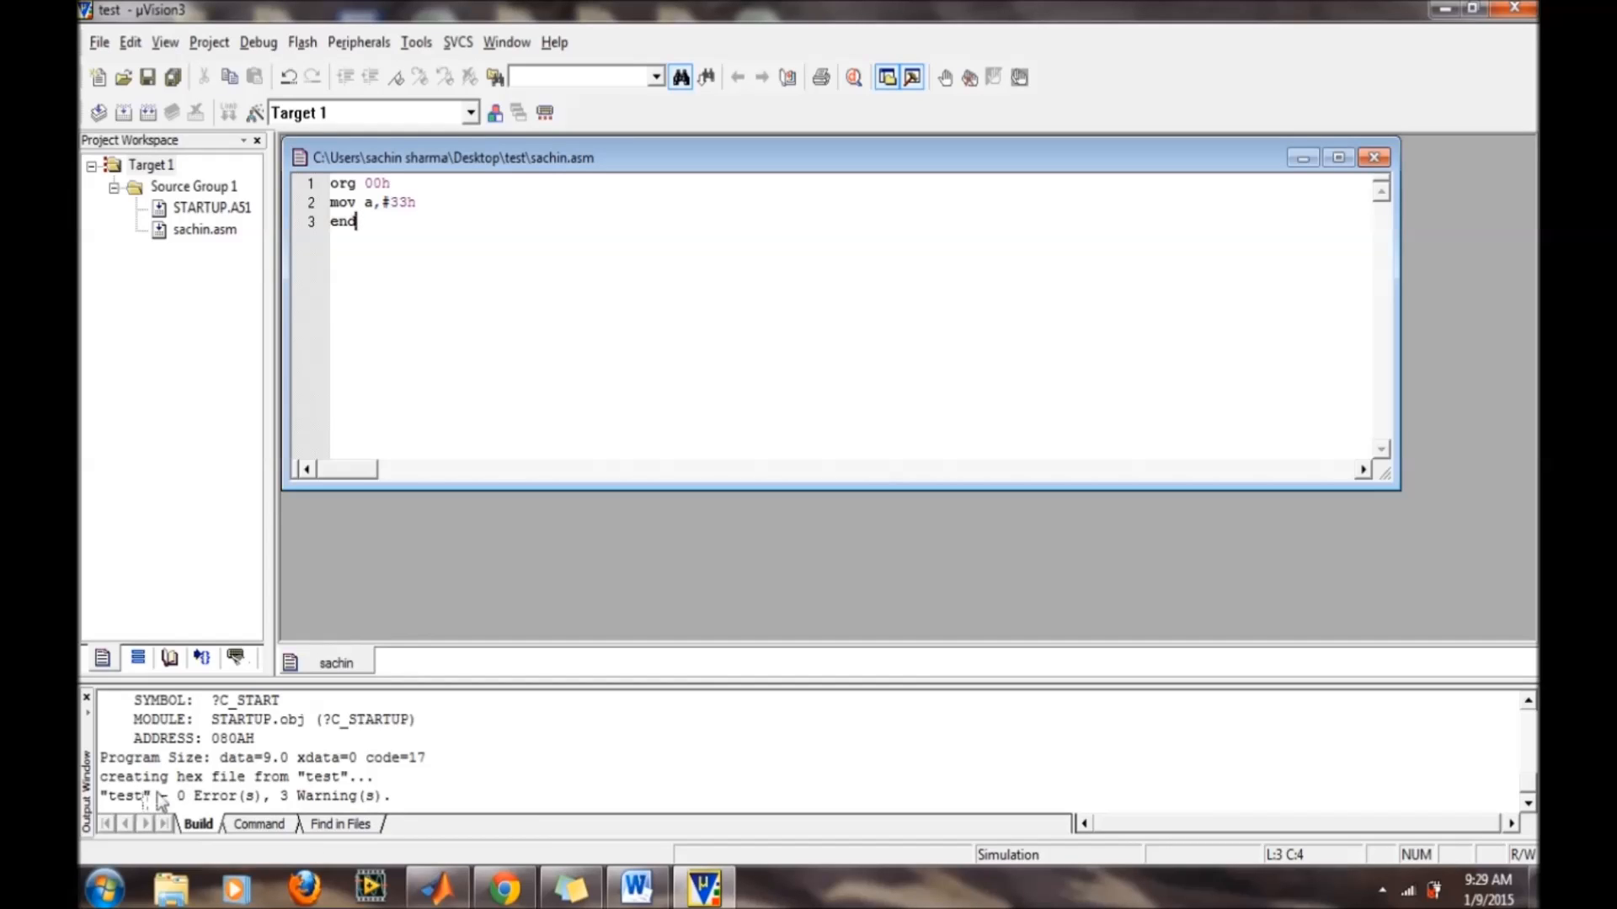
mouse_move(591, 793)
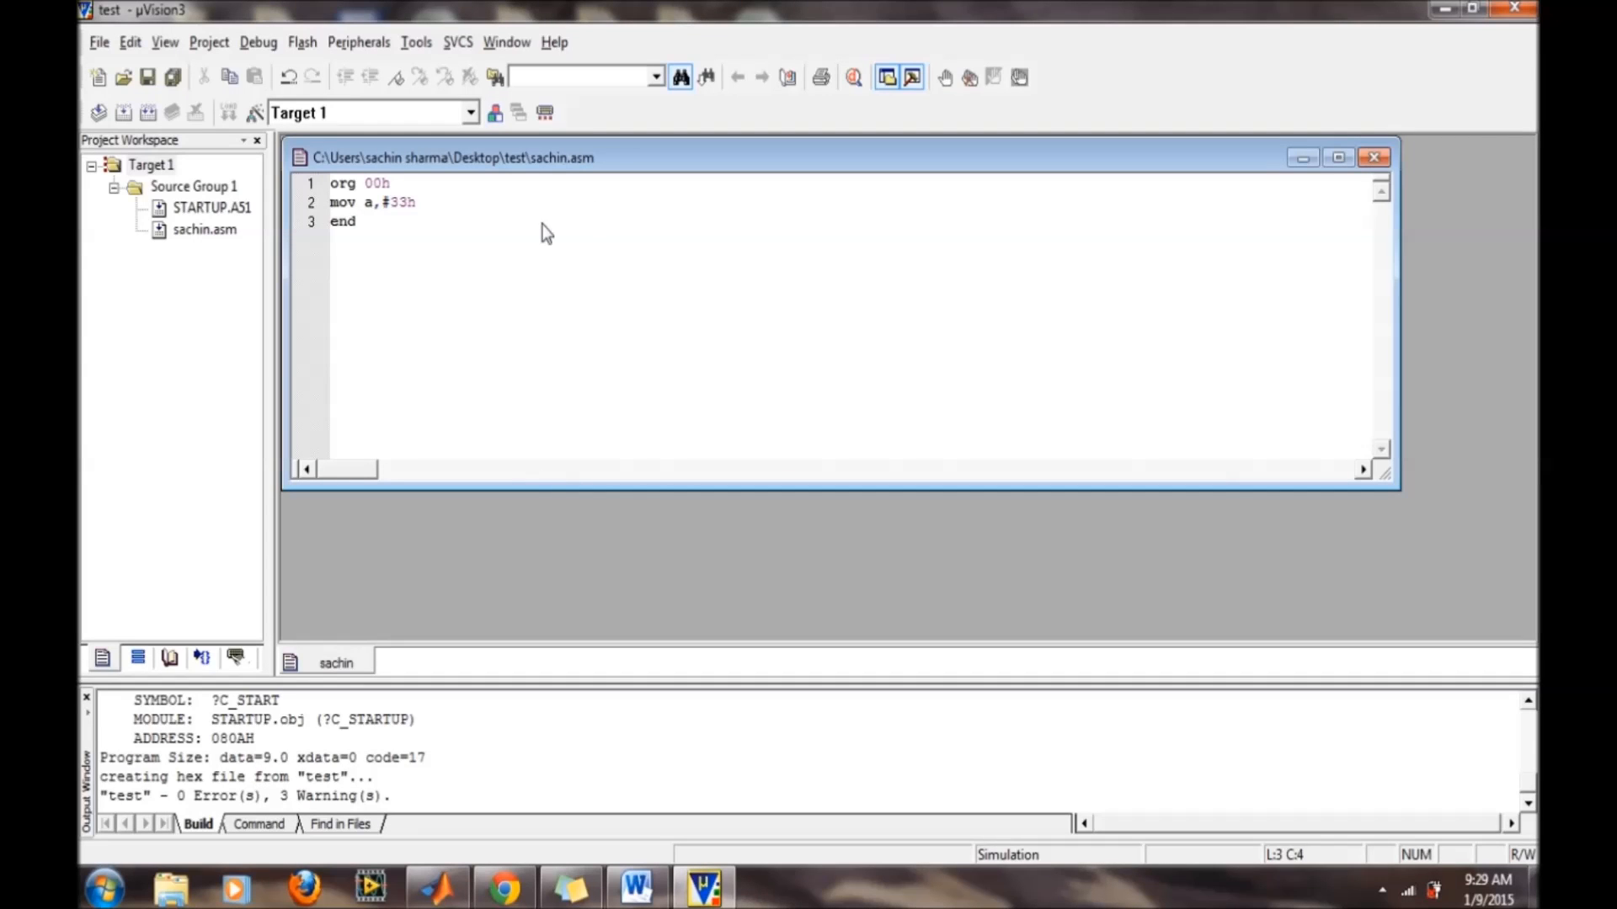
mouse_move(554, 238)
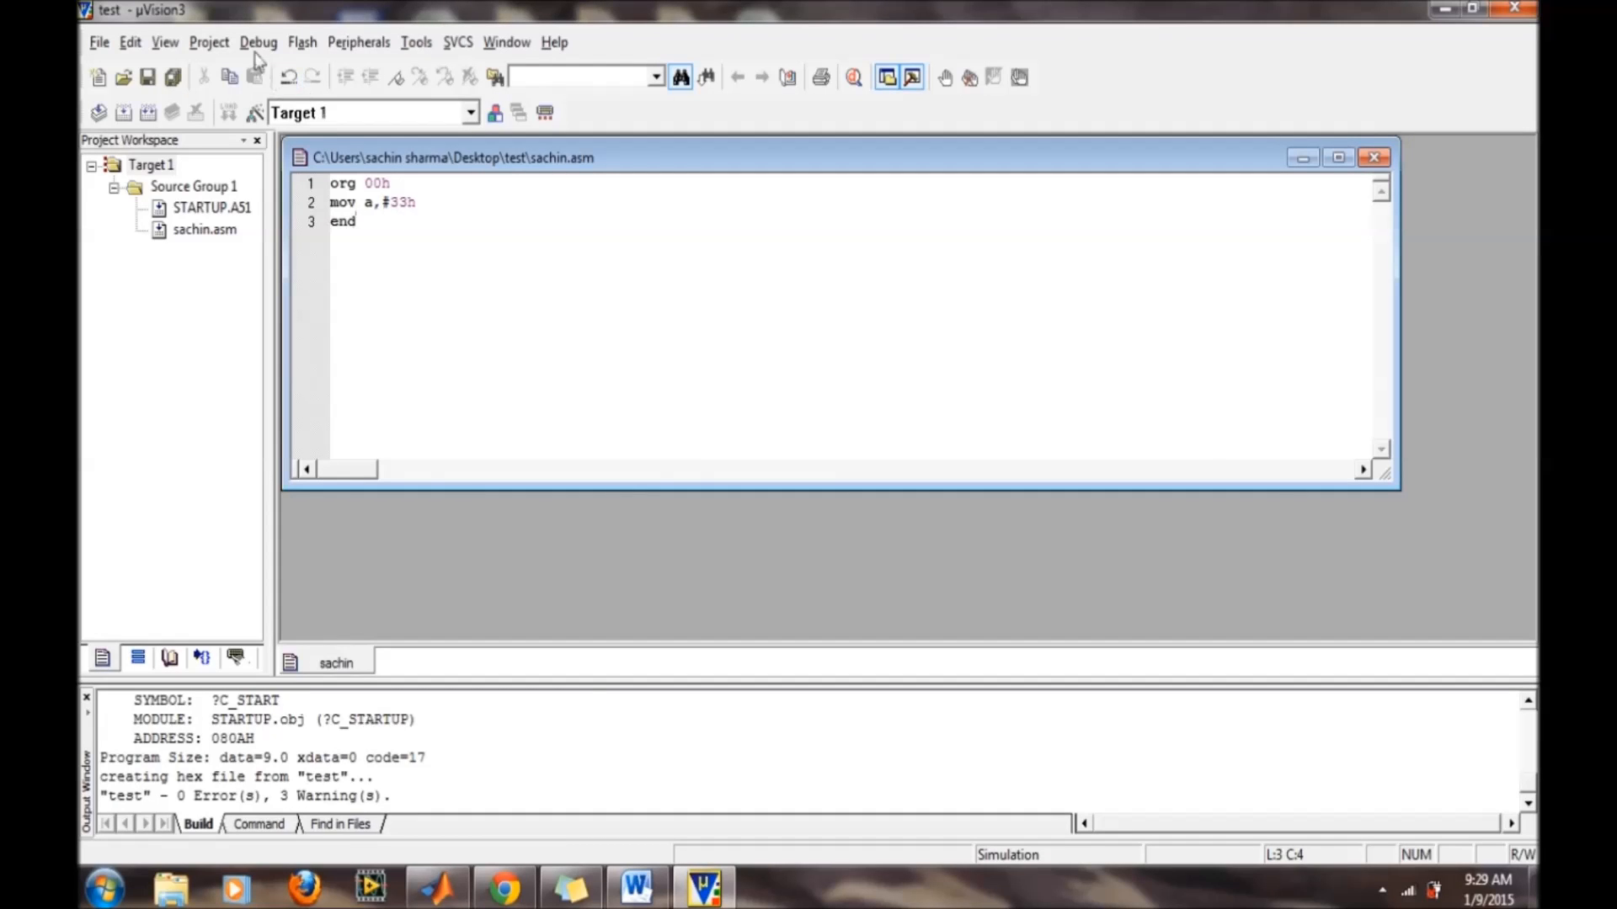
- Start a debug session and step over mov a,#33h so register a shows 0x33
click(260, 41)
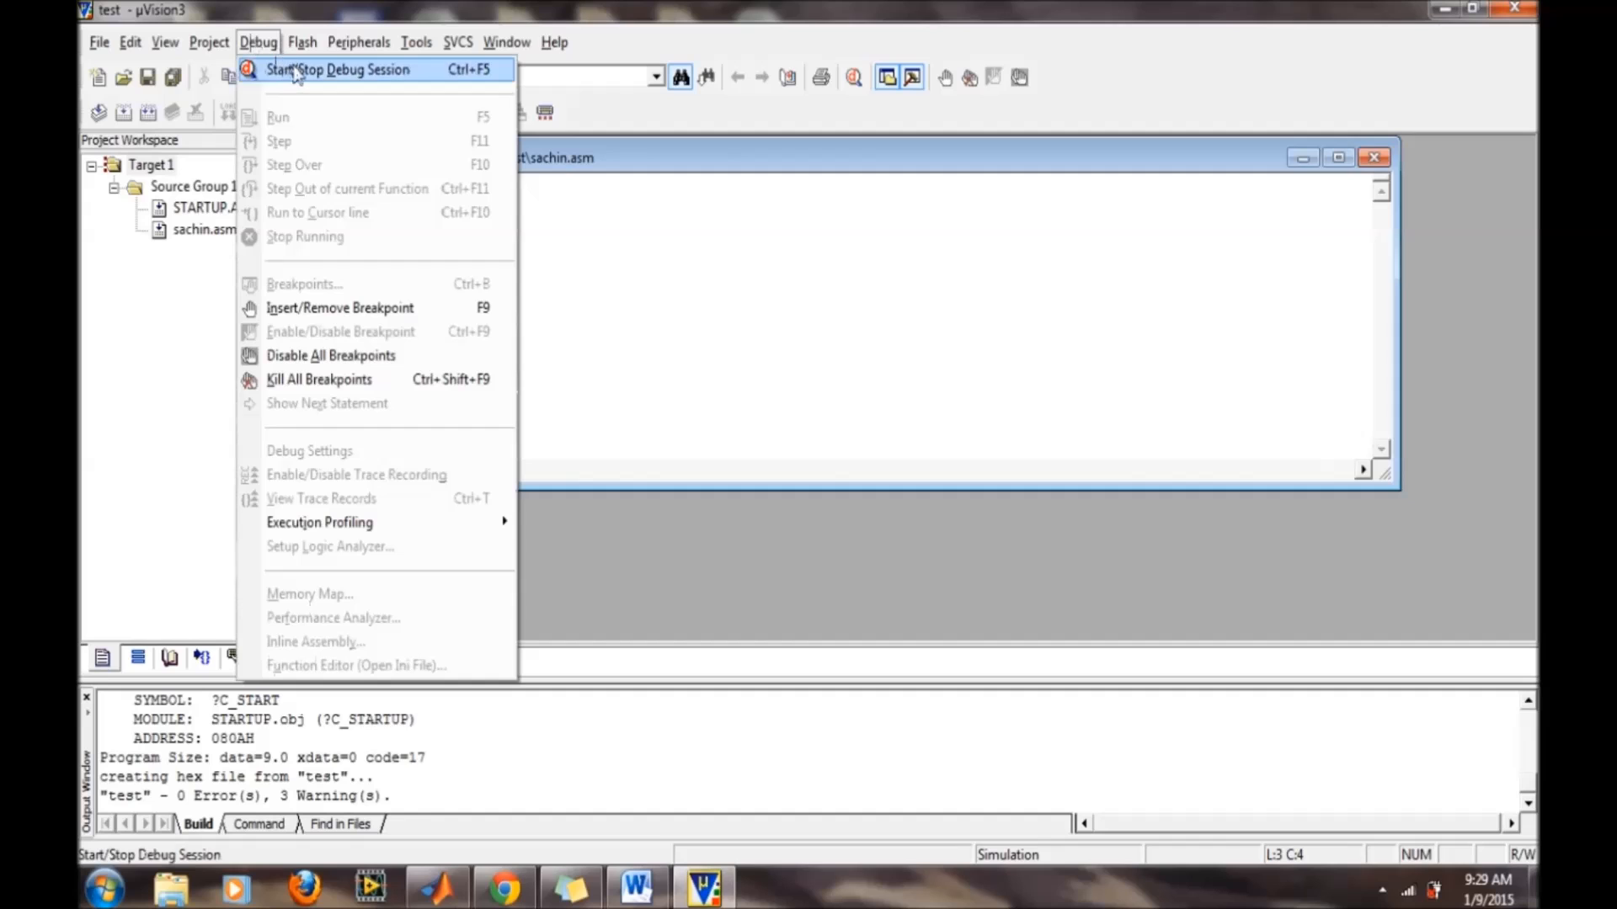
click(337, 69)
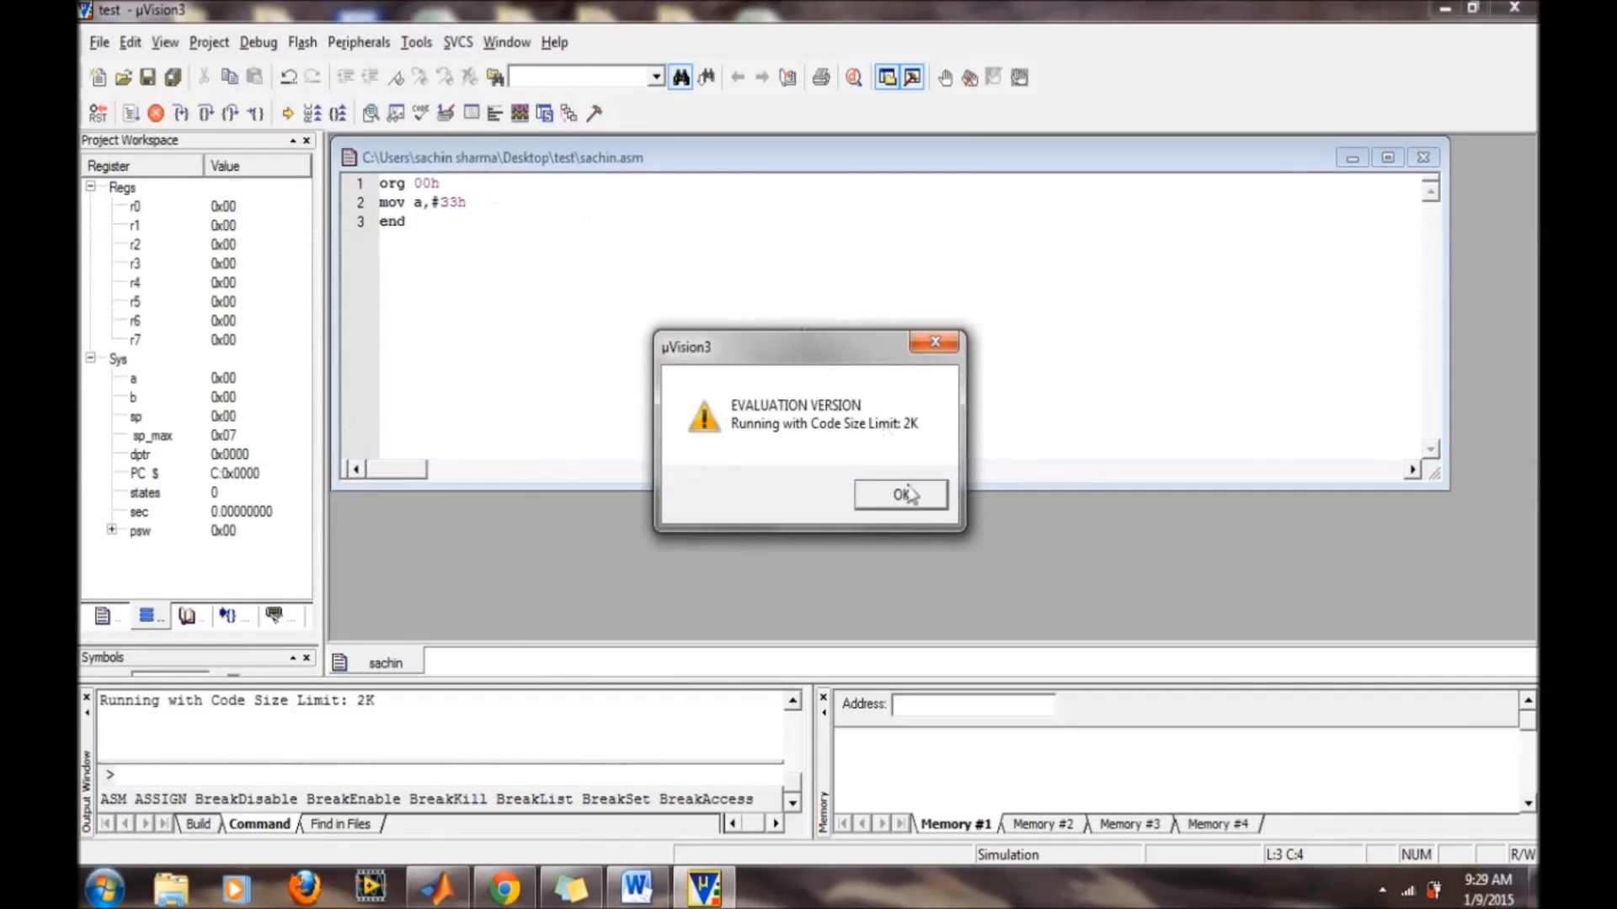
click(898, 493)
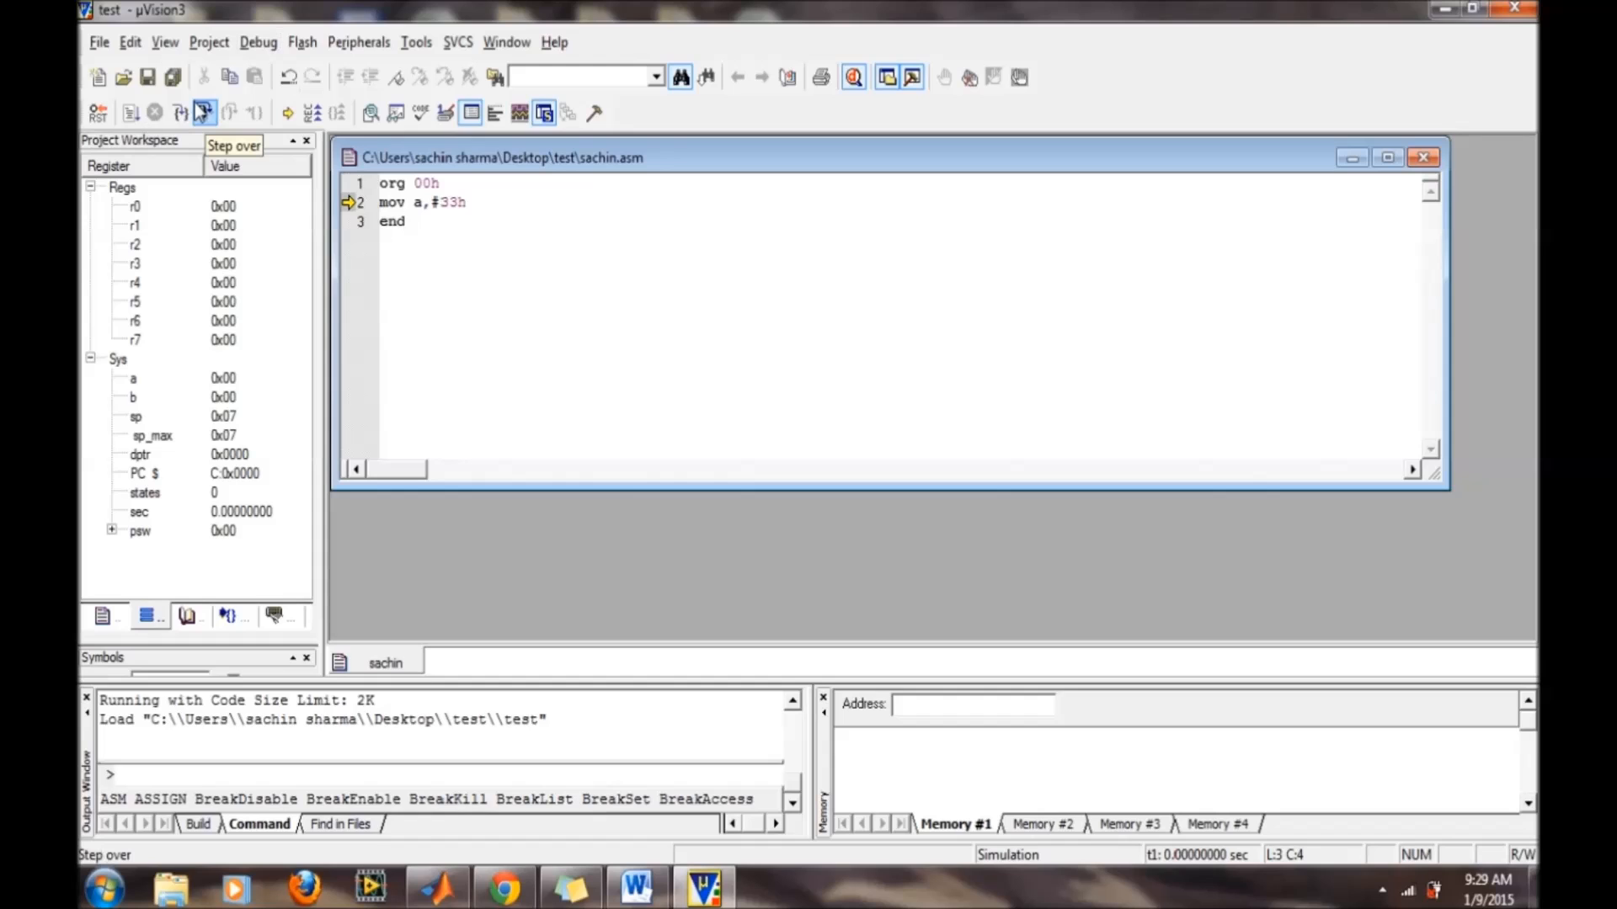
click(204, 112)
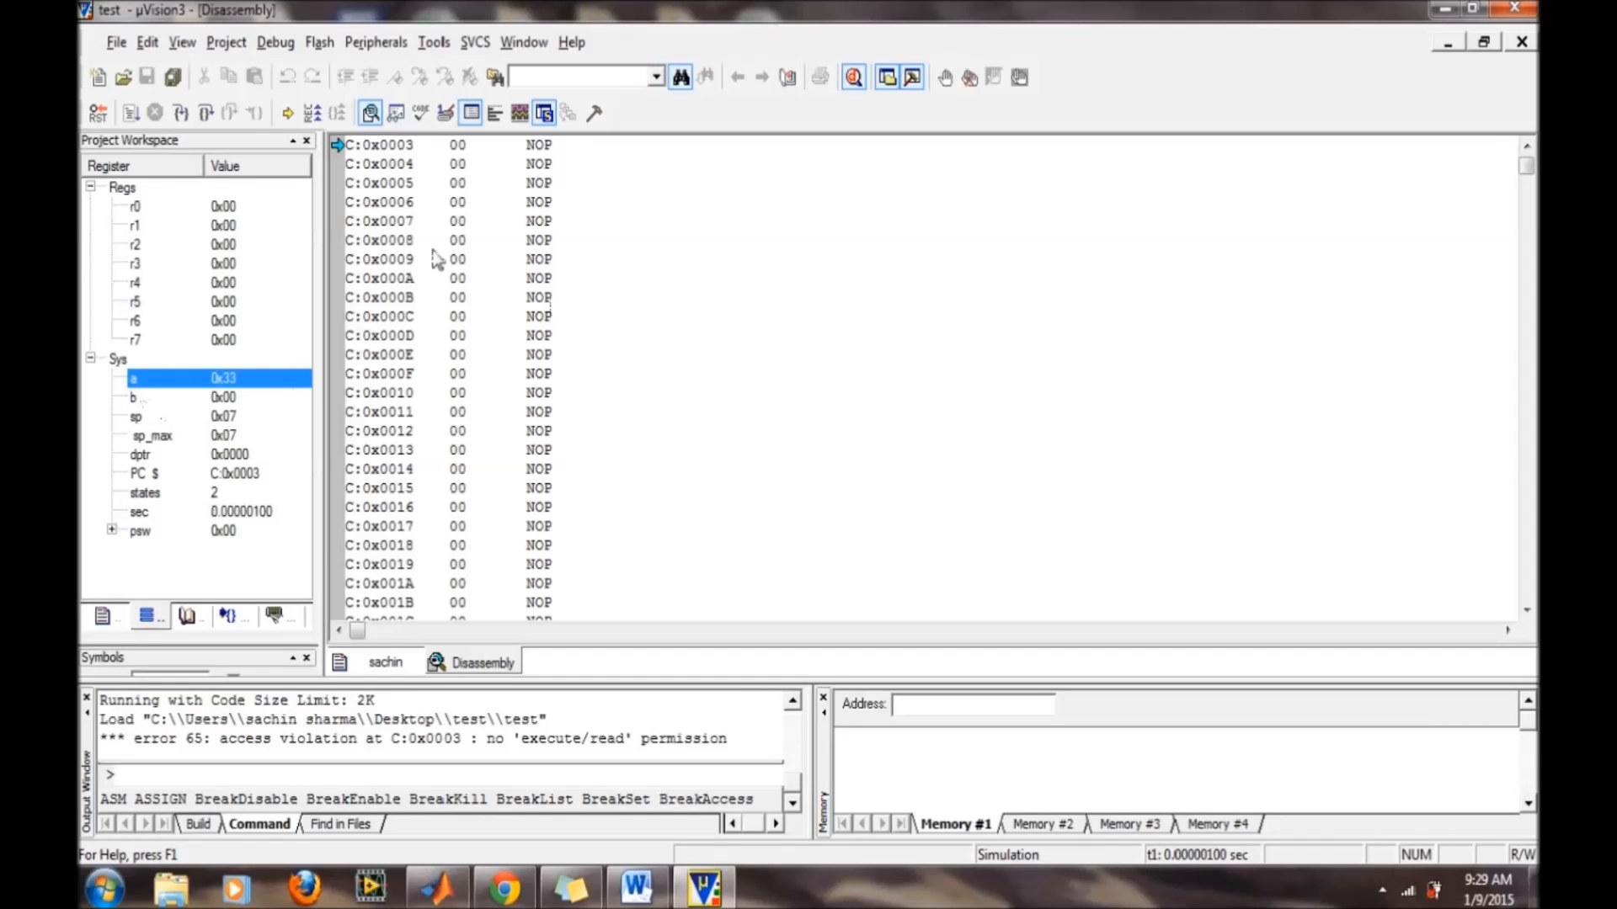
- Return to the sachin.asm source and end the debug session
click(384, 662)
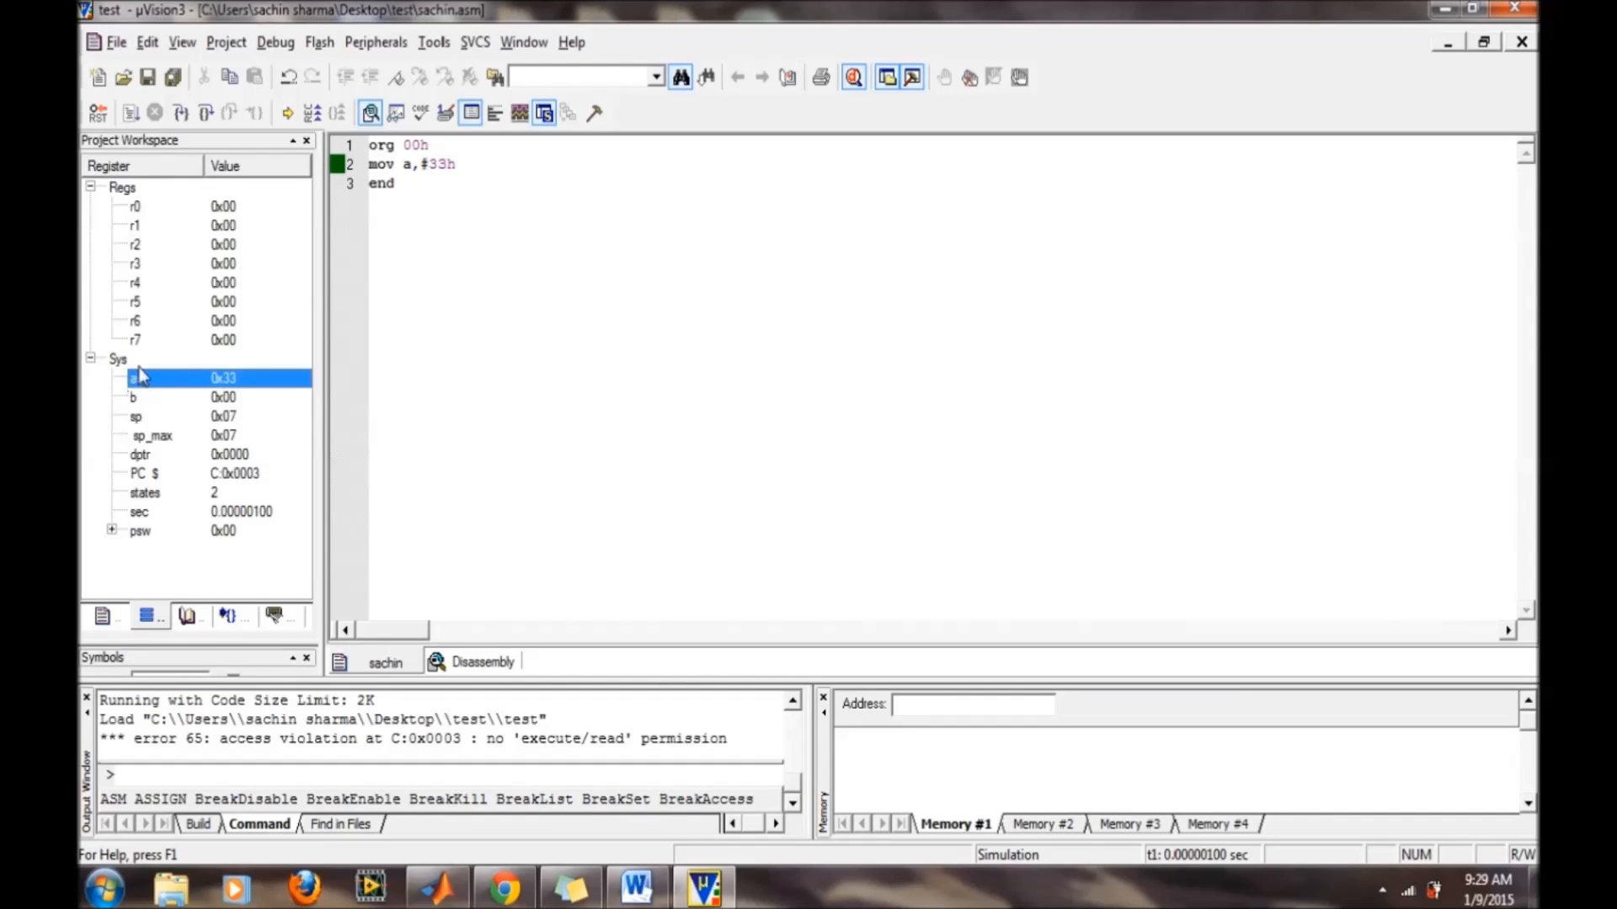
mouse_move(160, 364)
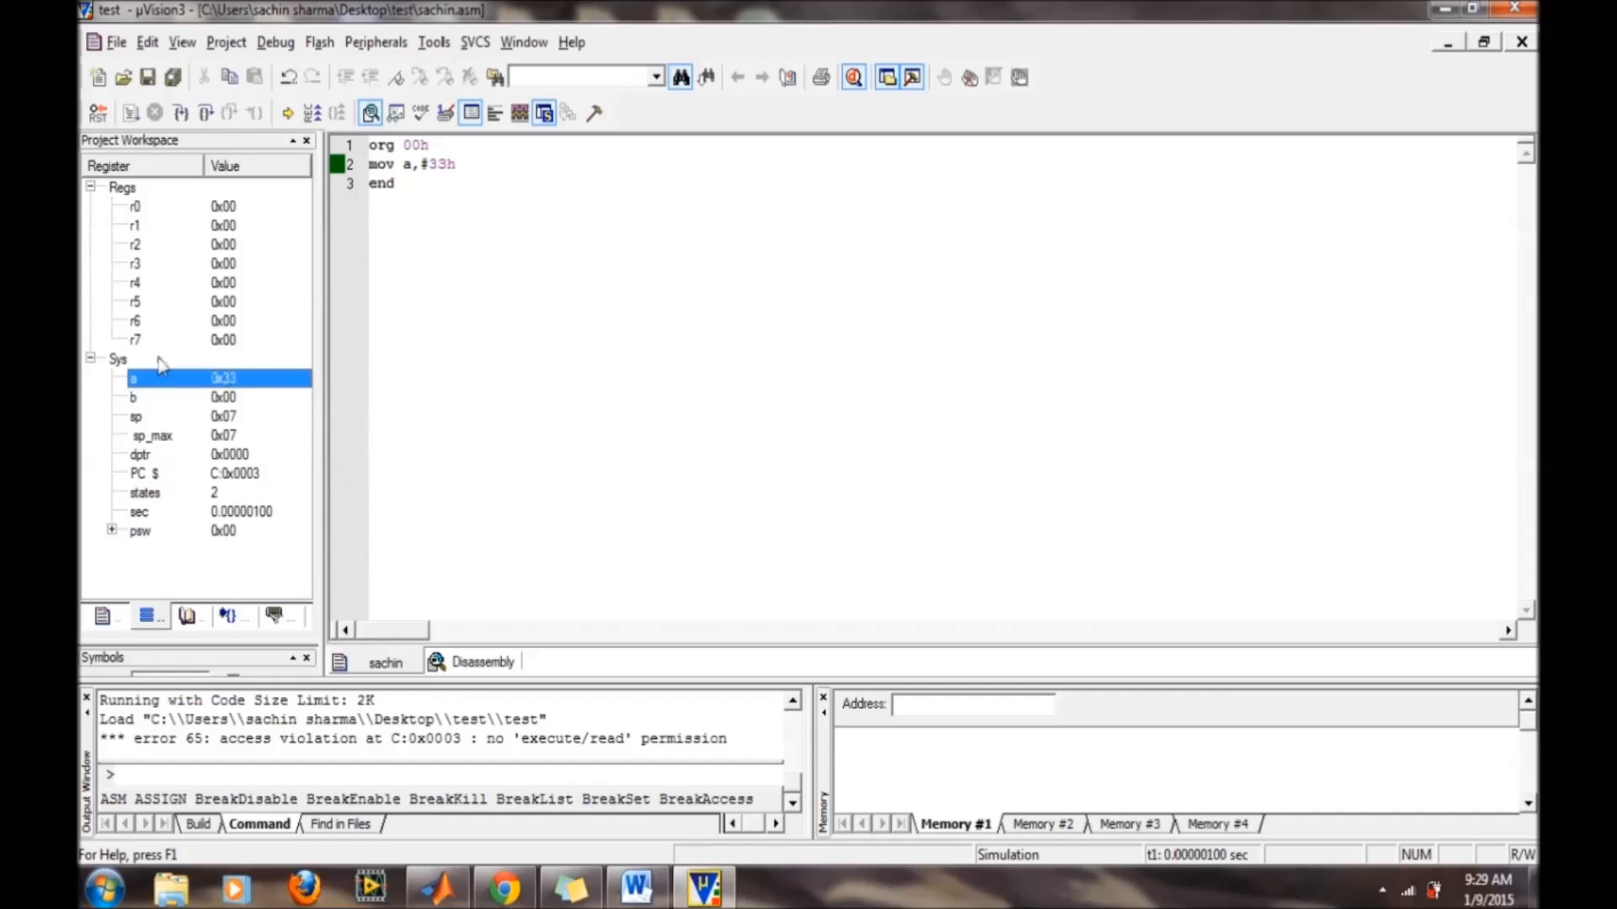
mouse_move(738, 433)
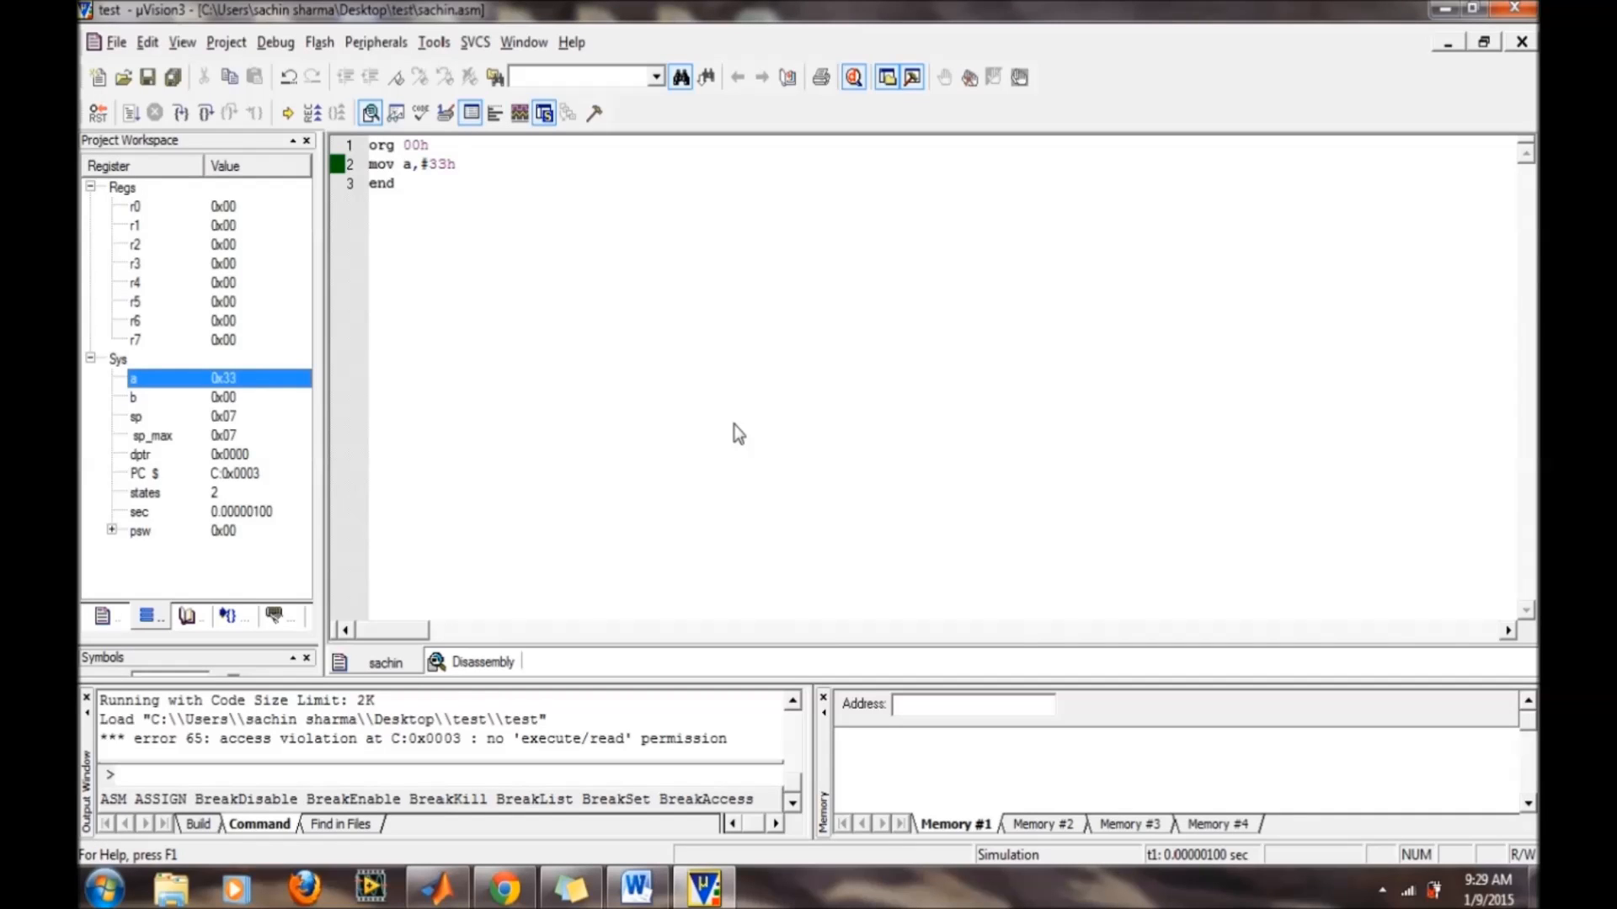
mouse_move(793, 539)
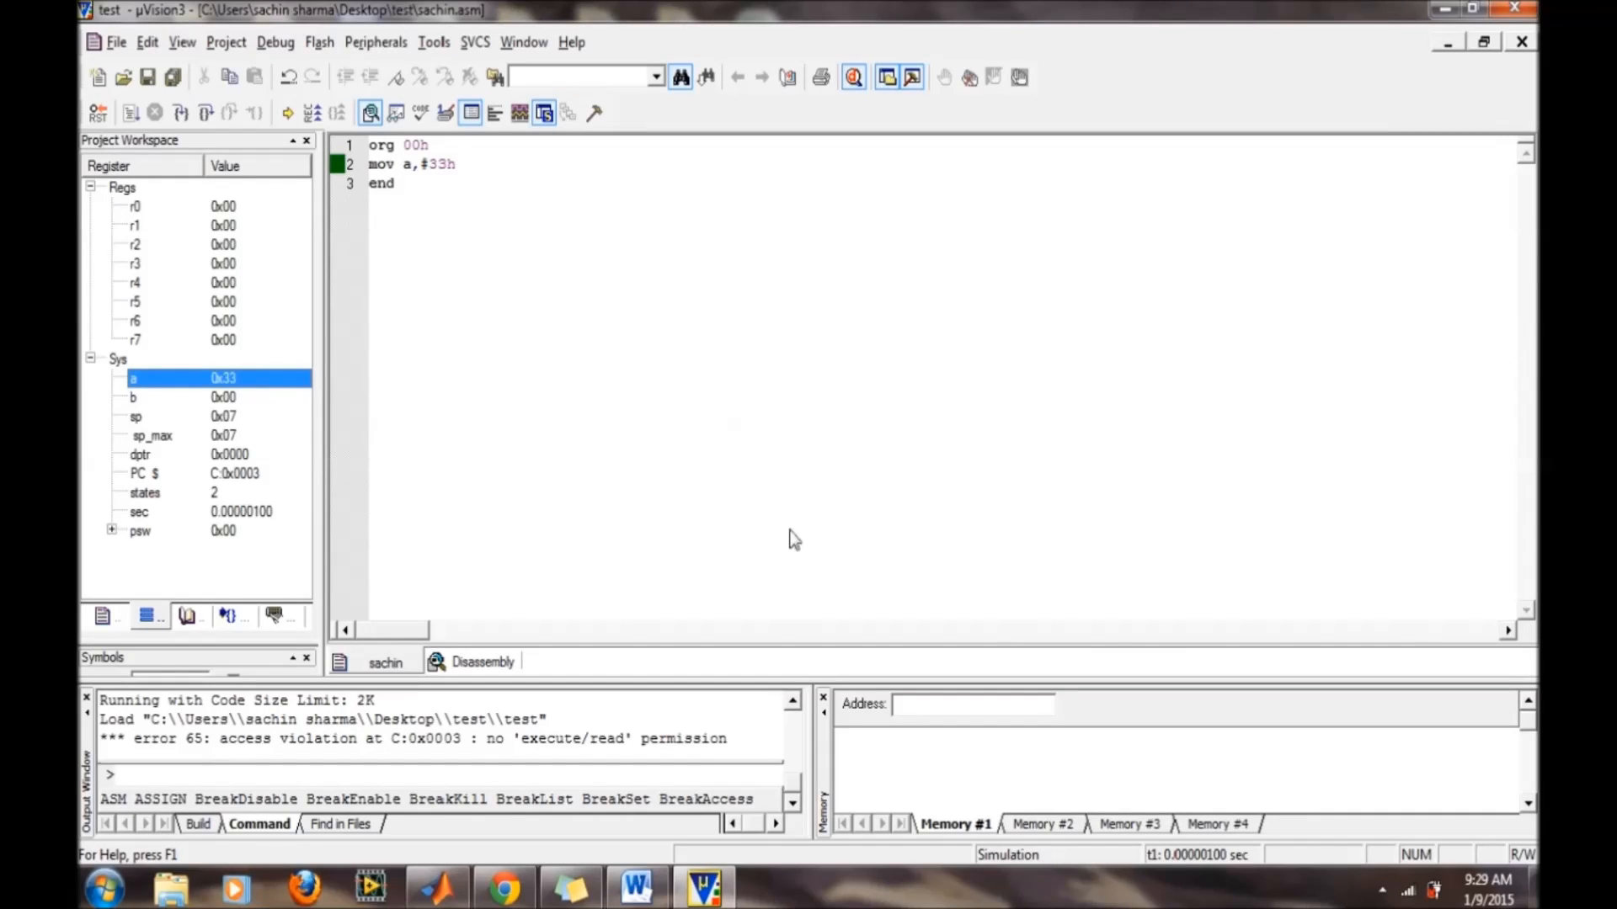
click(275, 41)
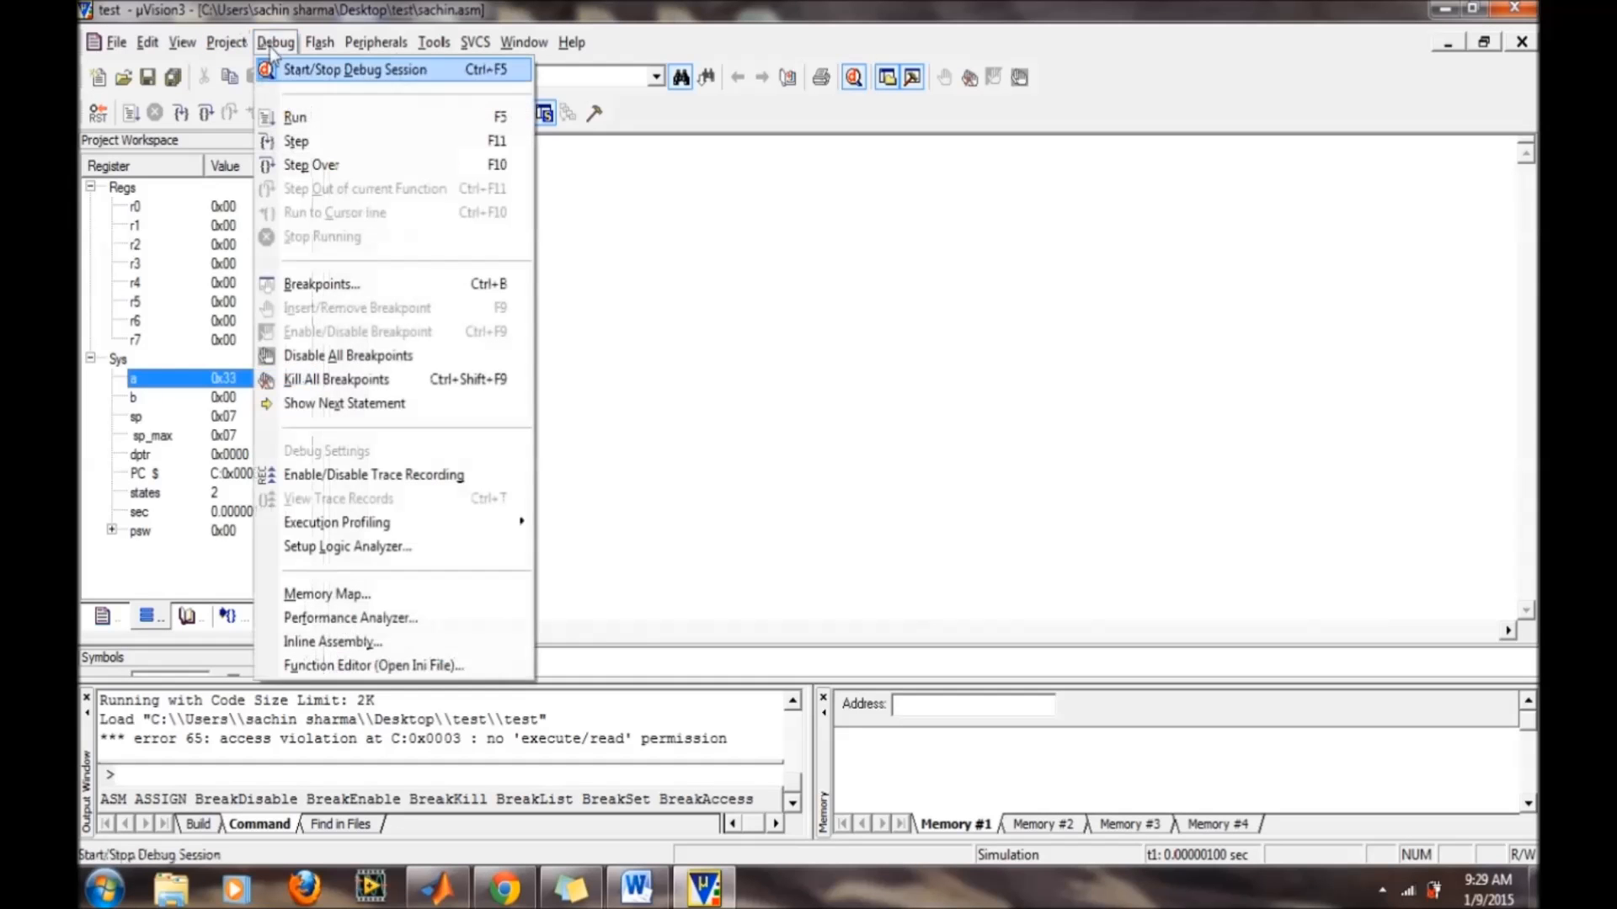
click(356, 69)
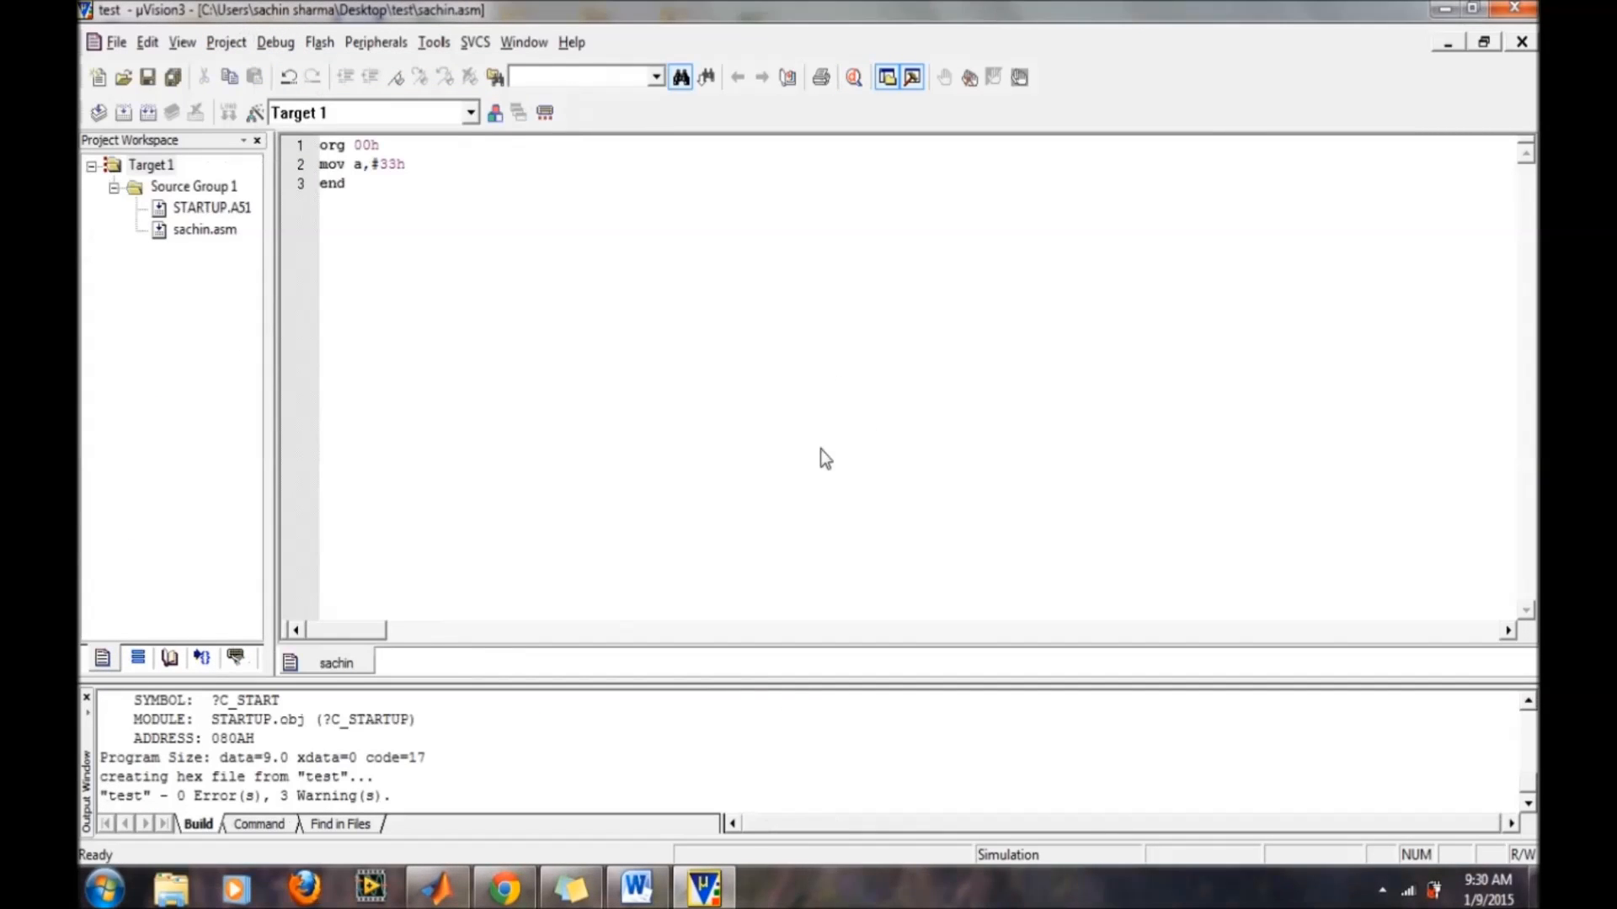